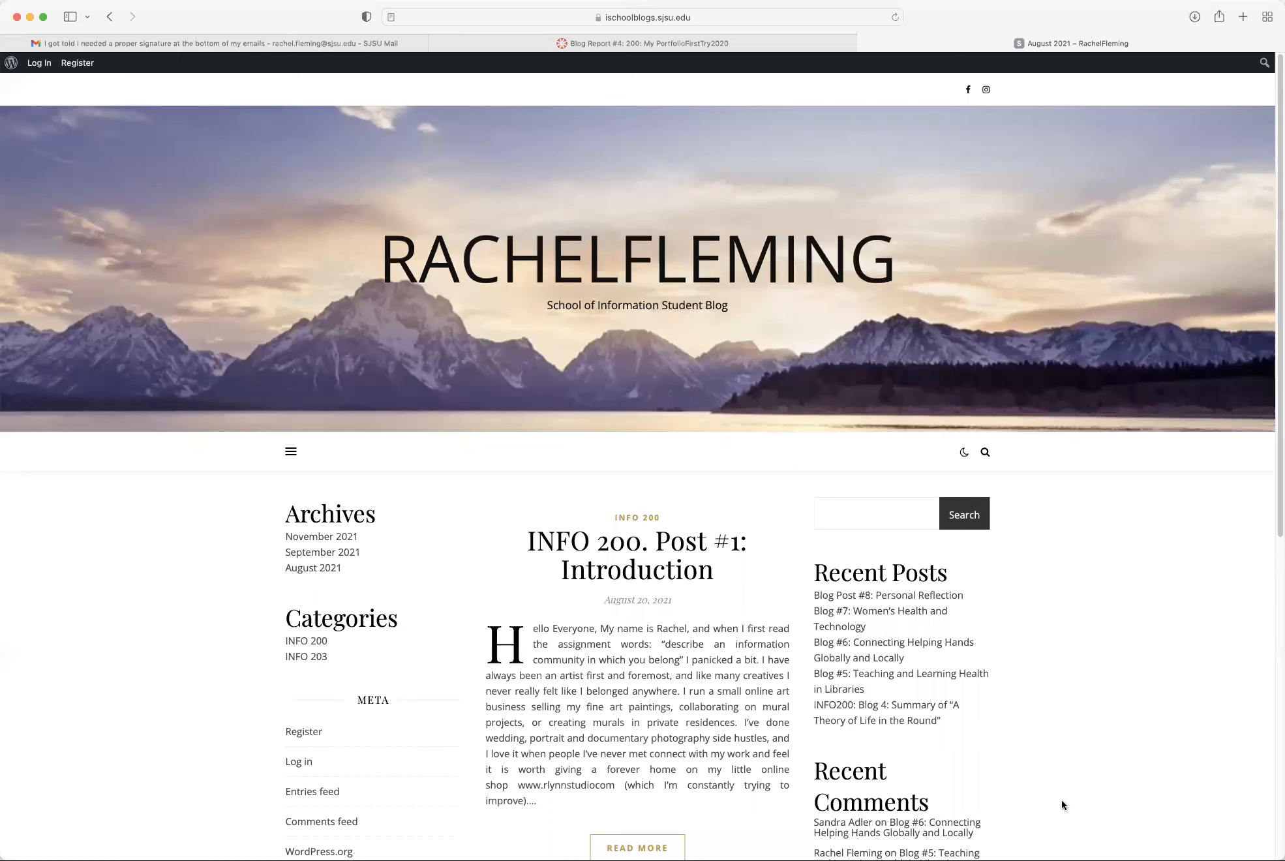
mouse_move(844, 280)
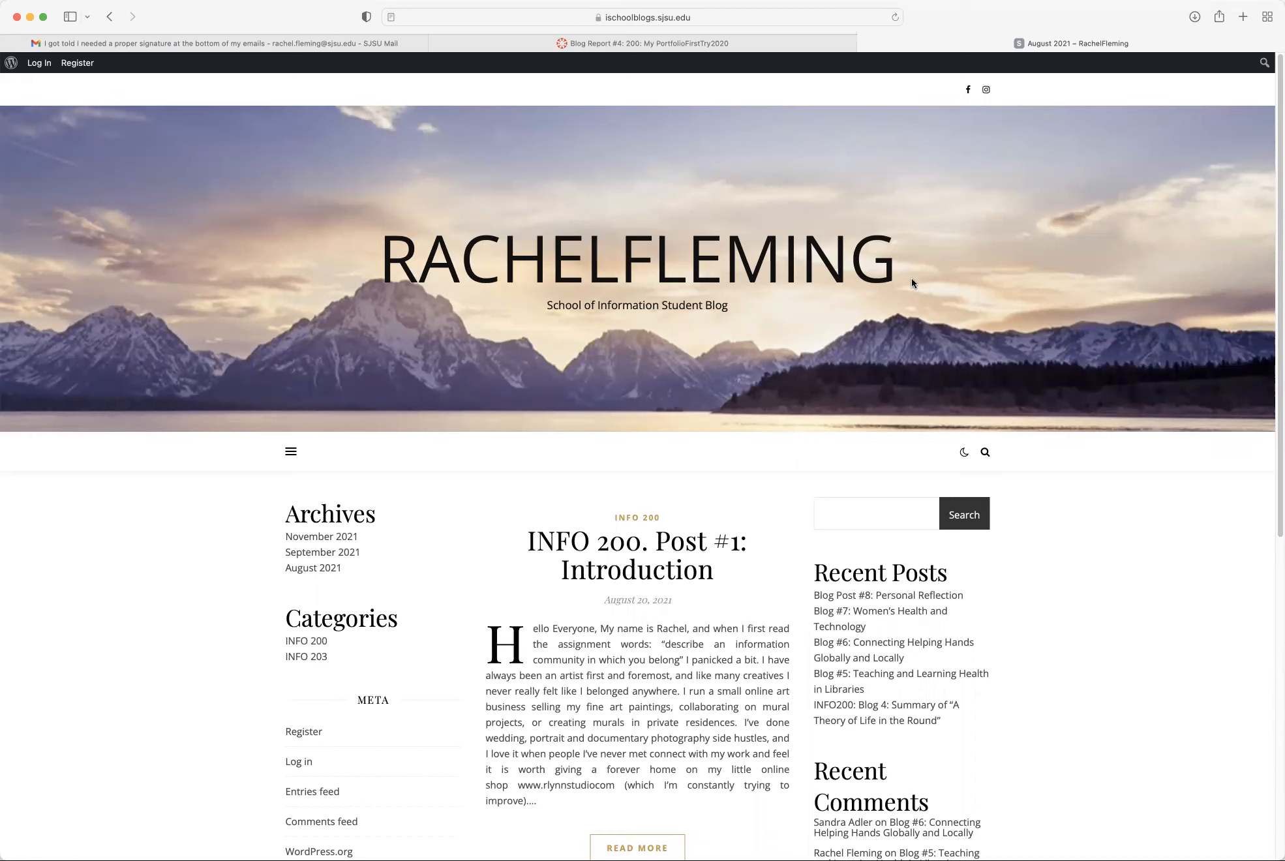
mouse_move(1265, 772)
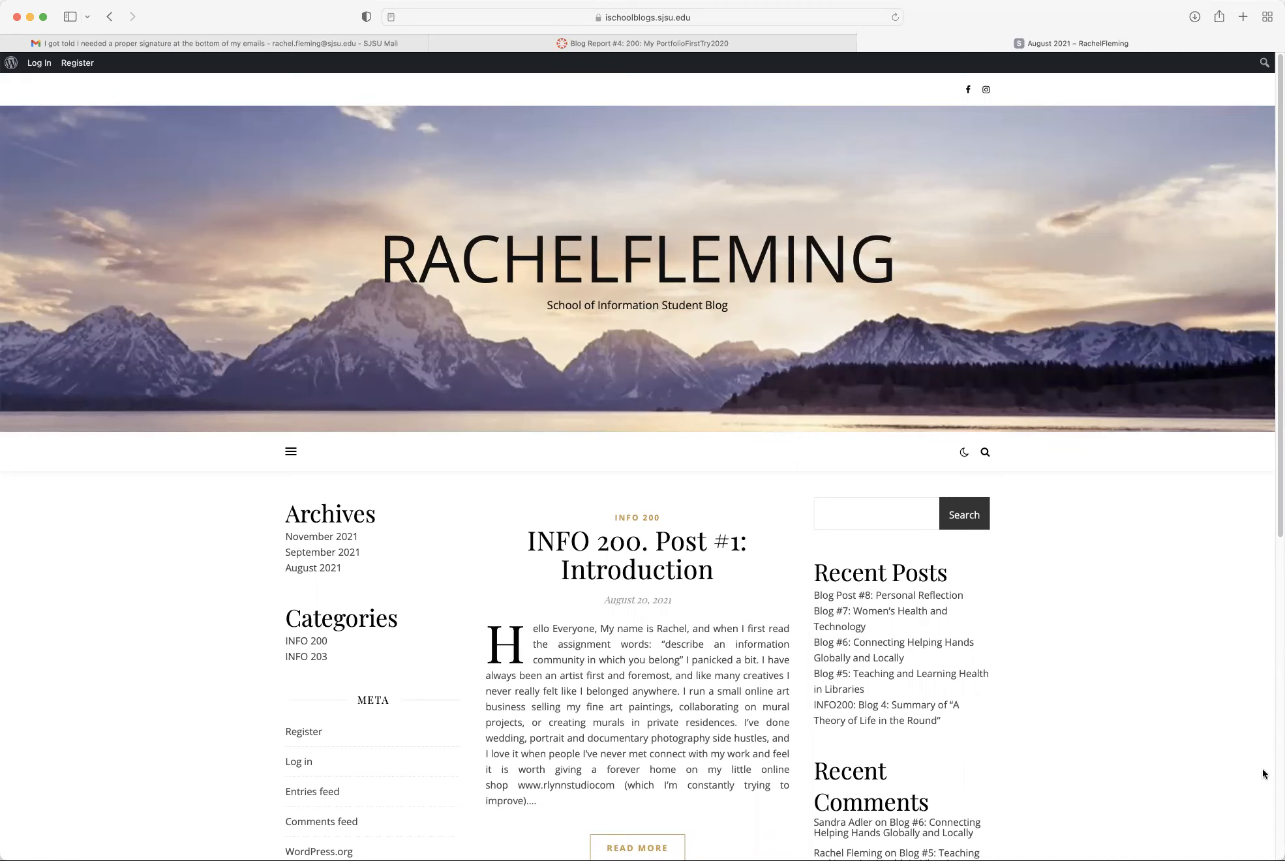
mouse_move(1083, 709)
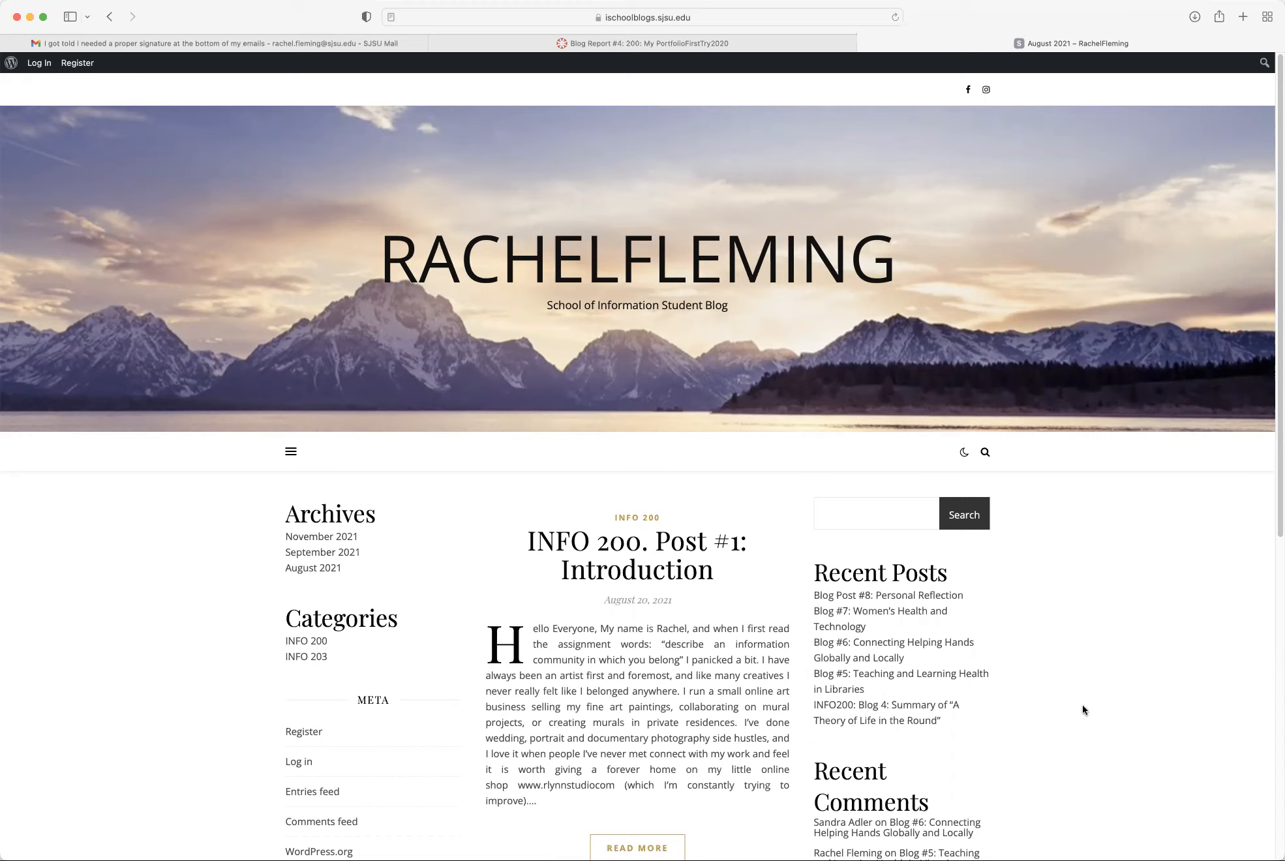
mouse_move(1080, 705)
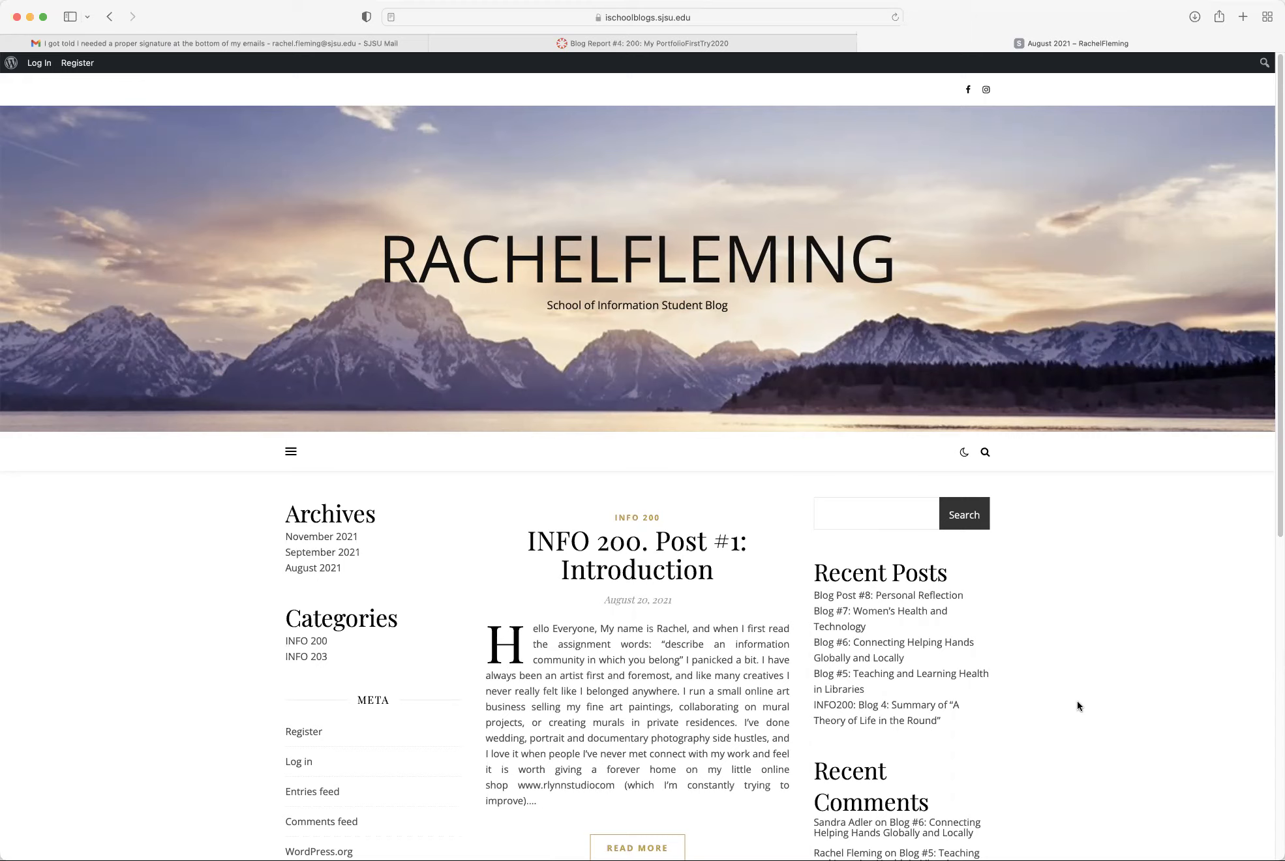
mouse_move(534, 687)
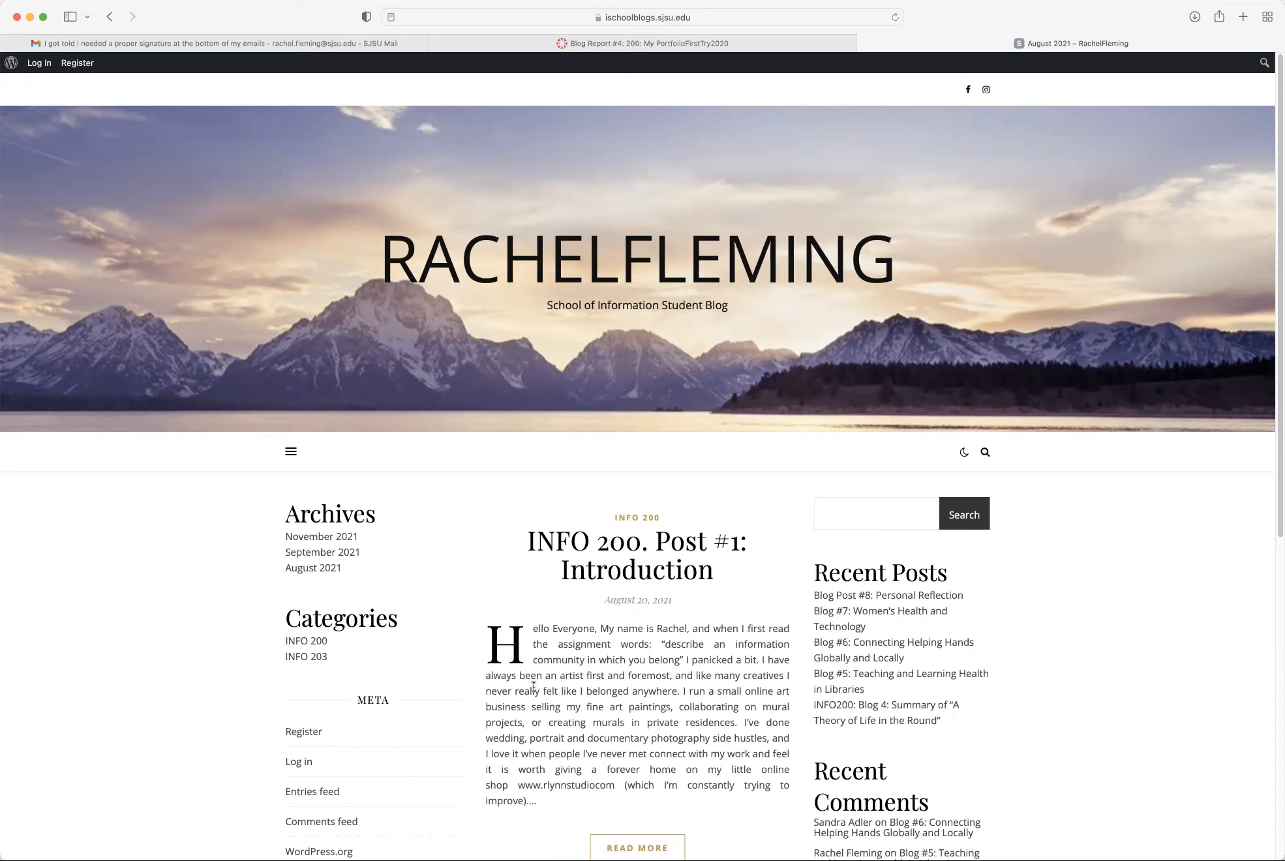
- Open the full INFO 200. Post #1: Introduction from the post listing
scroll("down", 3)
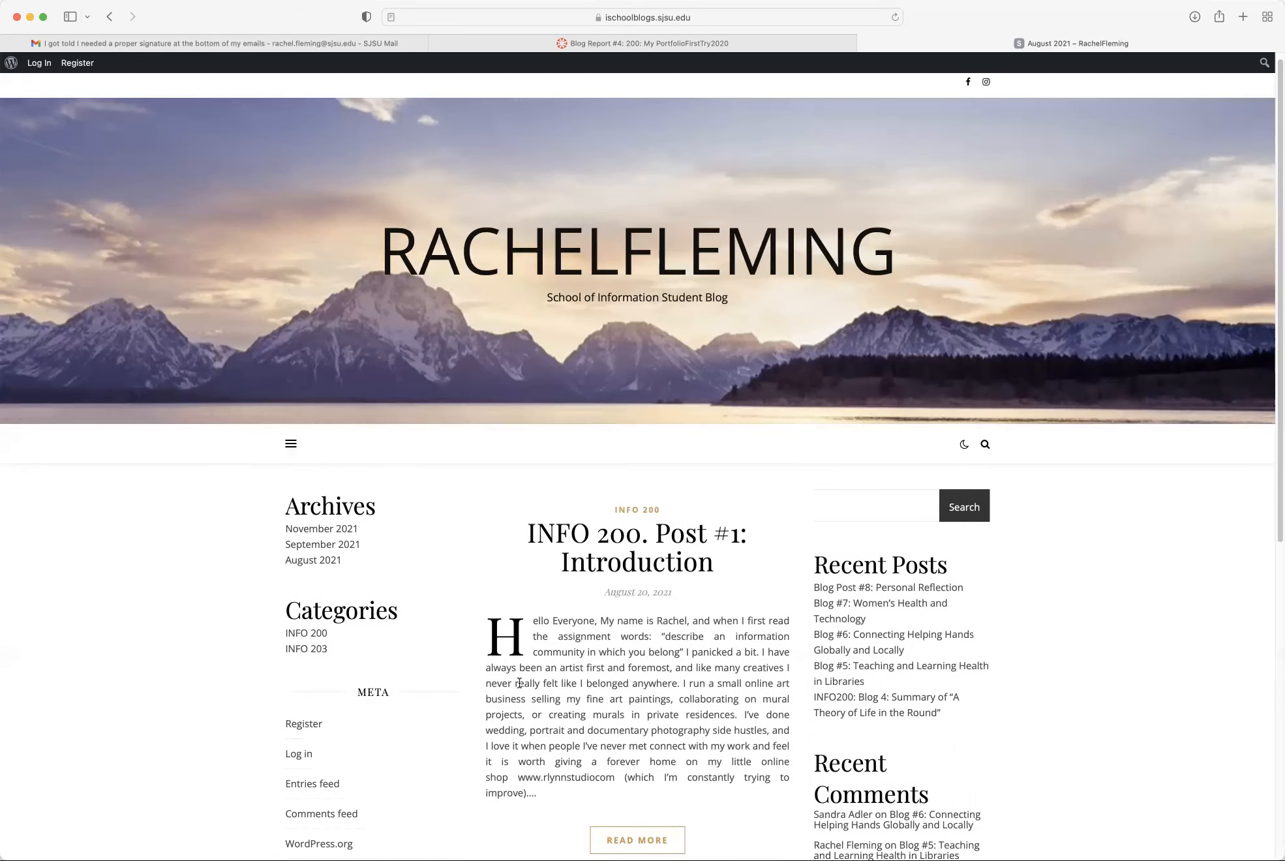
mouse_move(786, 343)
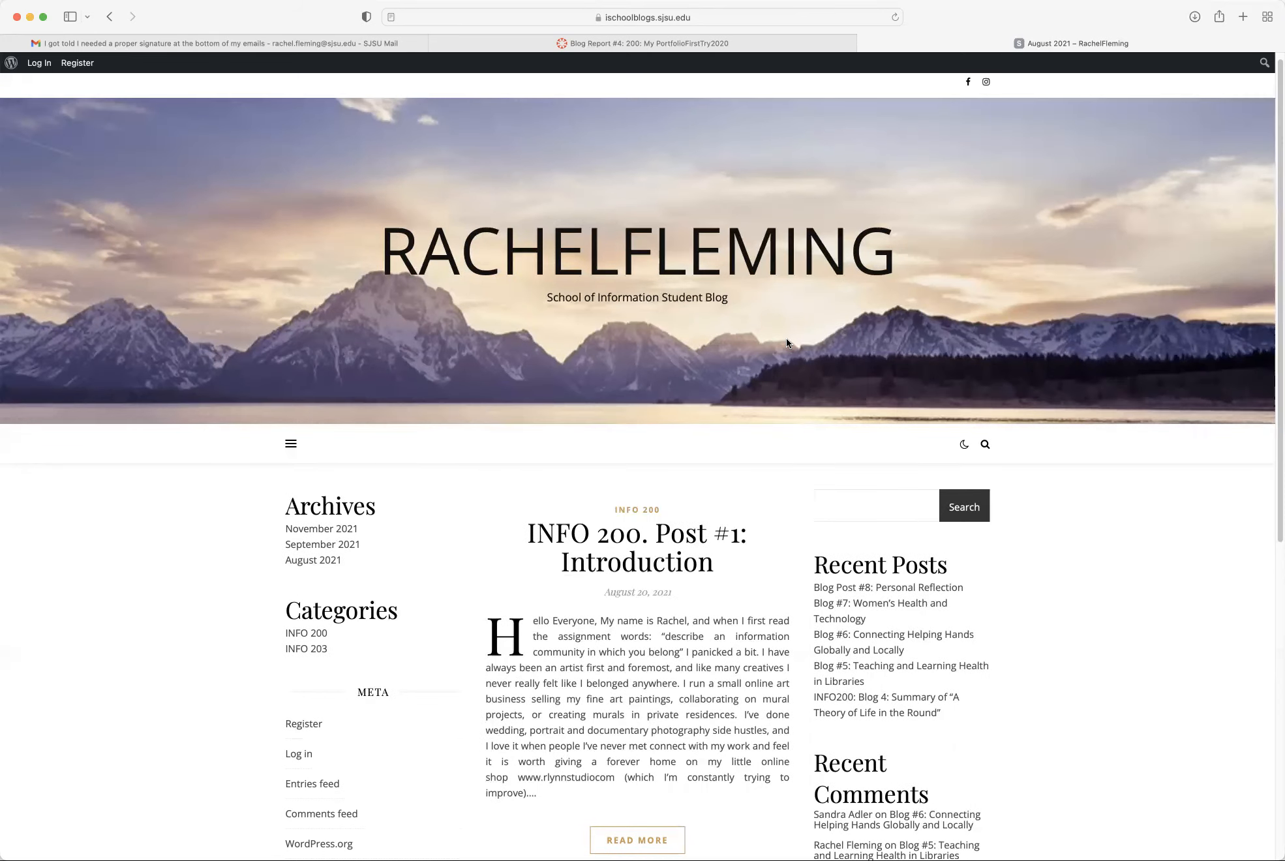
mouse_move(761, 740)
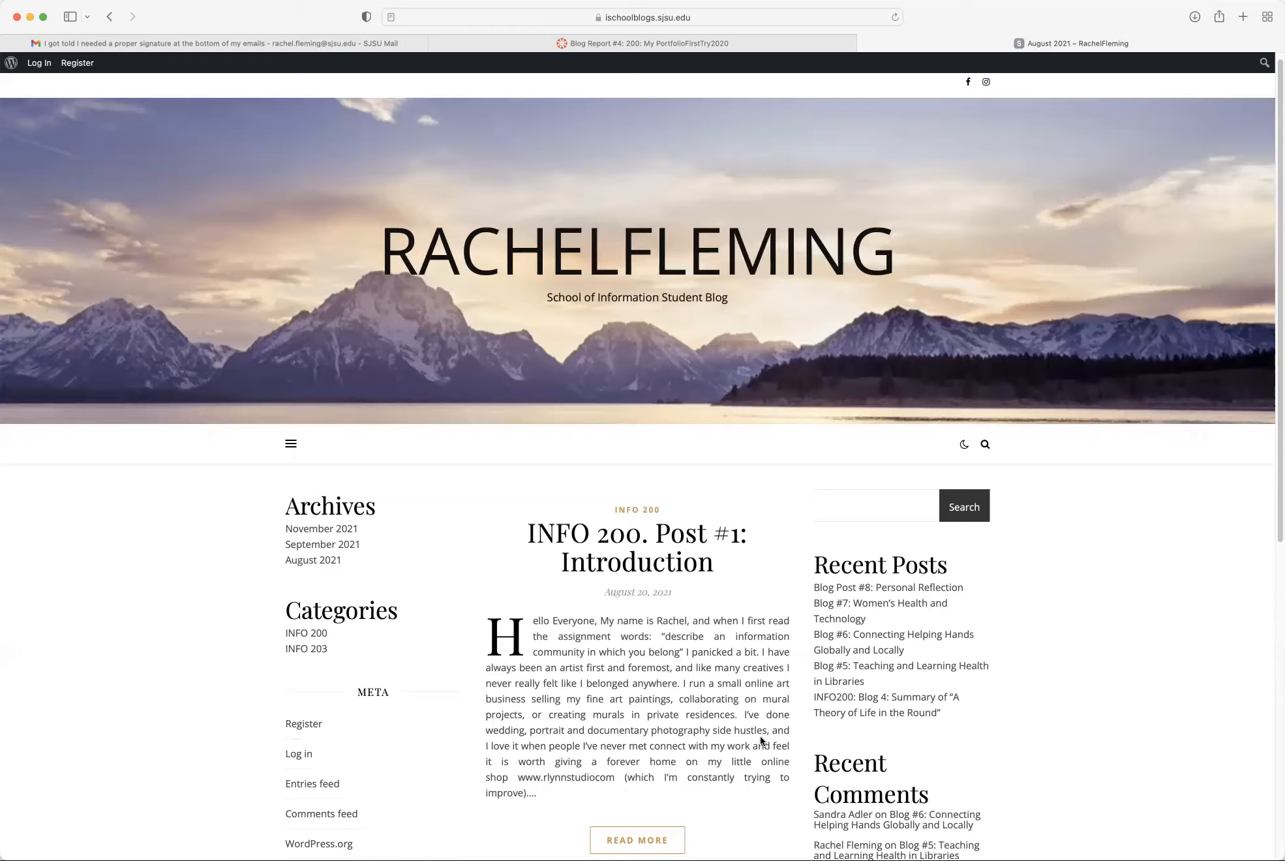
scroll("down", 3)
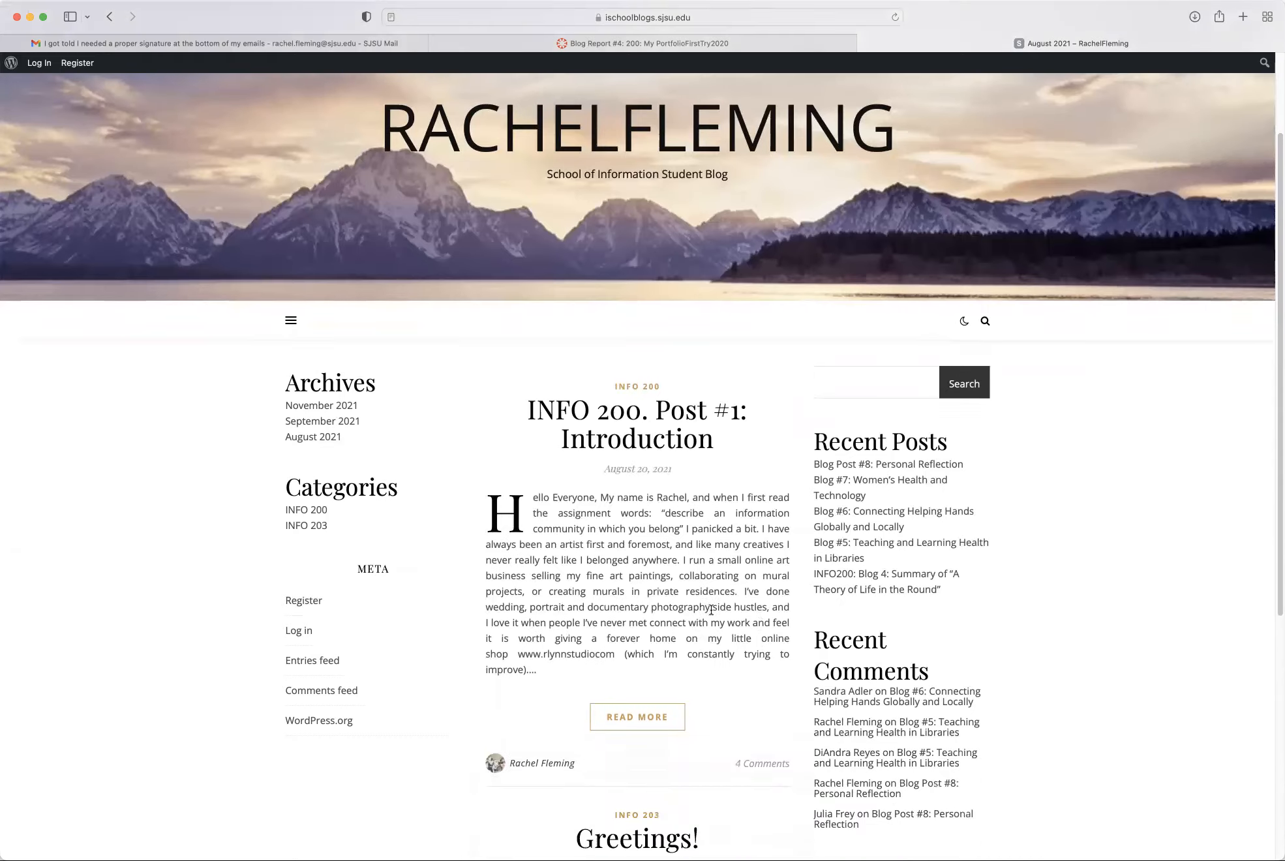
left_click(636, 425)
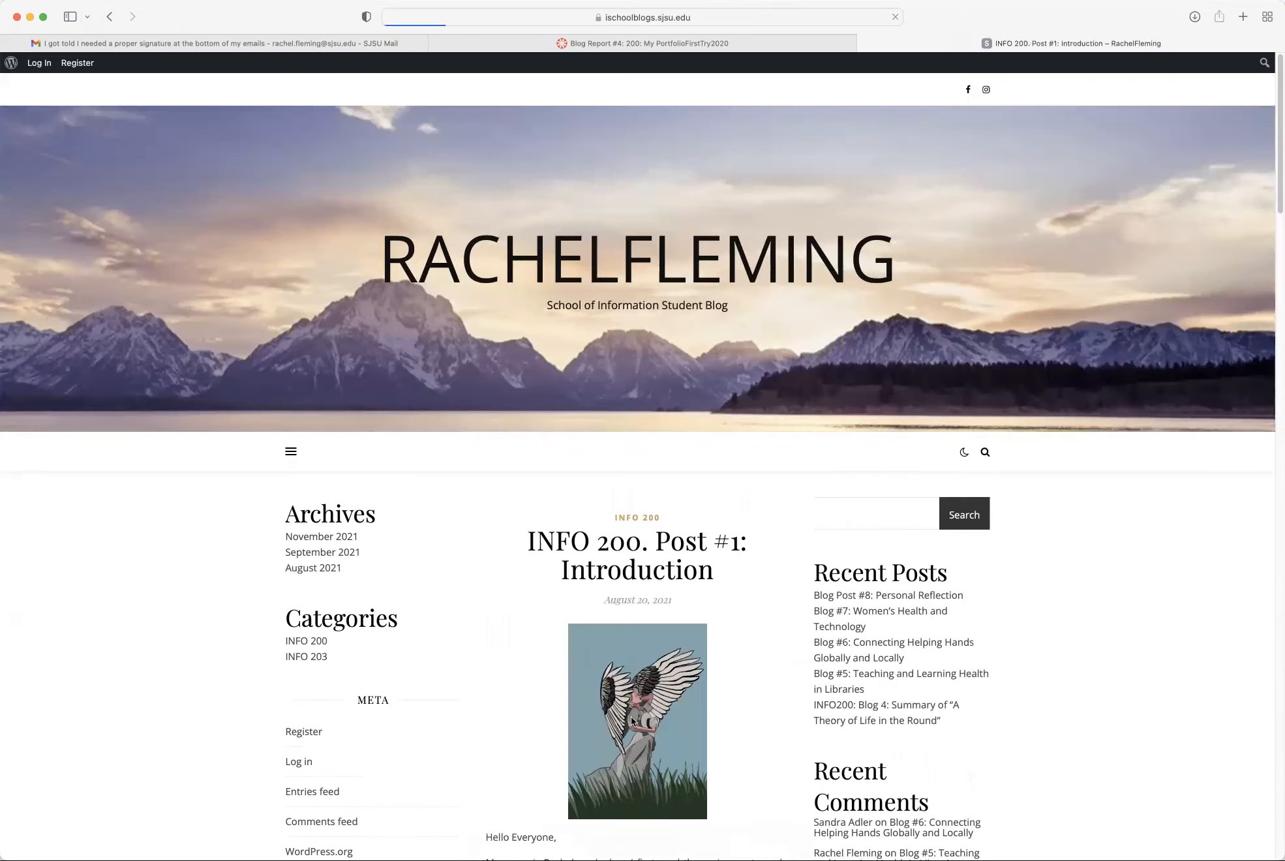
- Read through the Introduction post's text, artwork and comments, then scroll back up
scroll("down", 3)
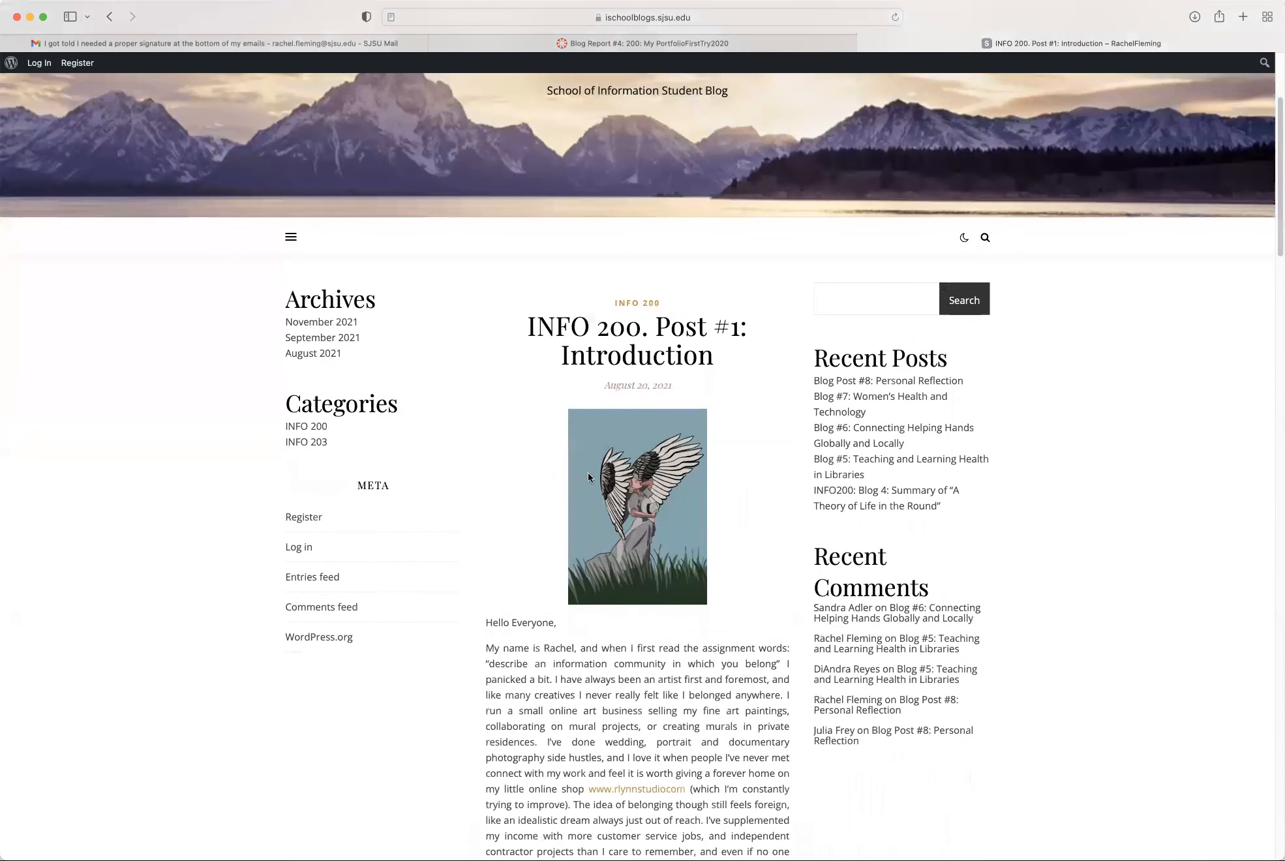
scroll("down", 3)
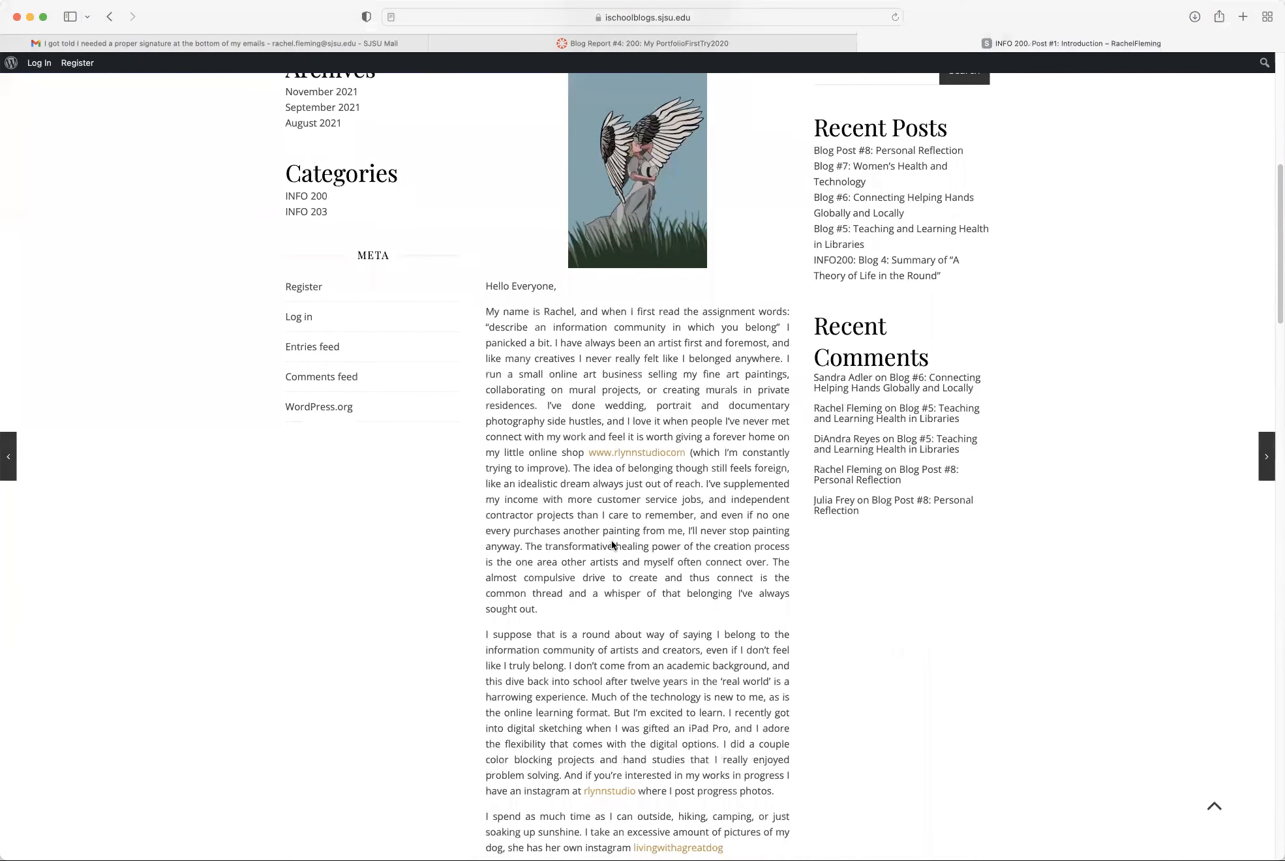
scroll("down", 3)
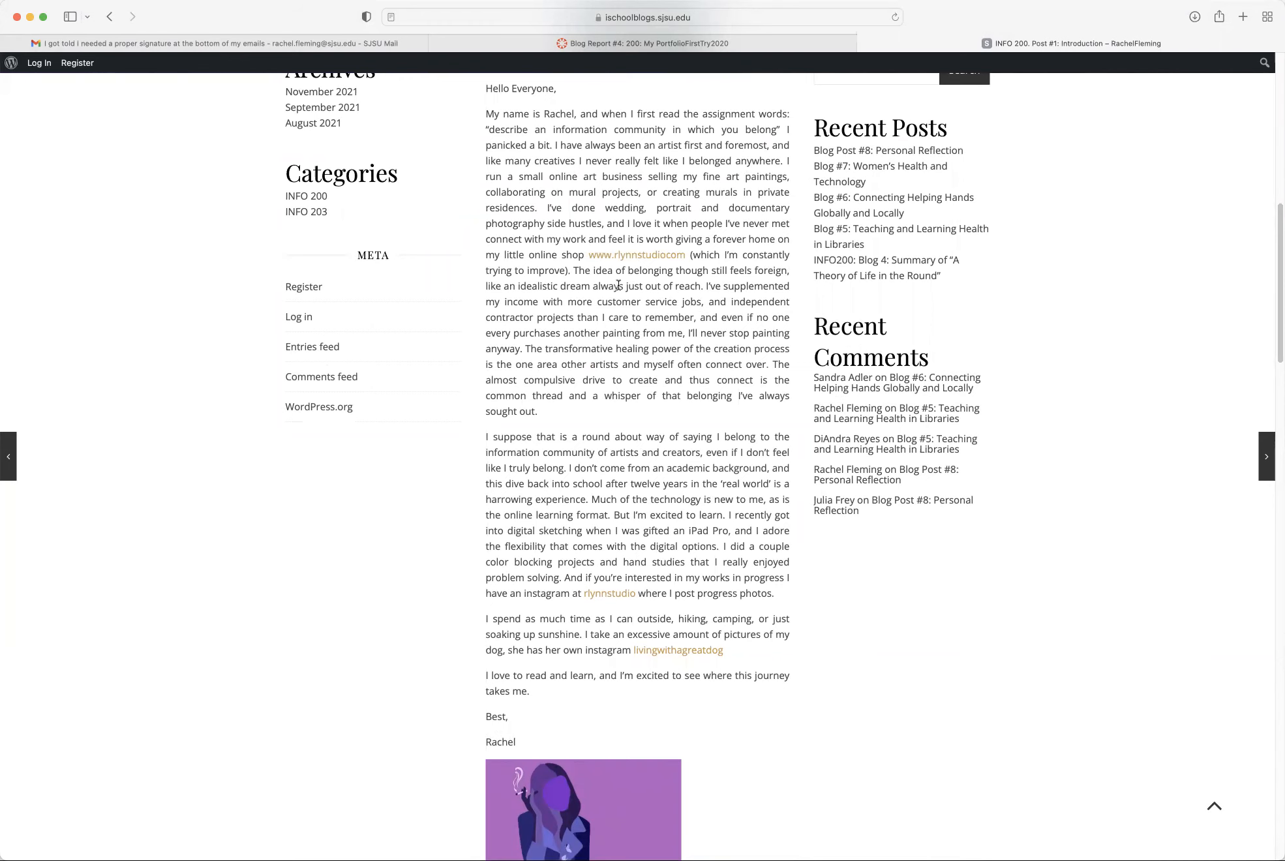
scroll("down", 3)
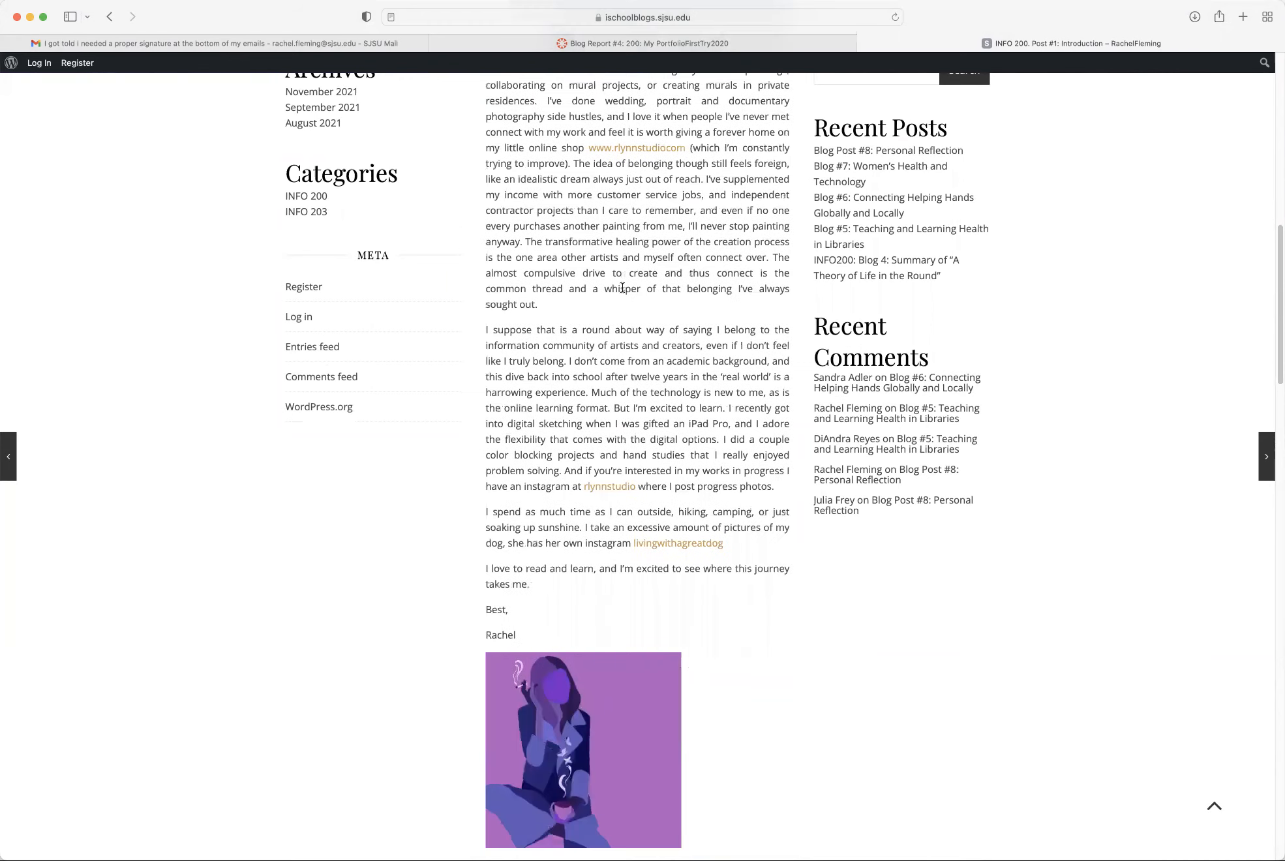
scroll("down", 3)
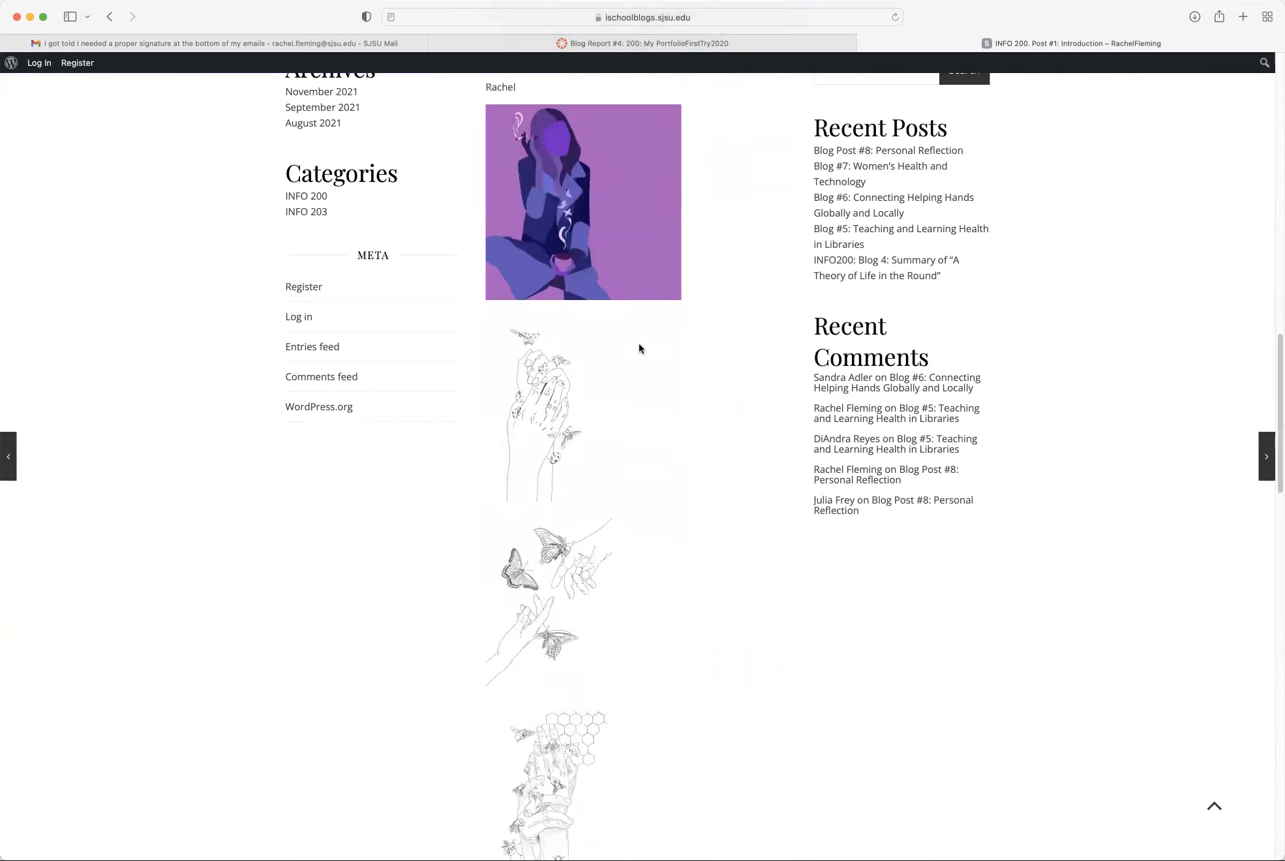
scroll("down", 3)
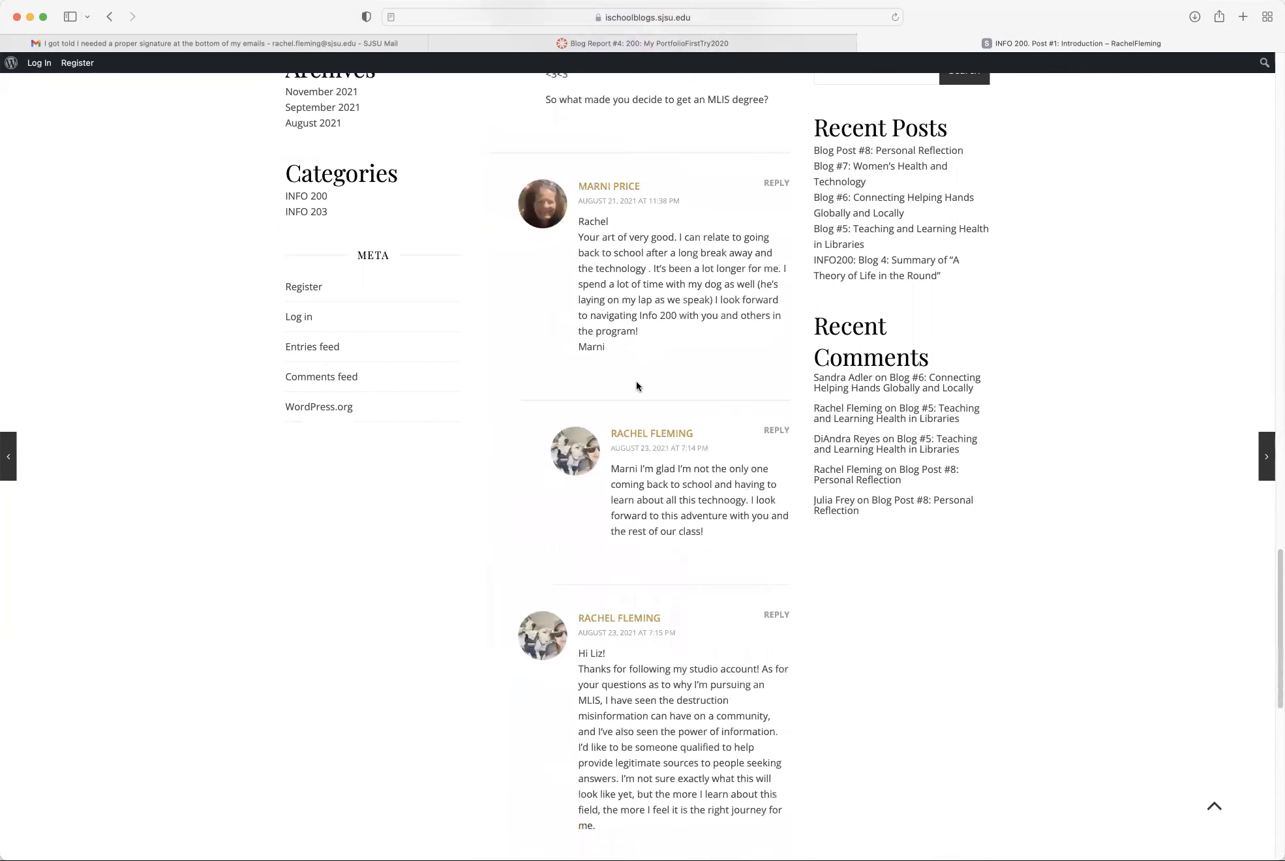
scroll("up", 3)
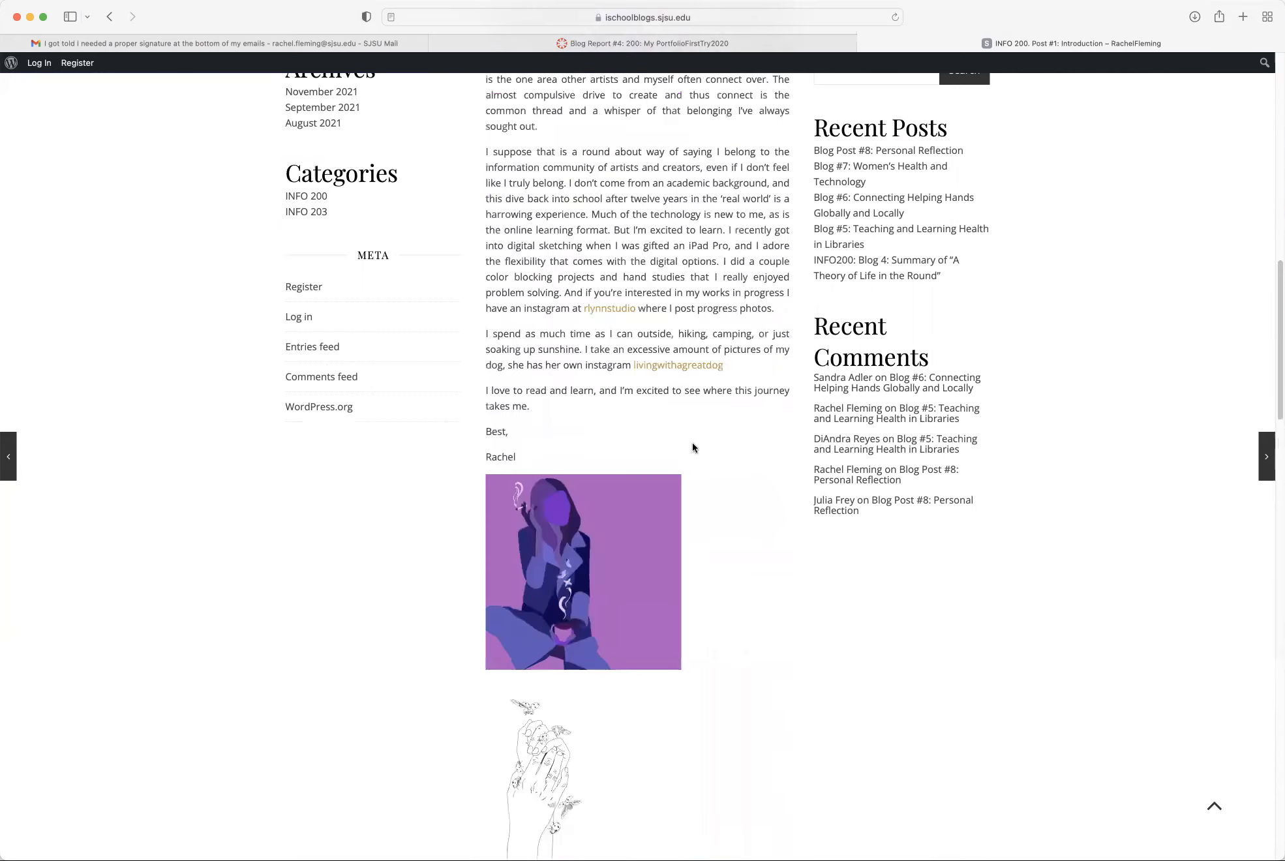
scroll("up", 3)
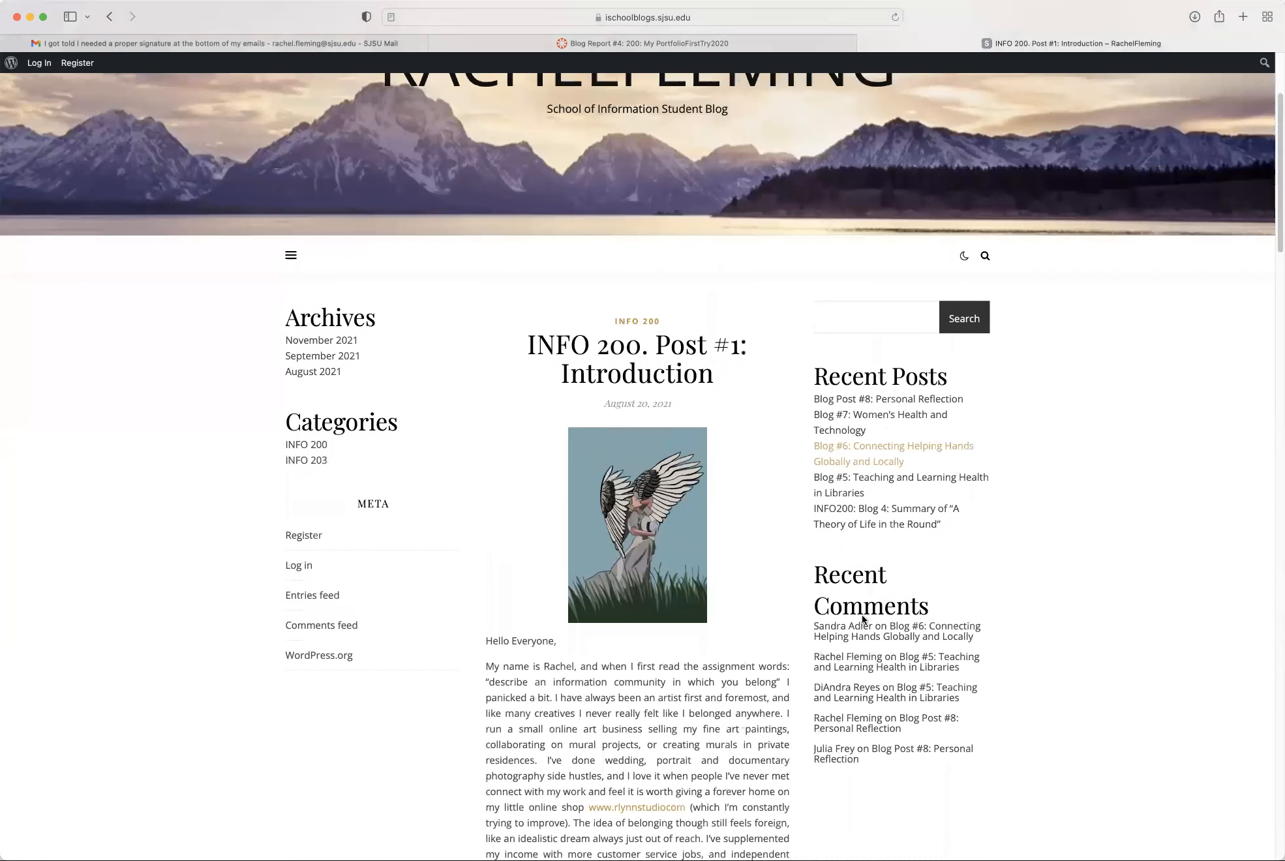
scroll("down", 3)
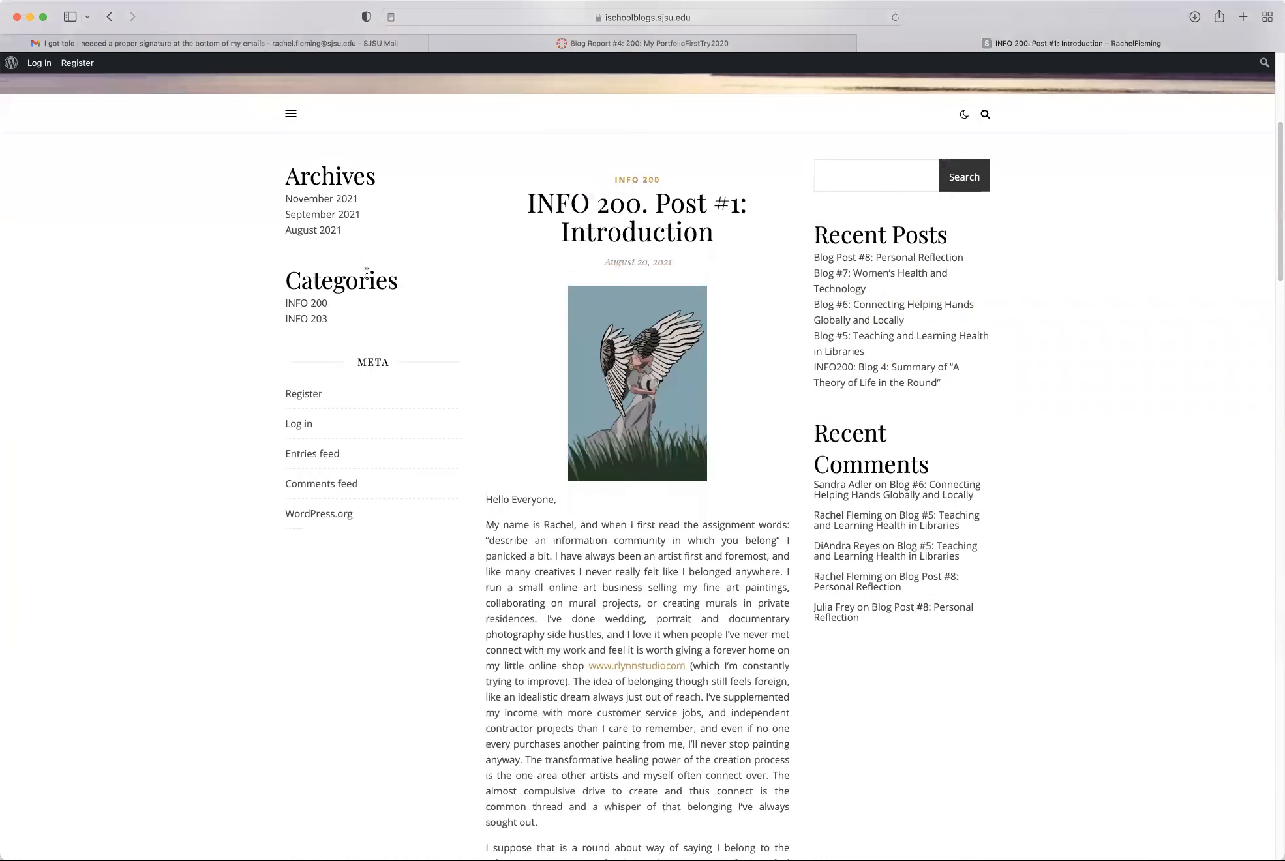
mouse_move(312, 230)
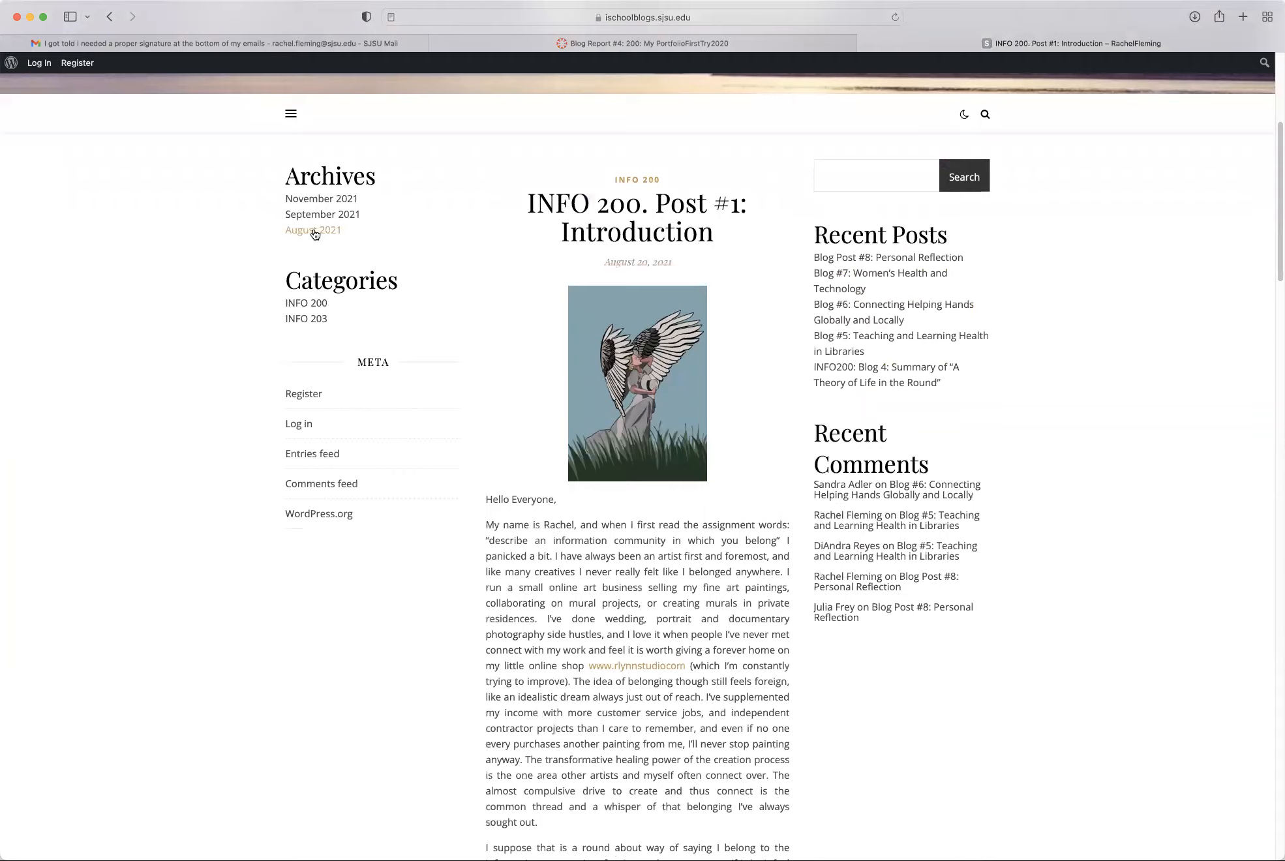
- Browse the August 2021 archive listing down toward Blog #2: Women's Health
left_click(313, 231)
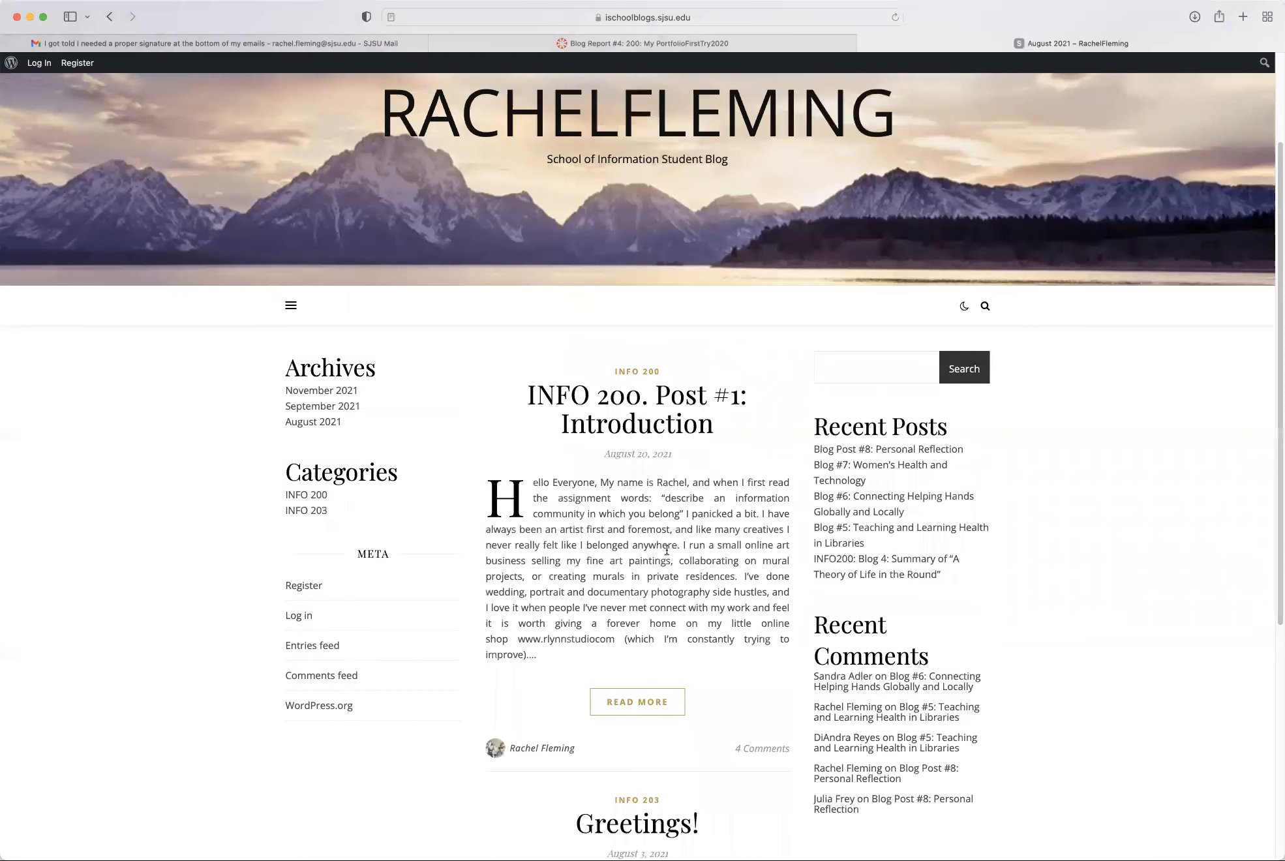
scroll("down", 3)
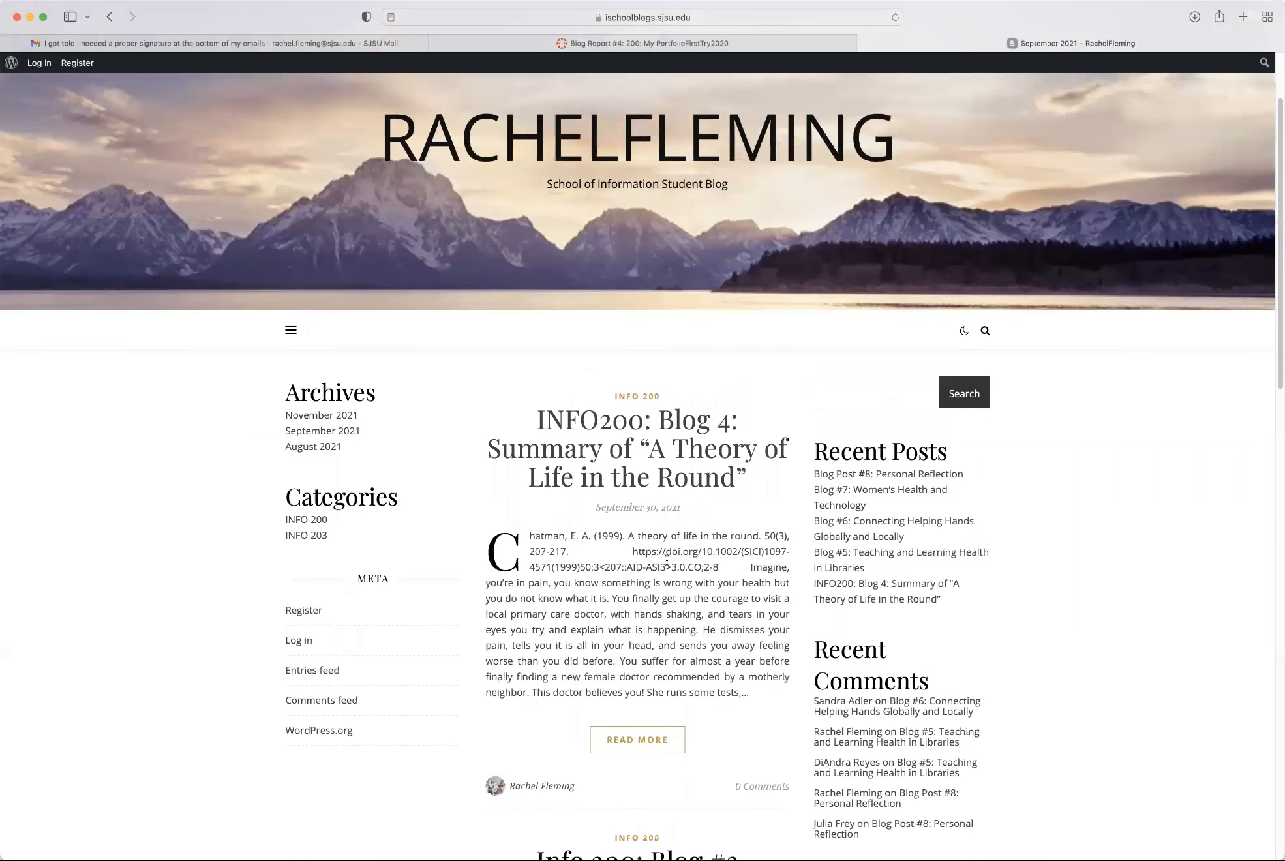
scroll("down", 3)
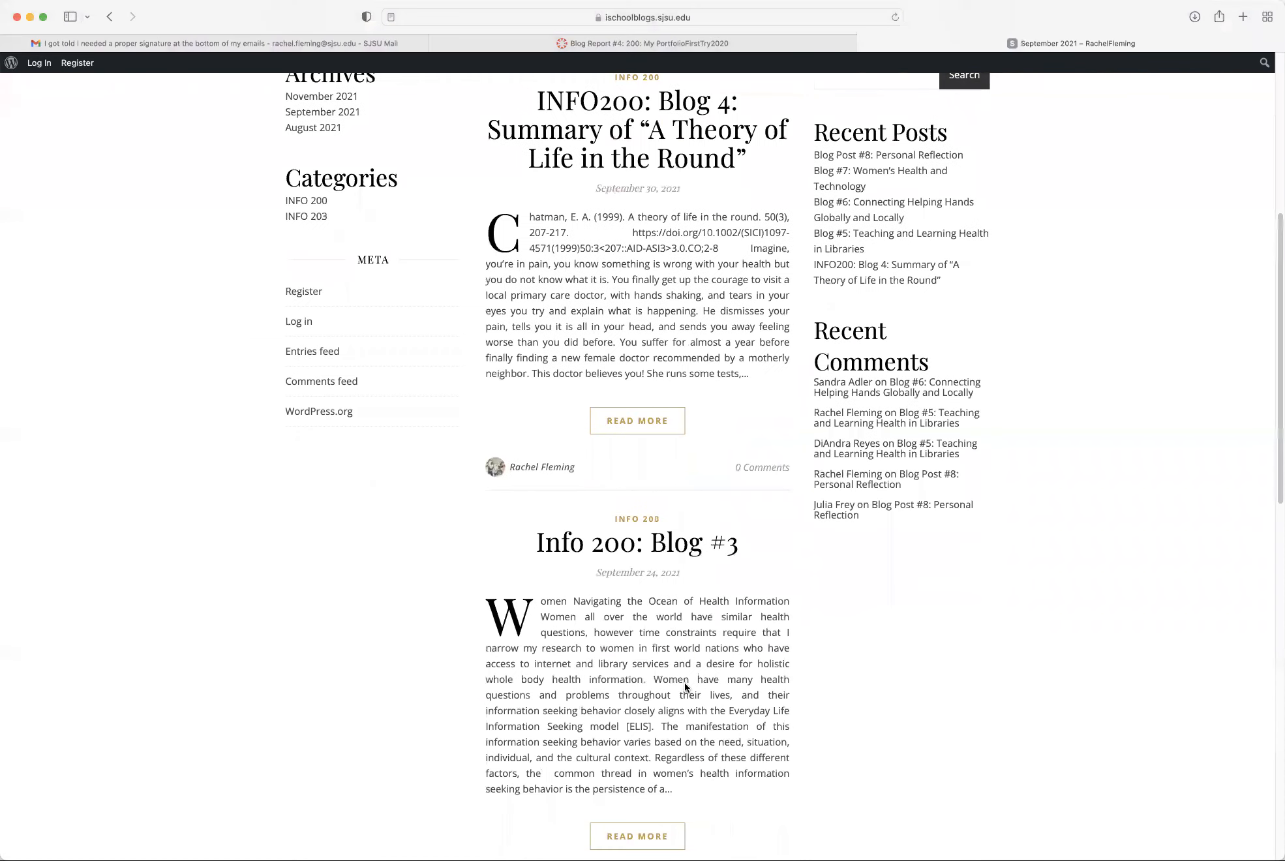
scroll("down", 3)
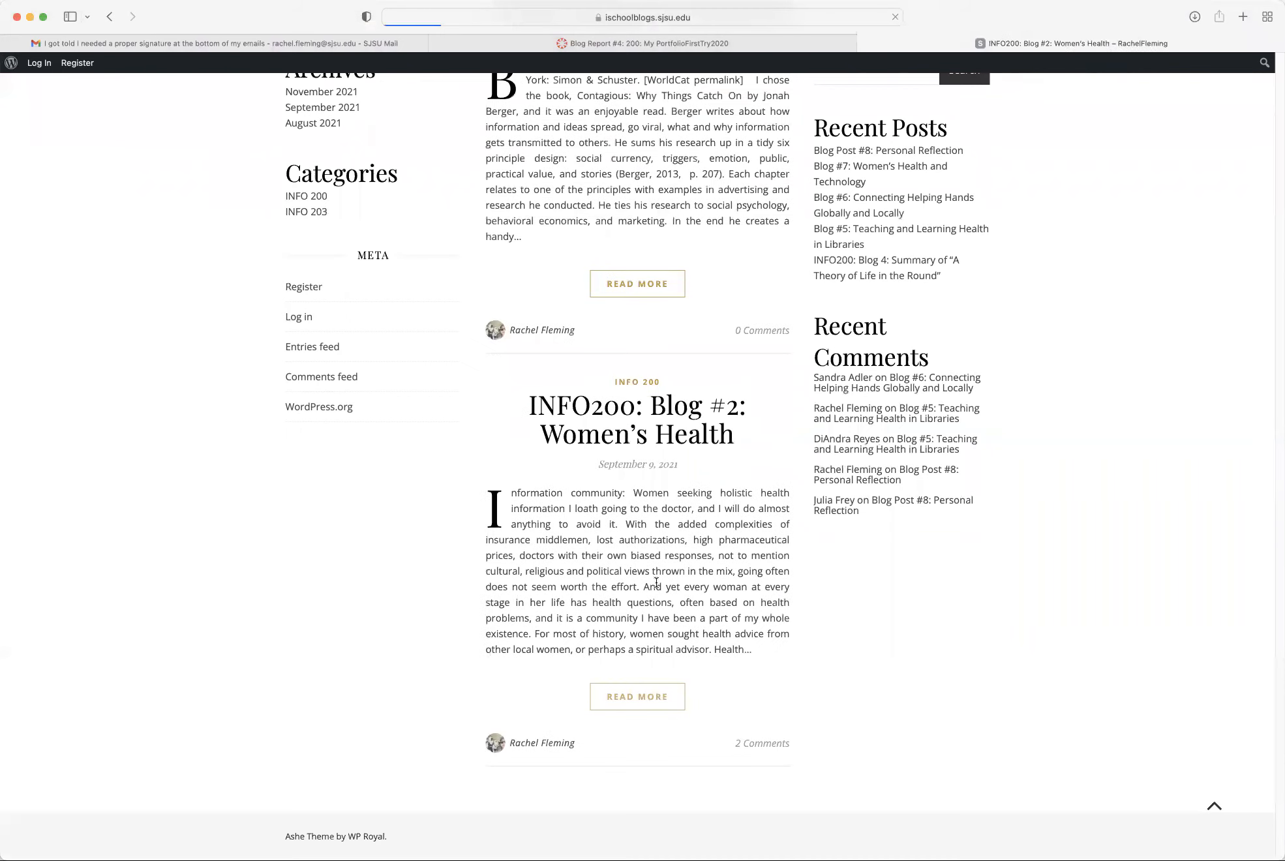
- Scroll through Blog #2: Women's Health's body, References and comments, then back up
scroll("up", 3)
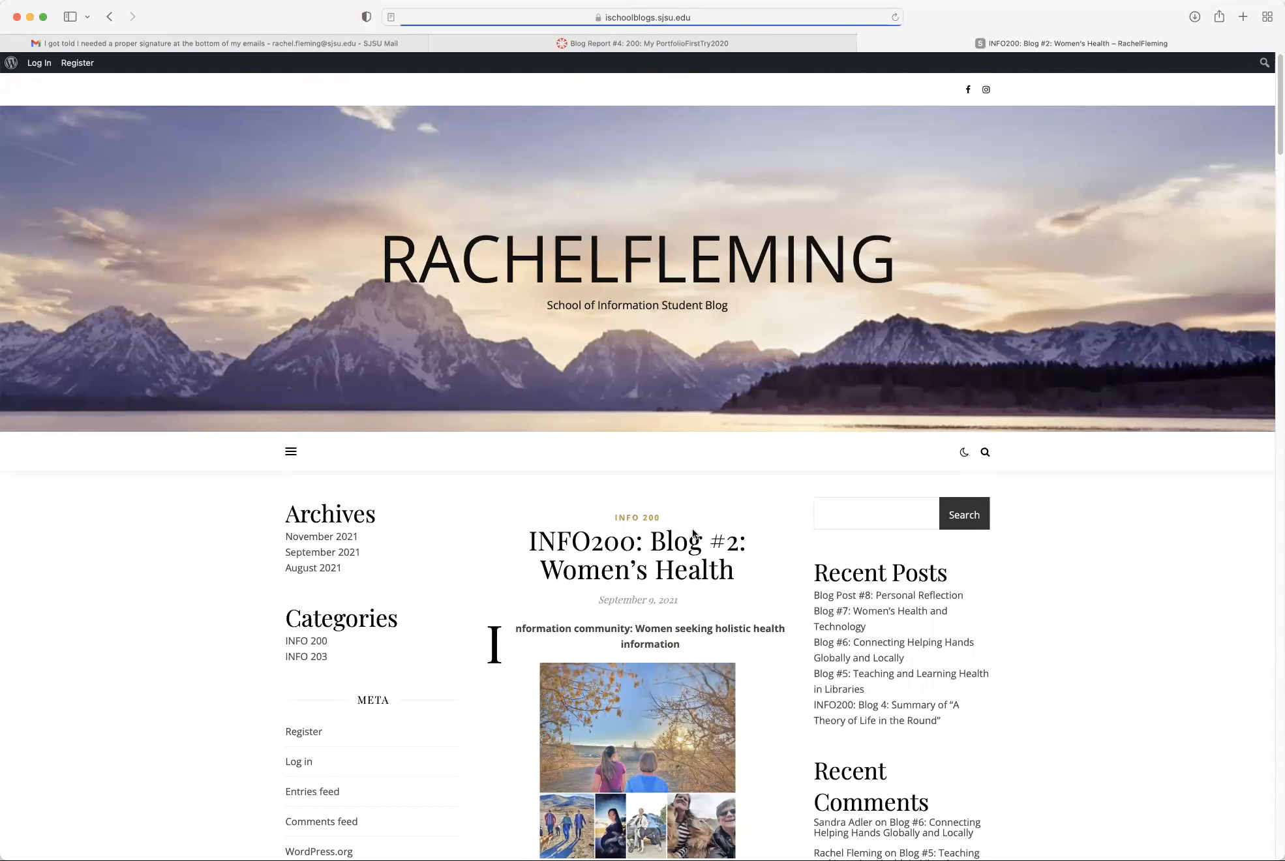
scroll("down", 3)
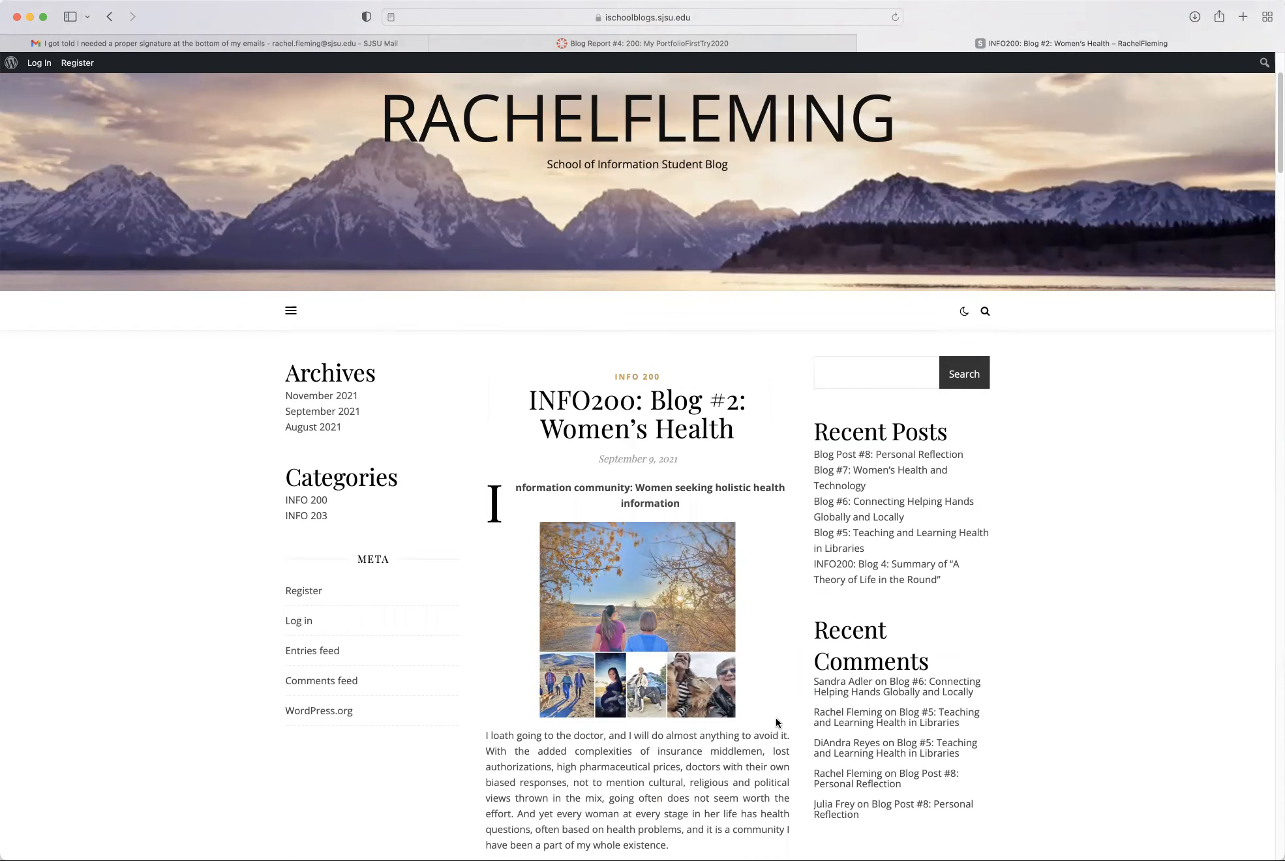
mouse_move(855, 662)
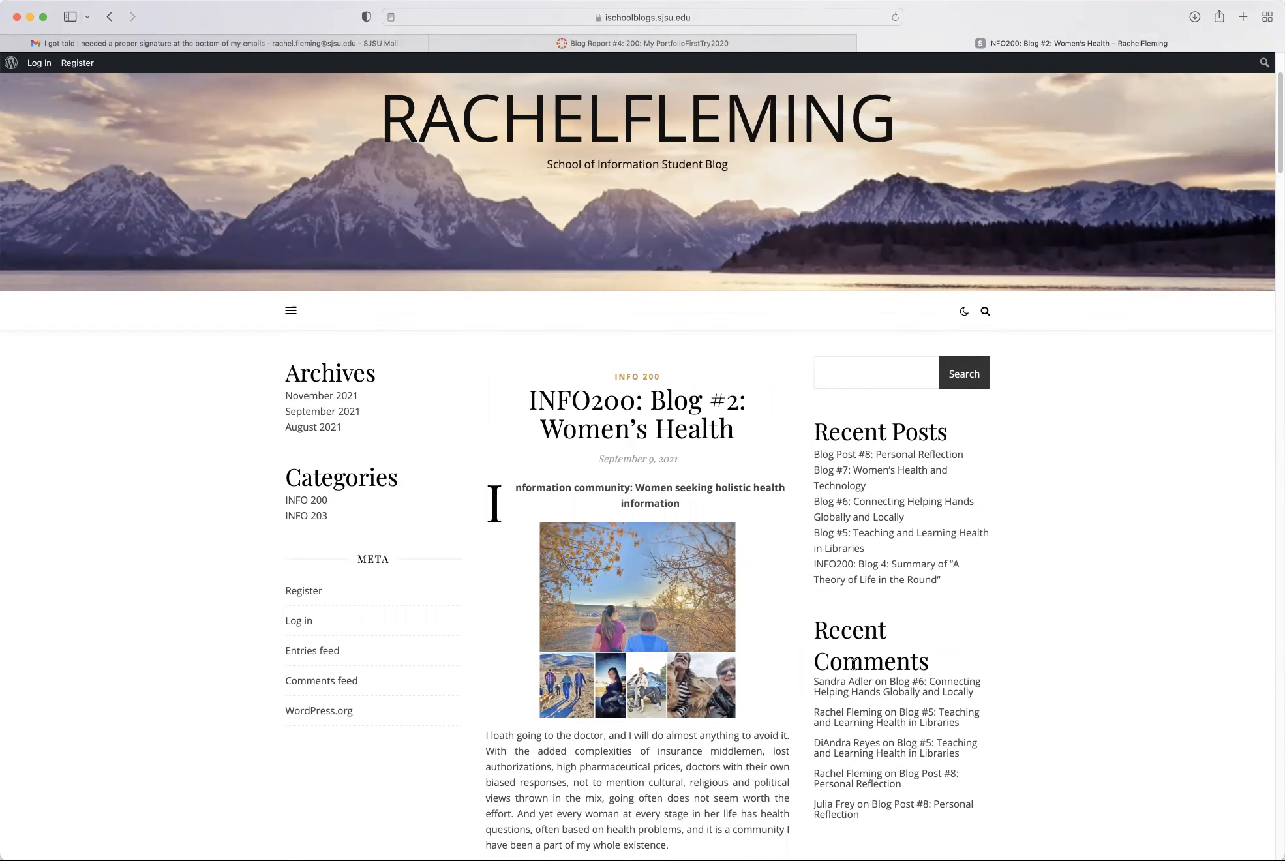
scroll("down", 3)
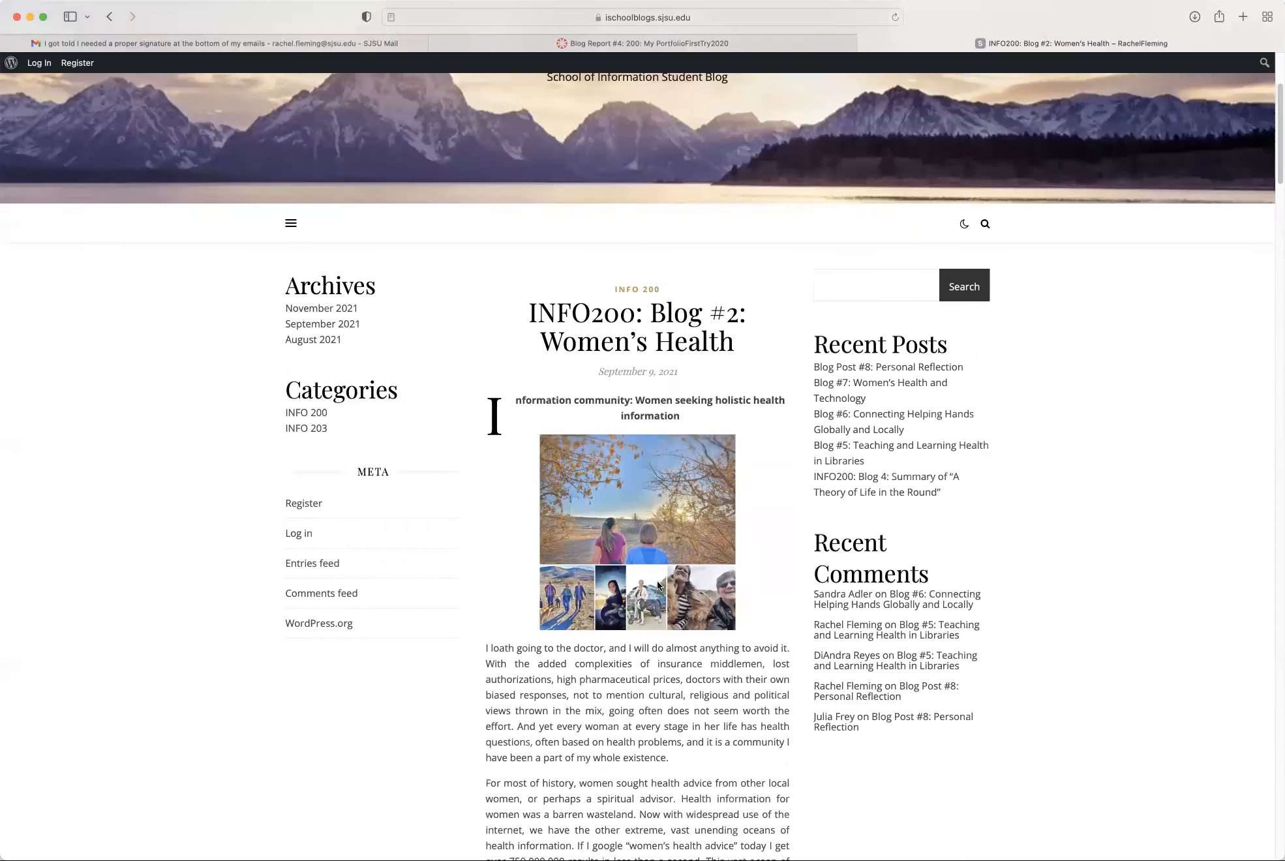
scroll("down", 3)
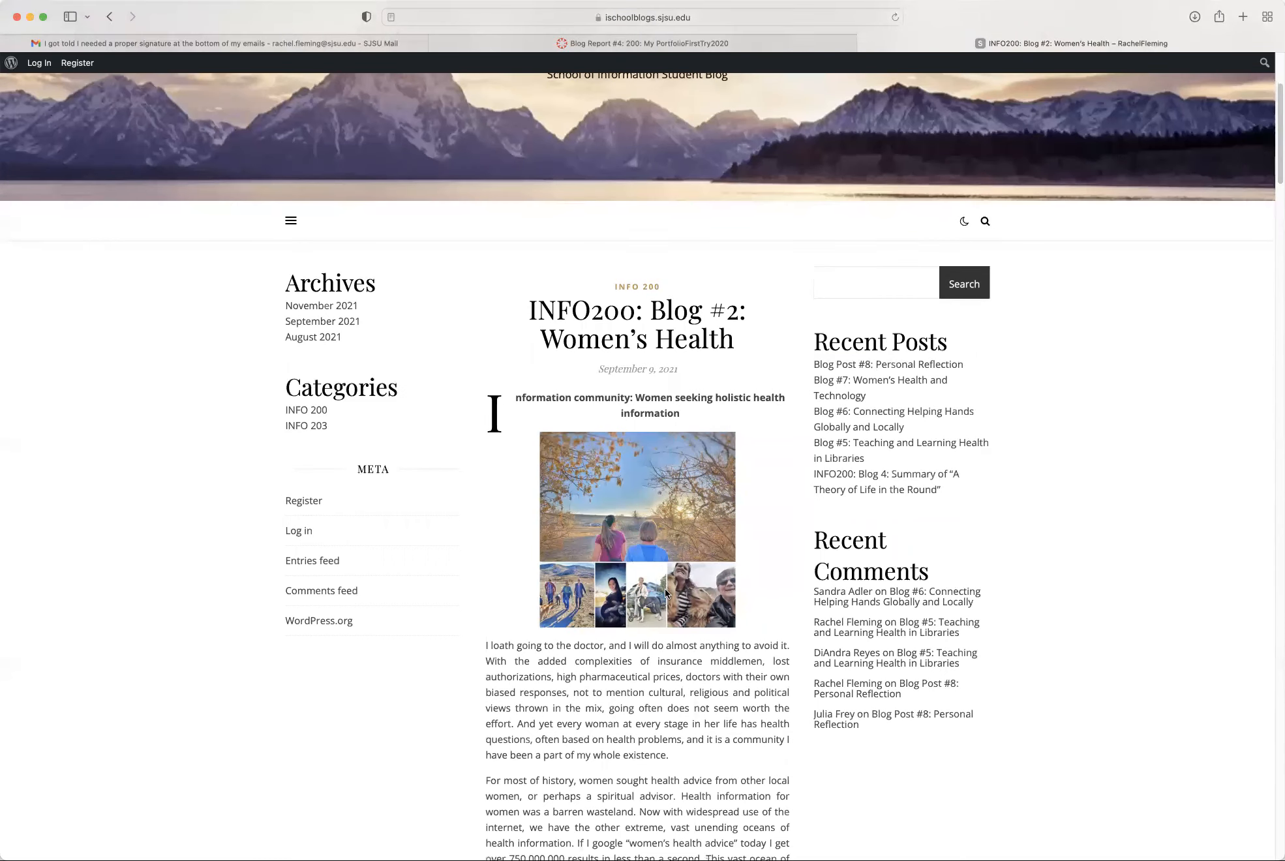
scroll("down", 3)
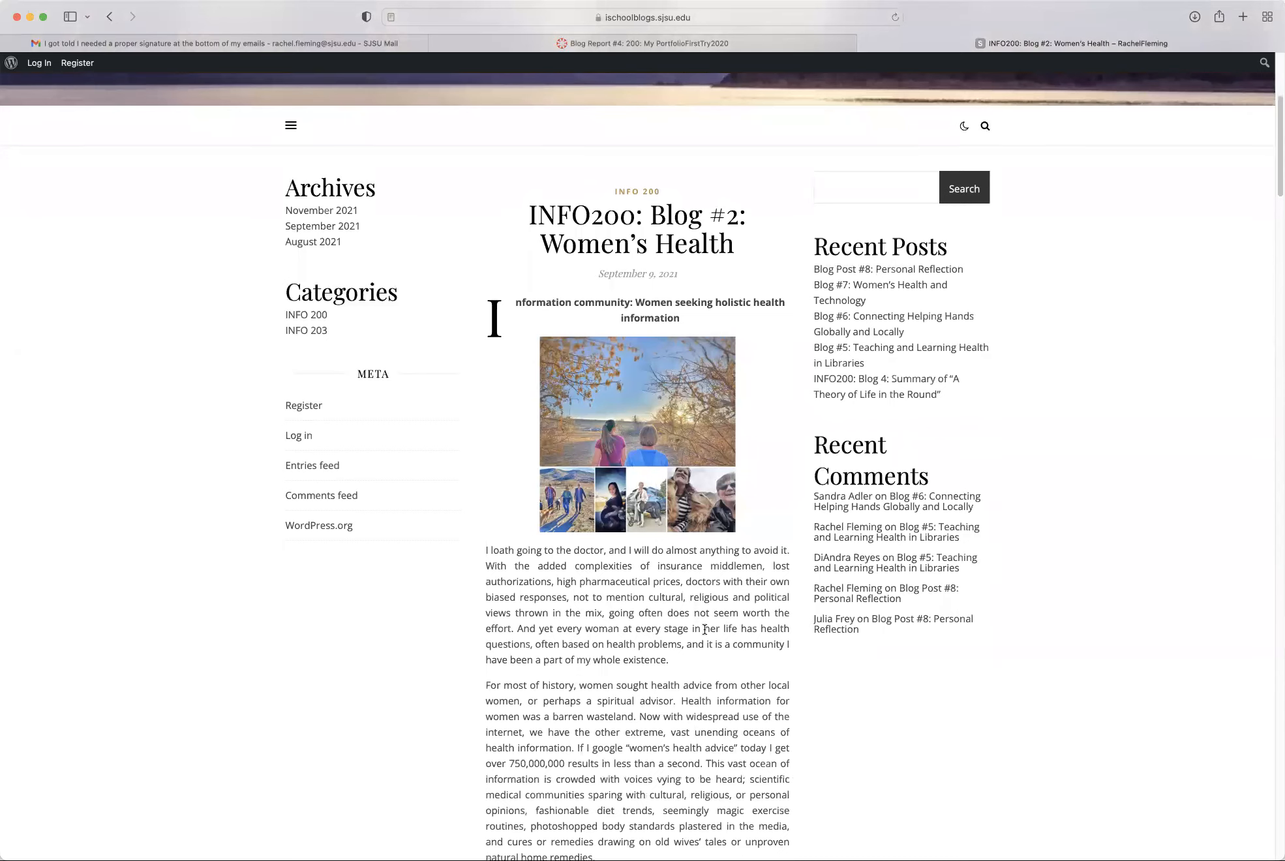
mouse_move(656, 656)
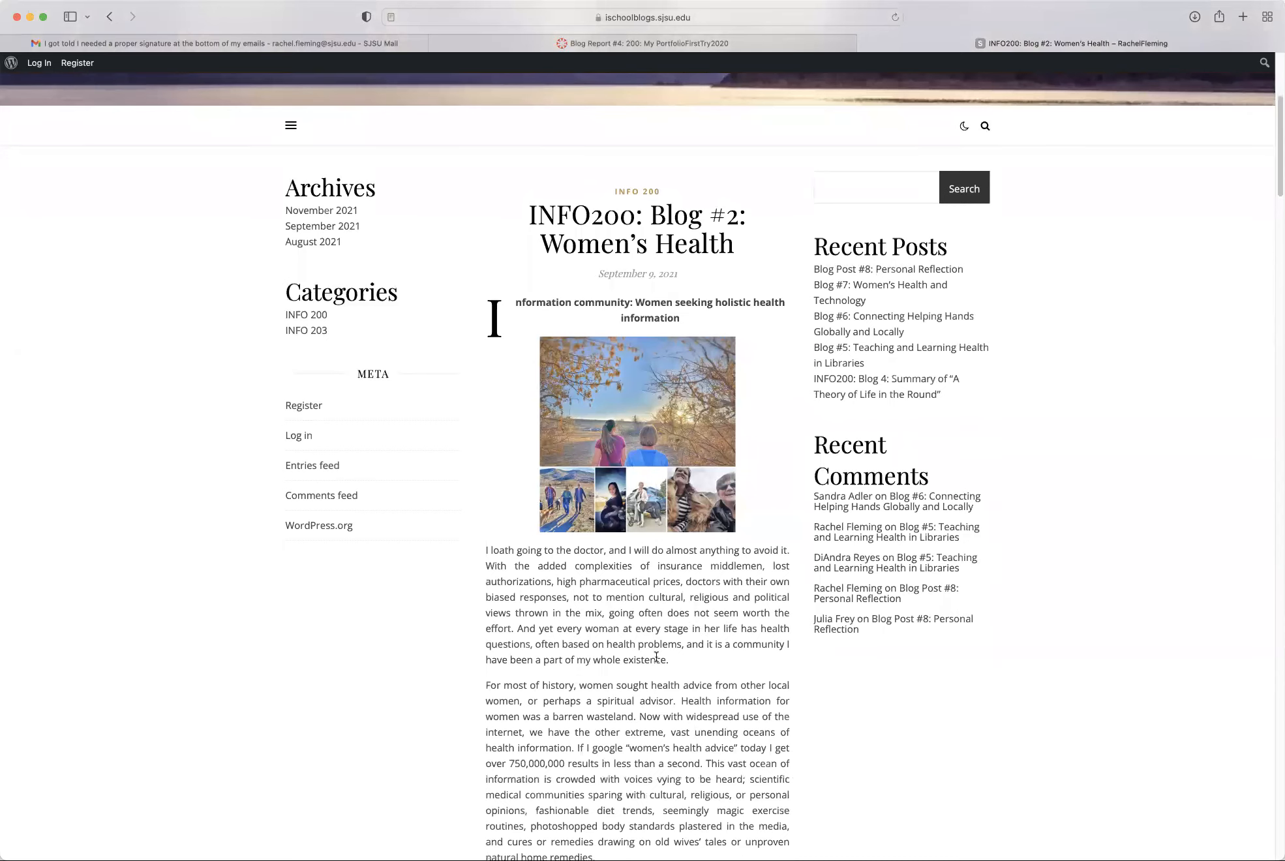
scroll("down", 3)
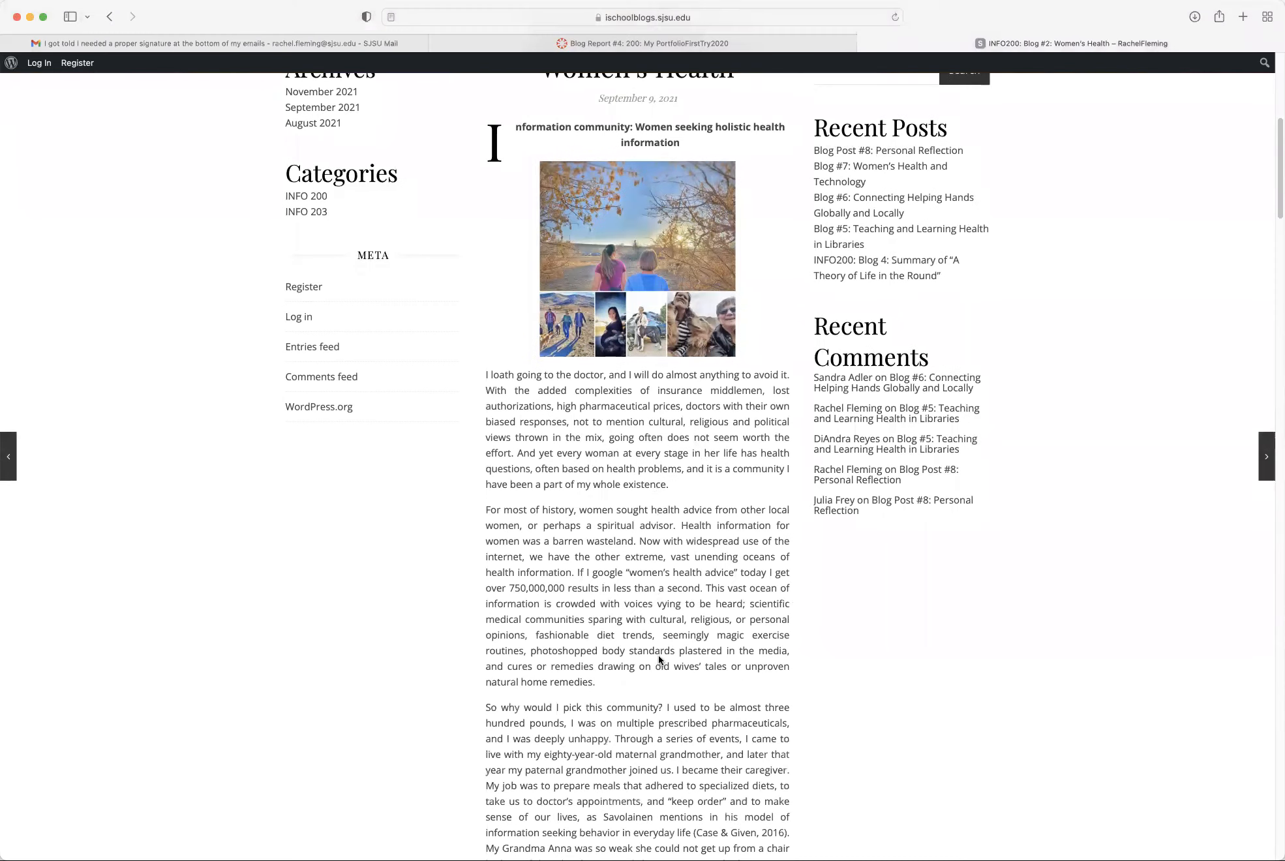
scroll("down", 3)
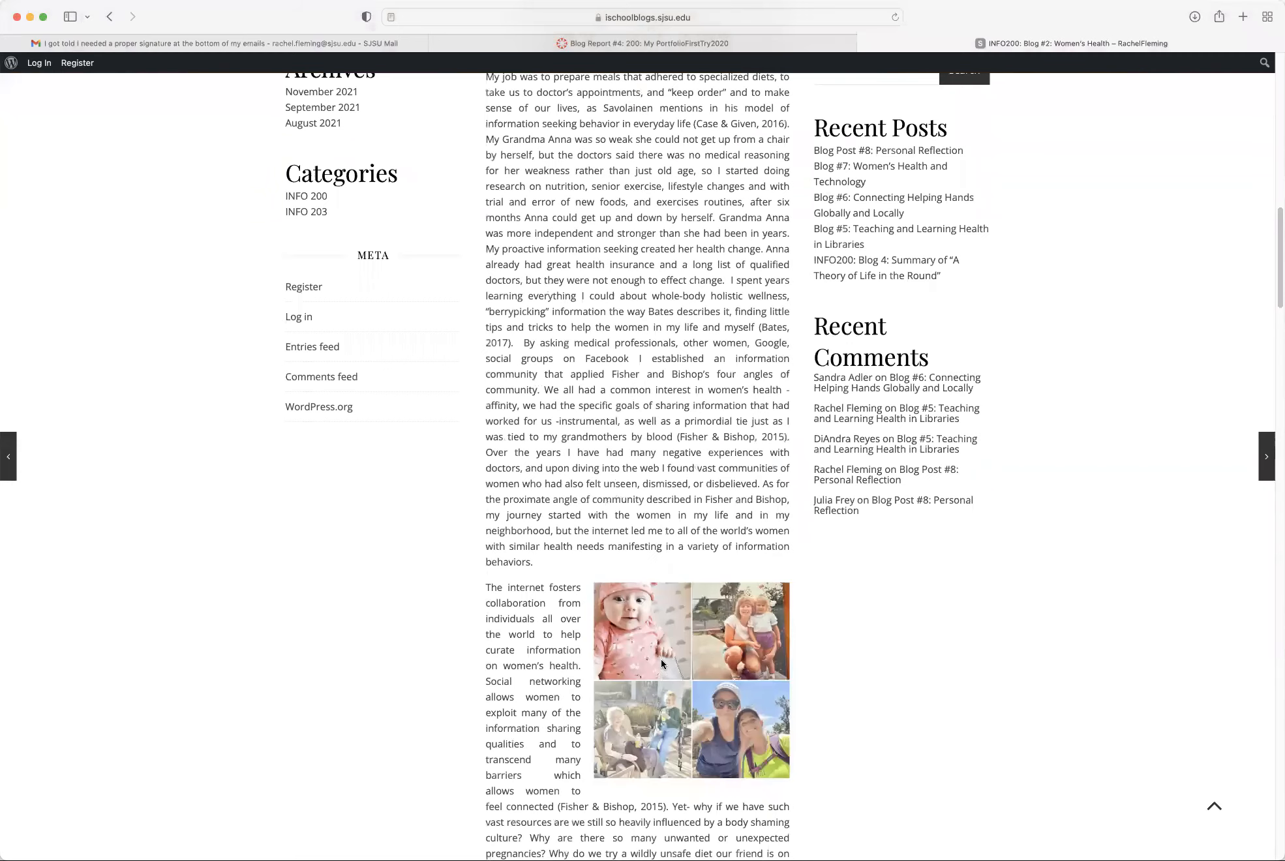
scroll("down", 3)
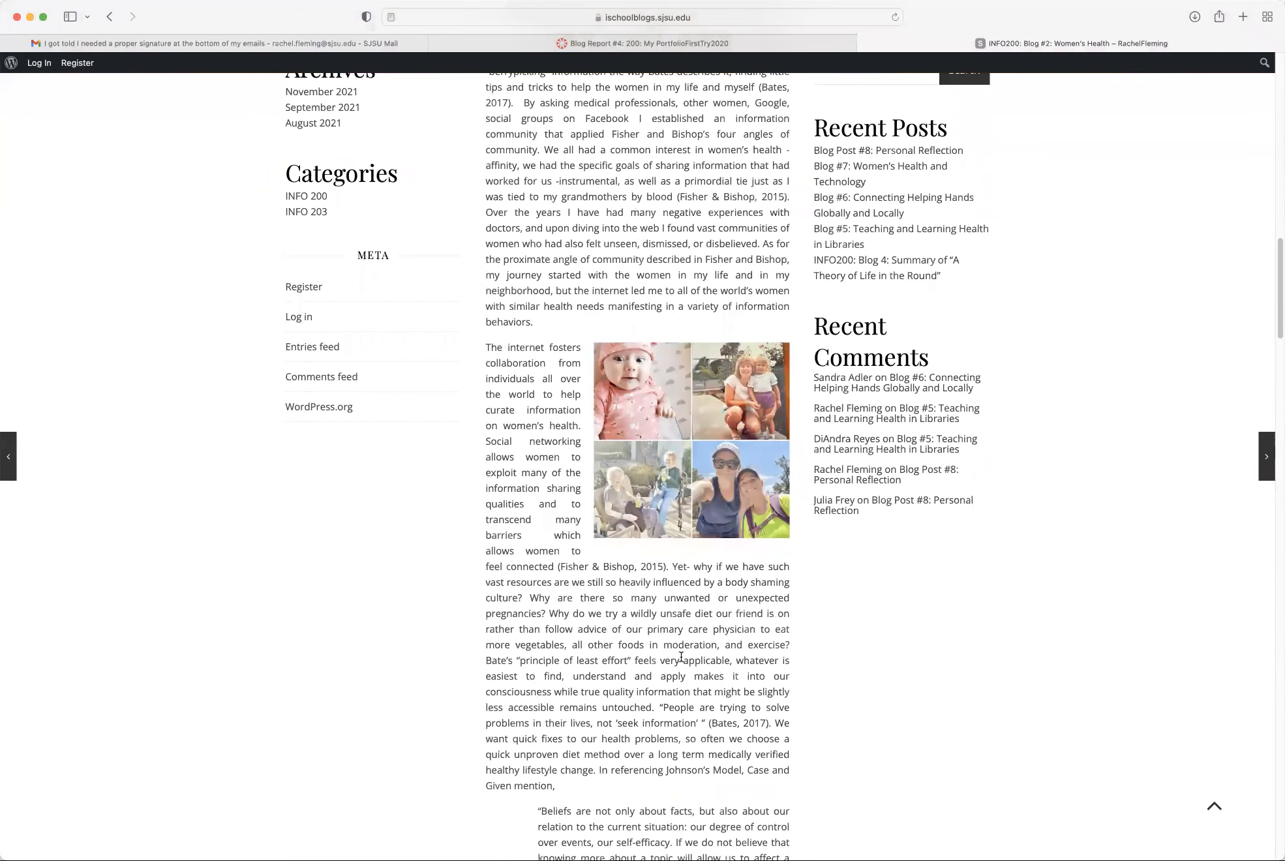
scroll("down", 3)
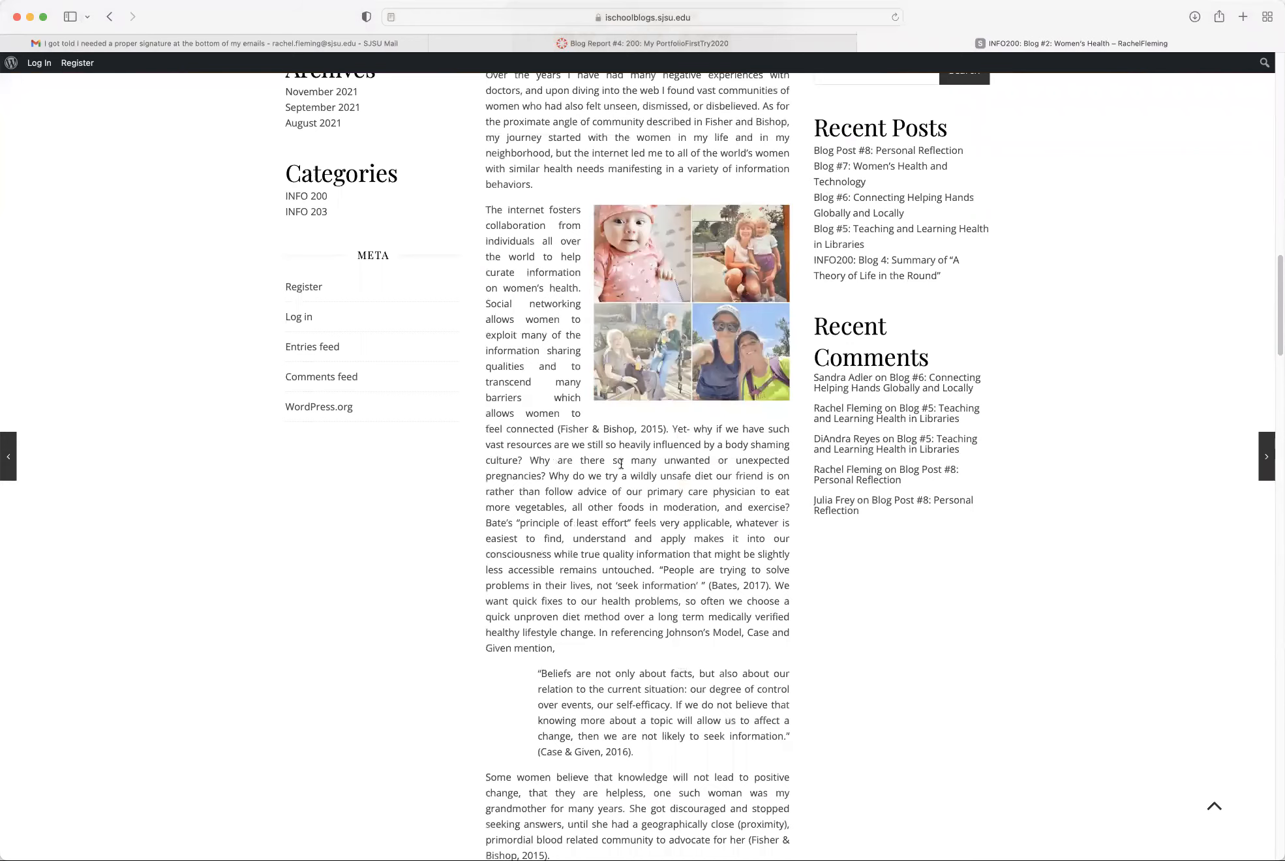
scroll("down", 3)
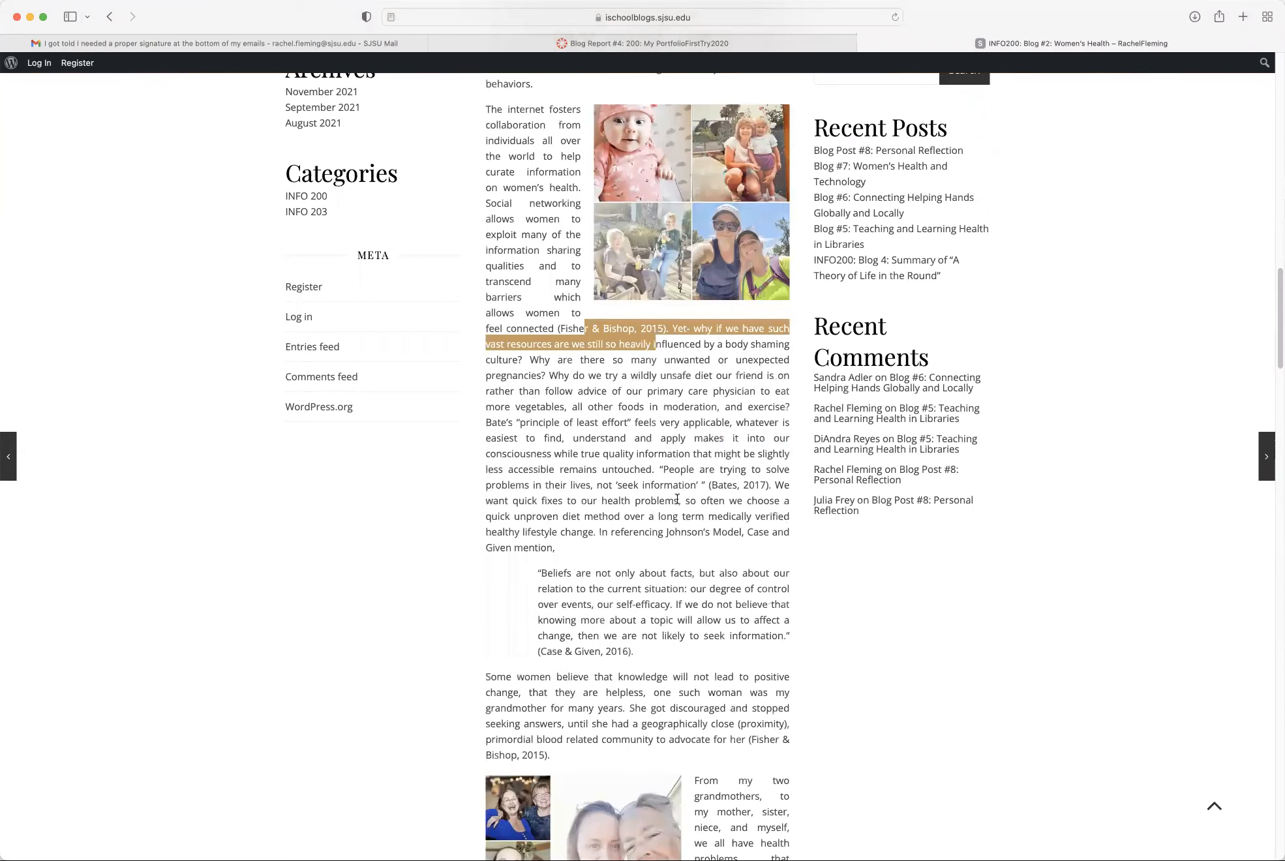
scroll("down", 3)
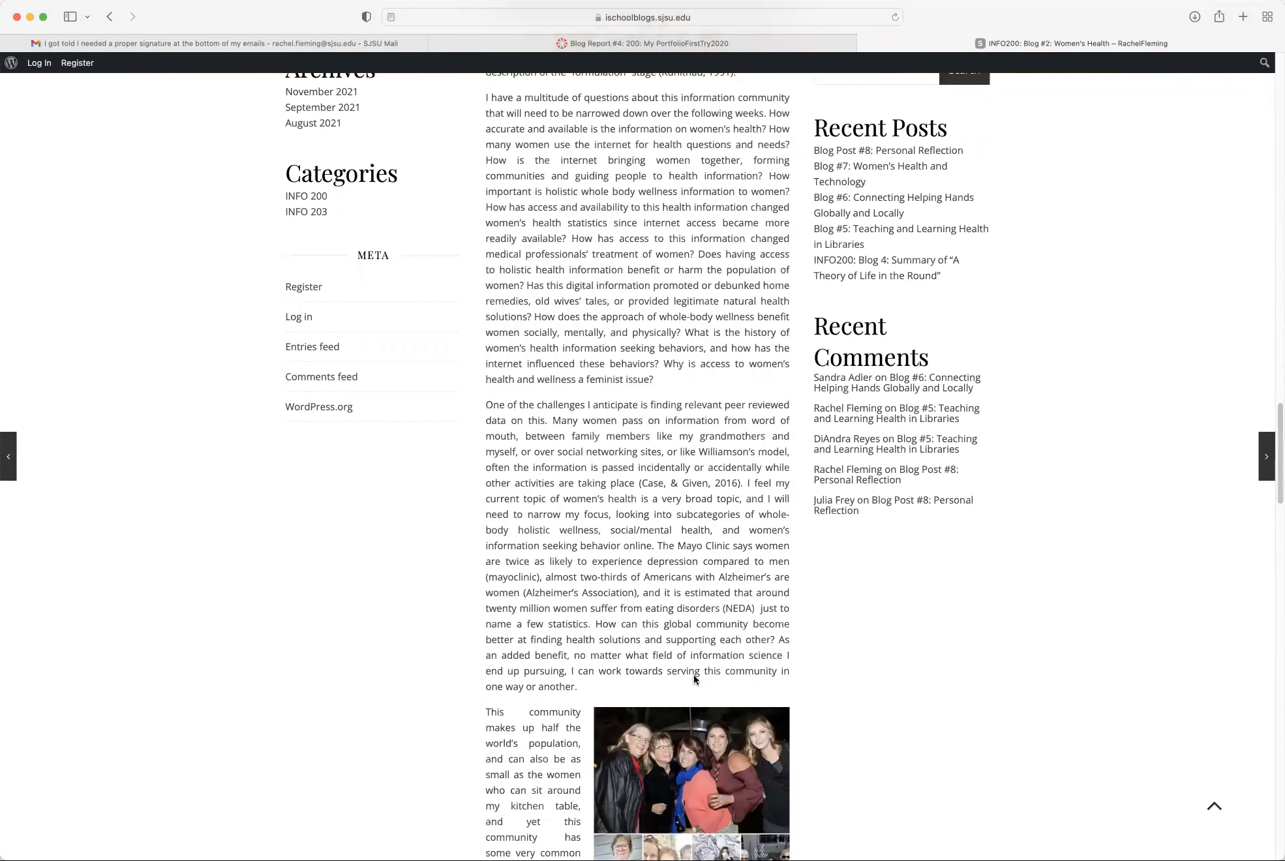
scroll("down", 3)
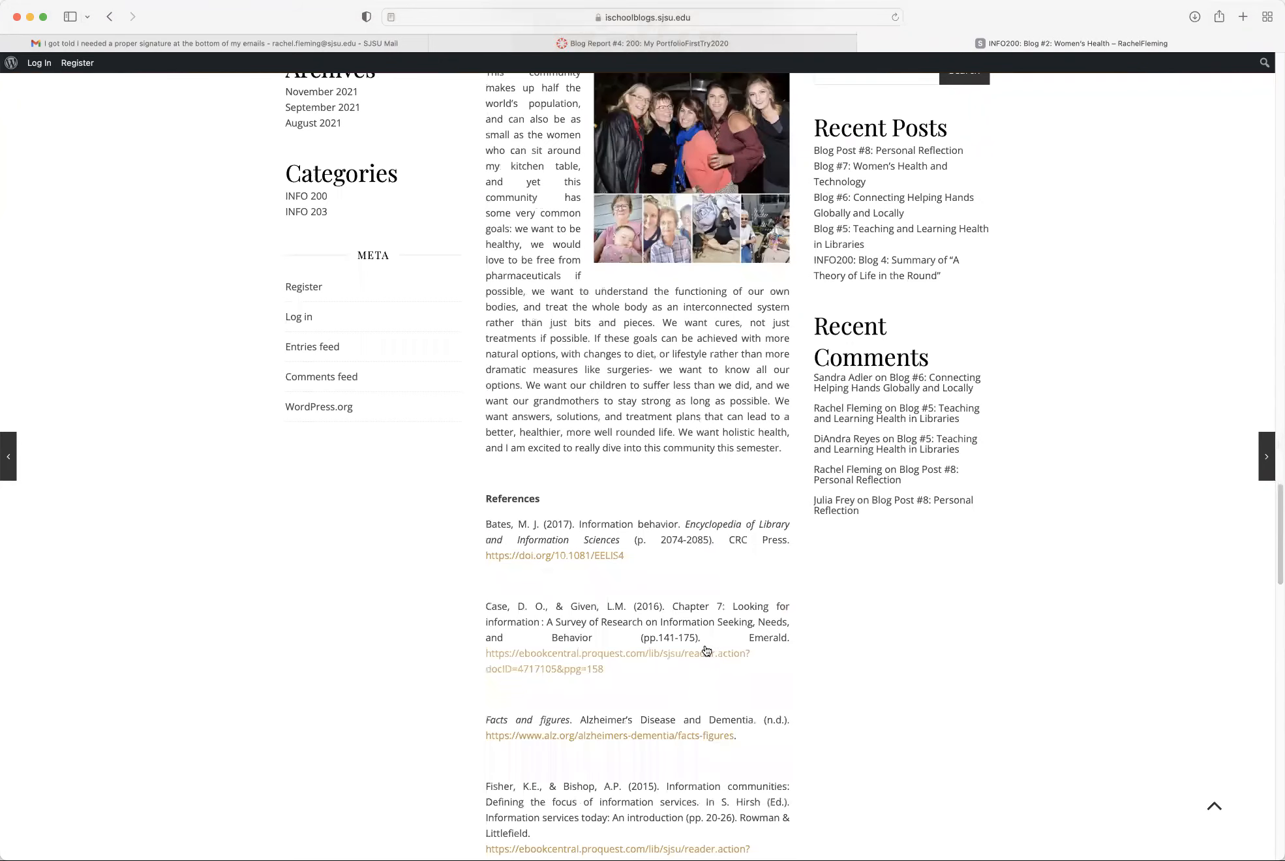
mouse_move(707, 608)
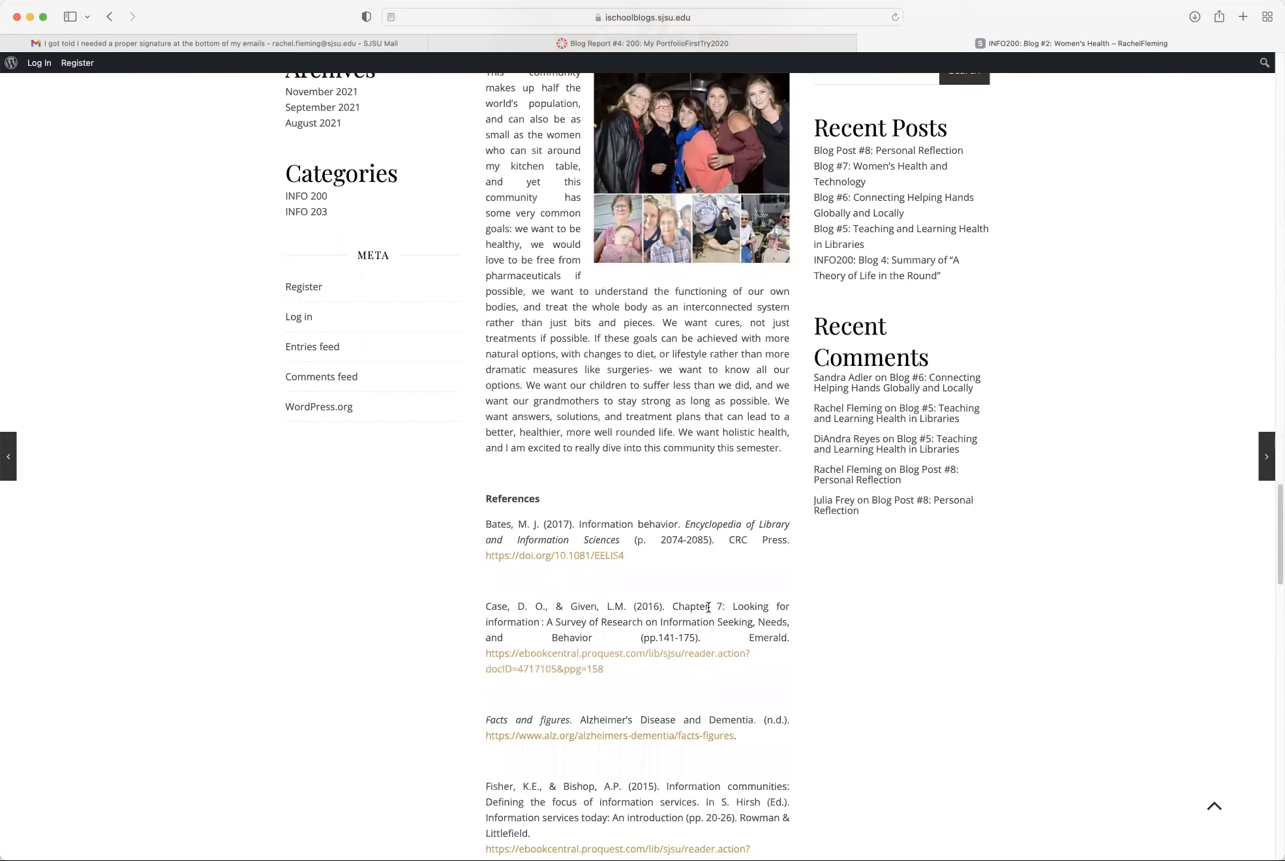
scroll("down", 3)
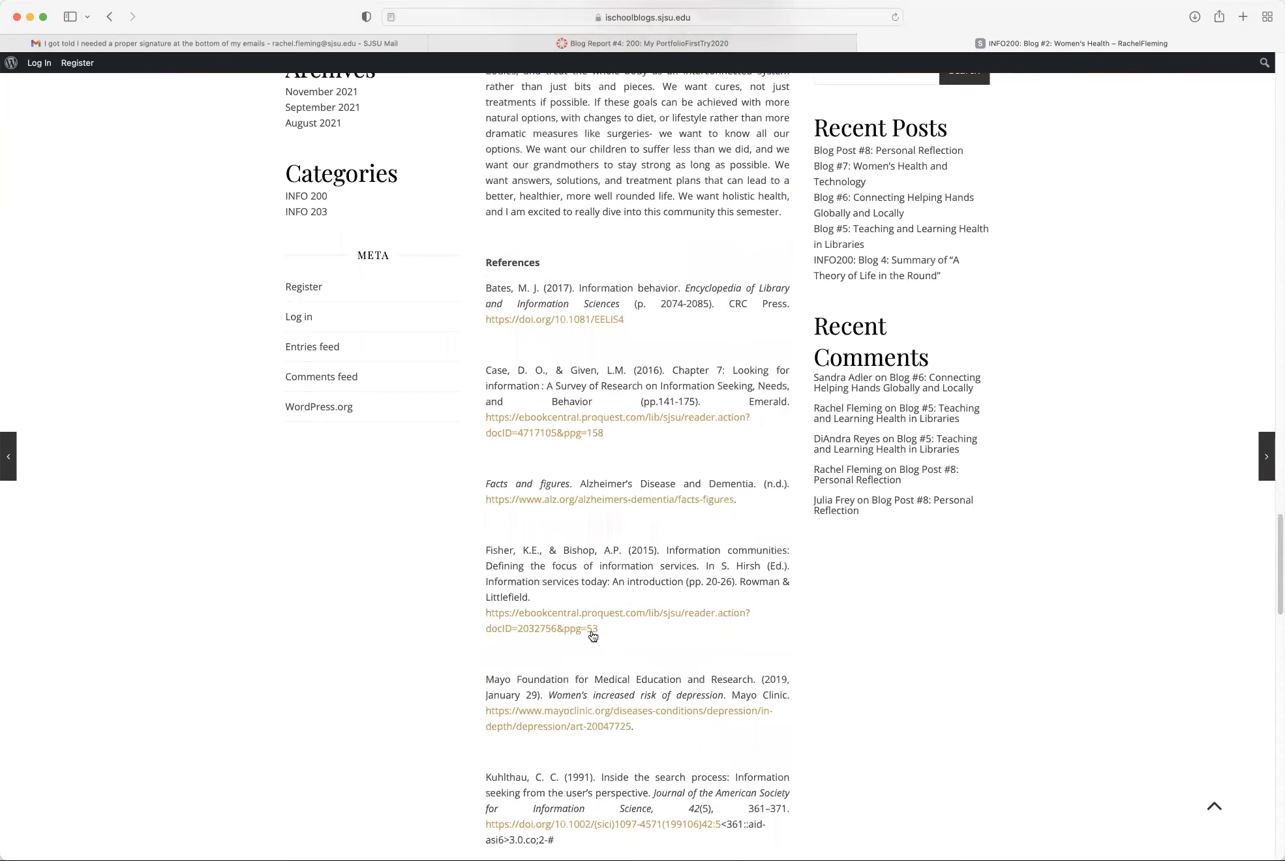
scroll("down", 3)
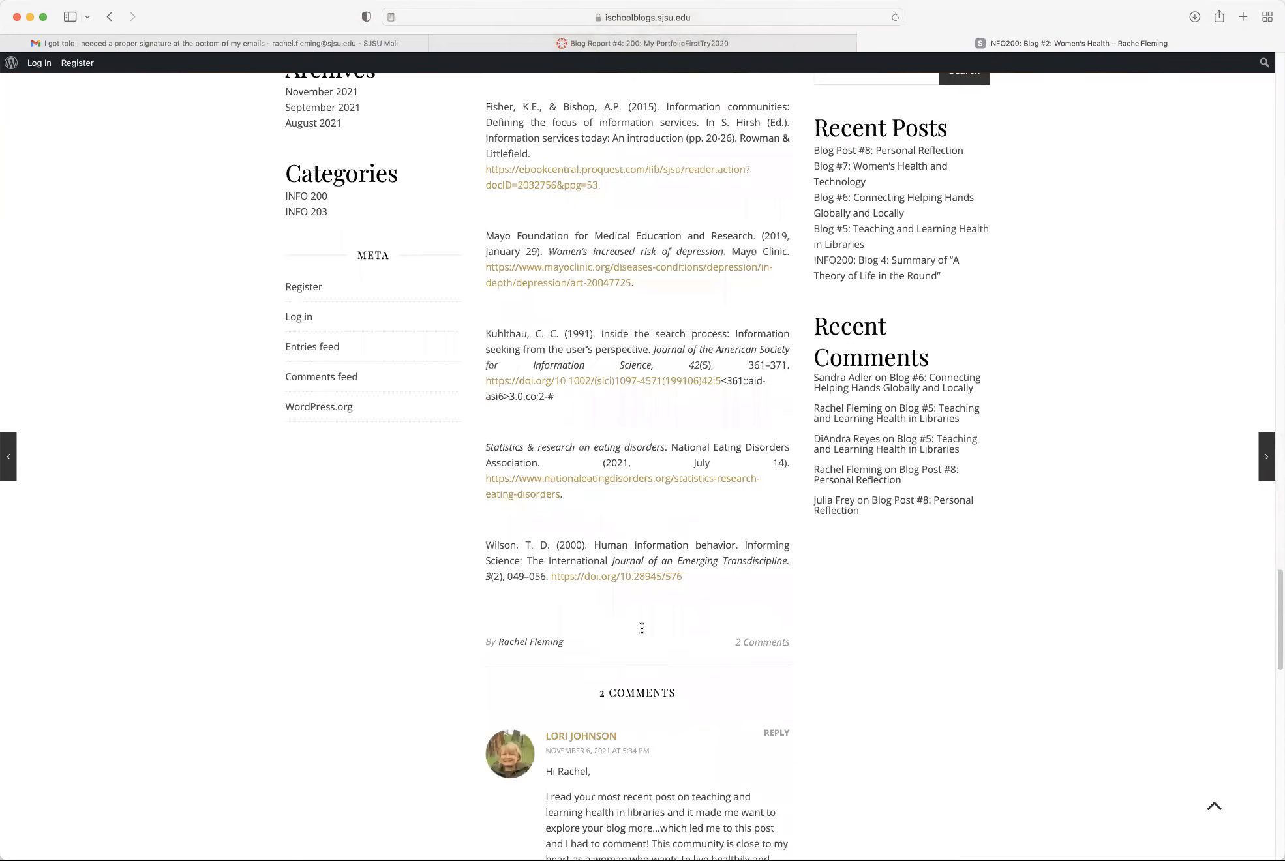
scroll("up", 3)
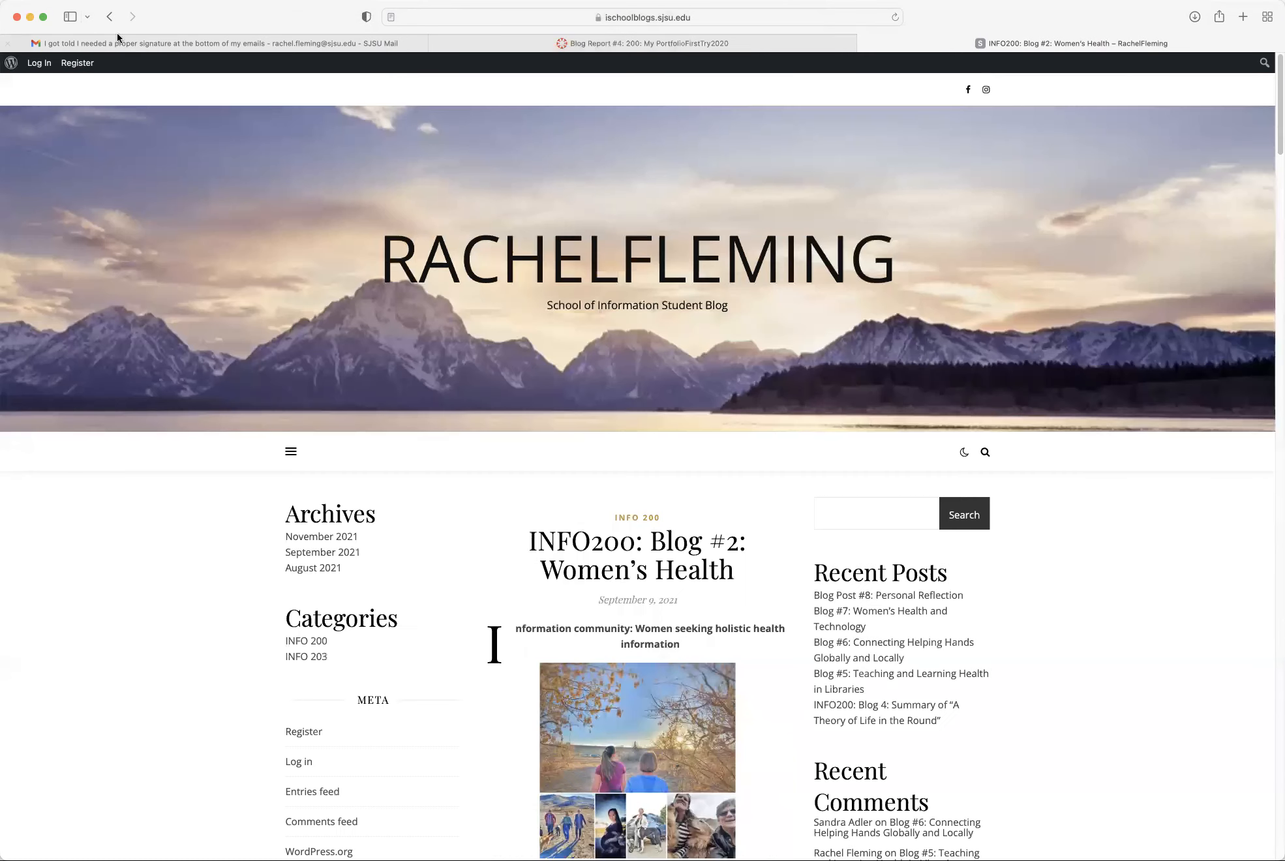
- Open the Contagious book review essay, scroll to its References, then back to the title
scroll("down", 3)
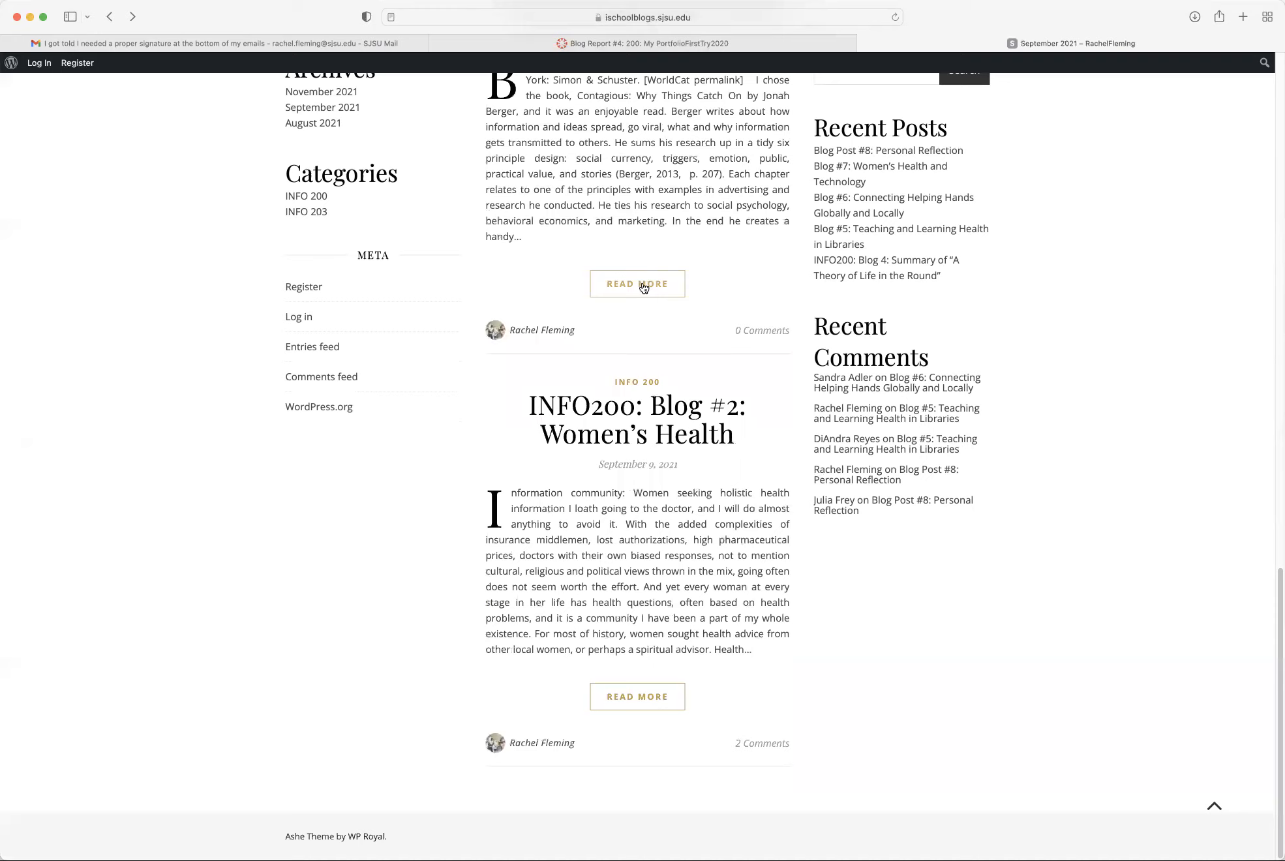
left_click(638, 284)
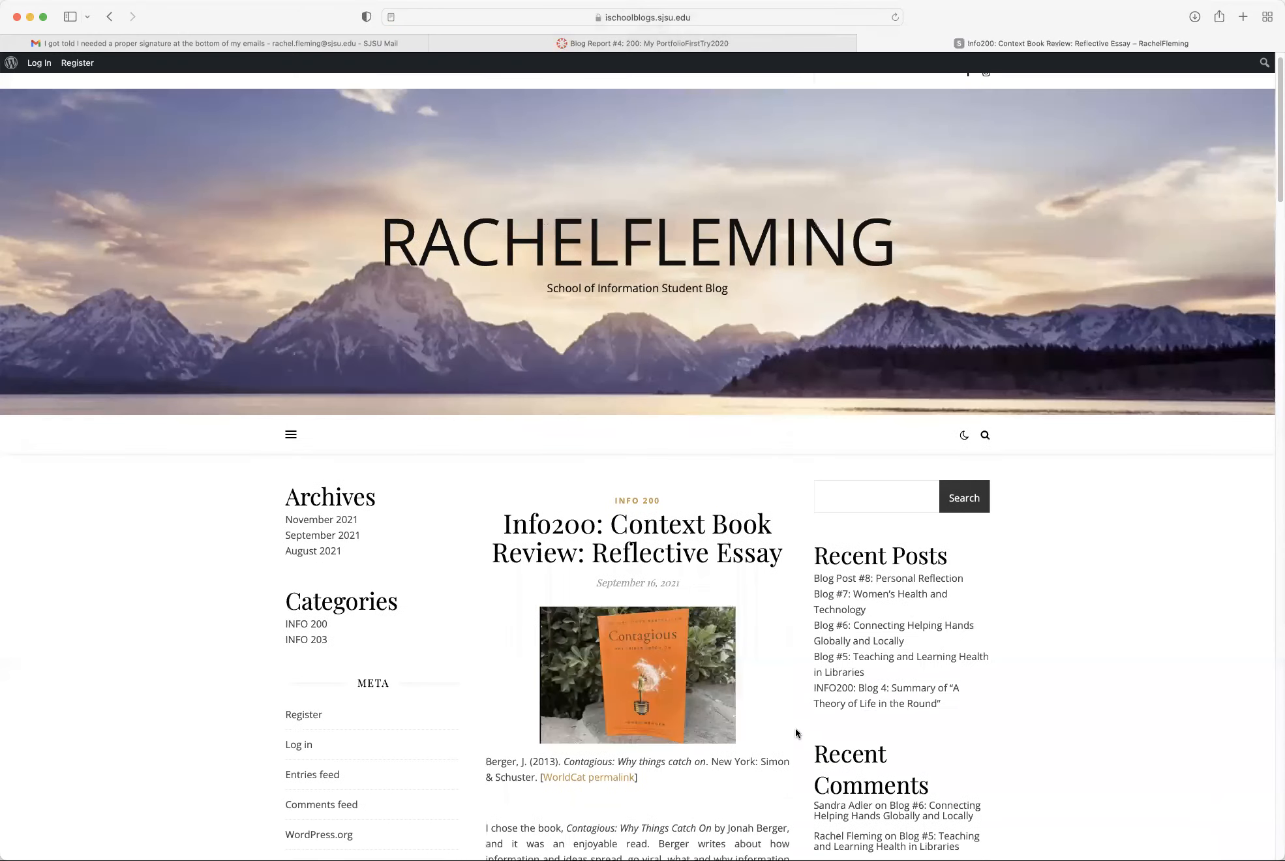
scroll("down", 3)
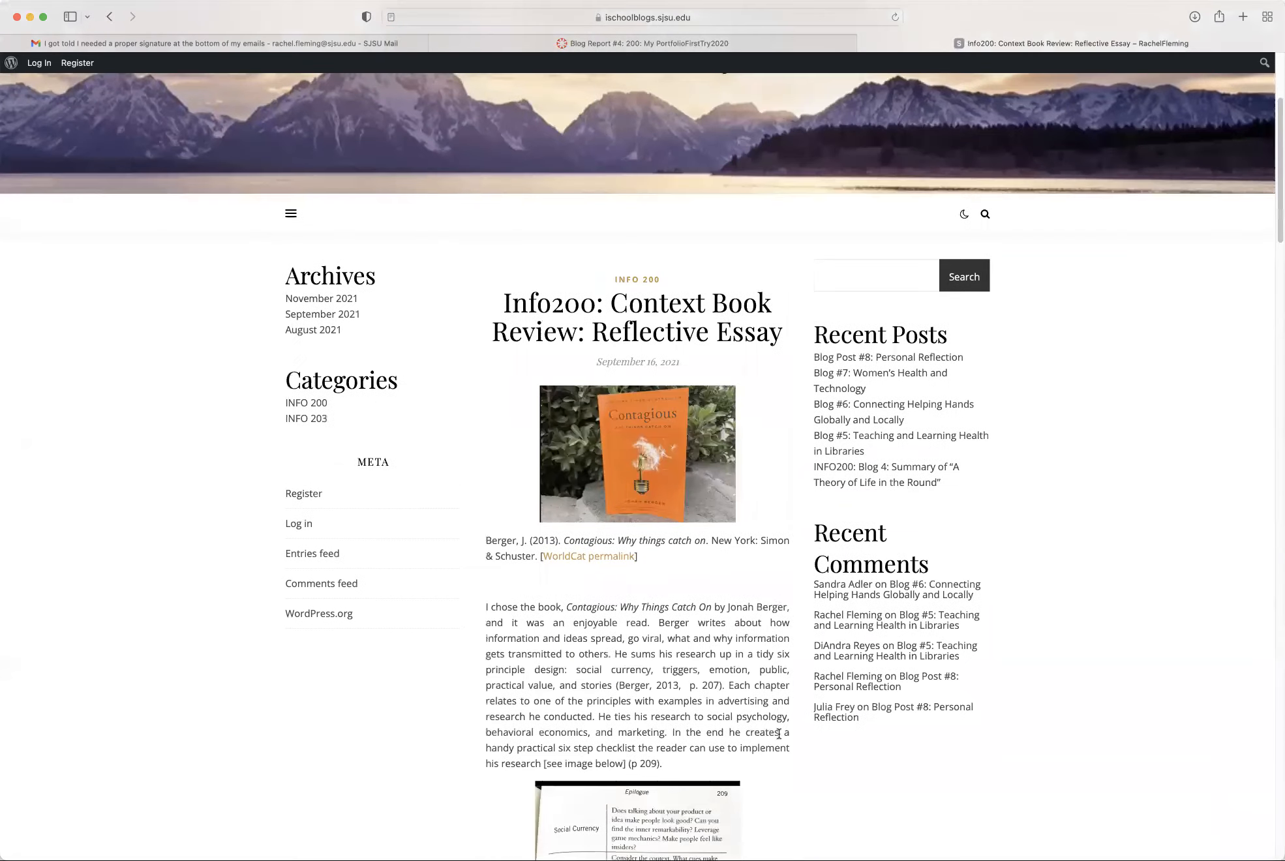
scroll("down", 3)
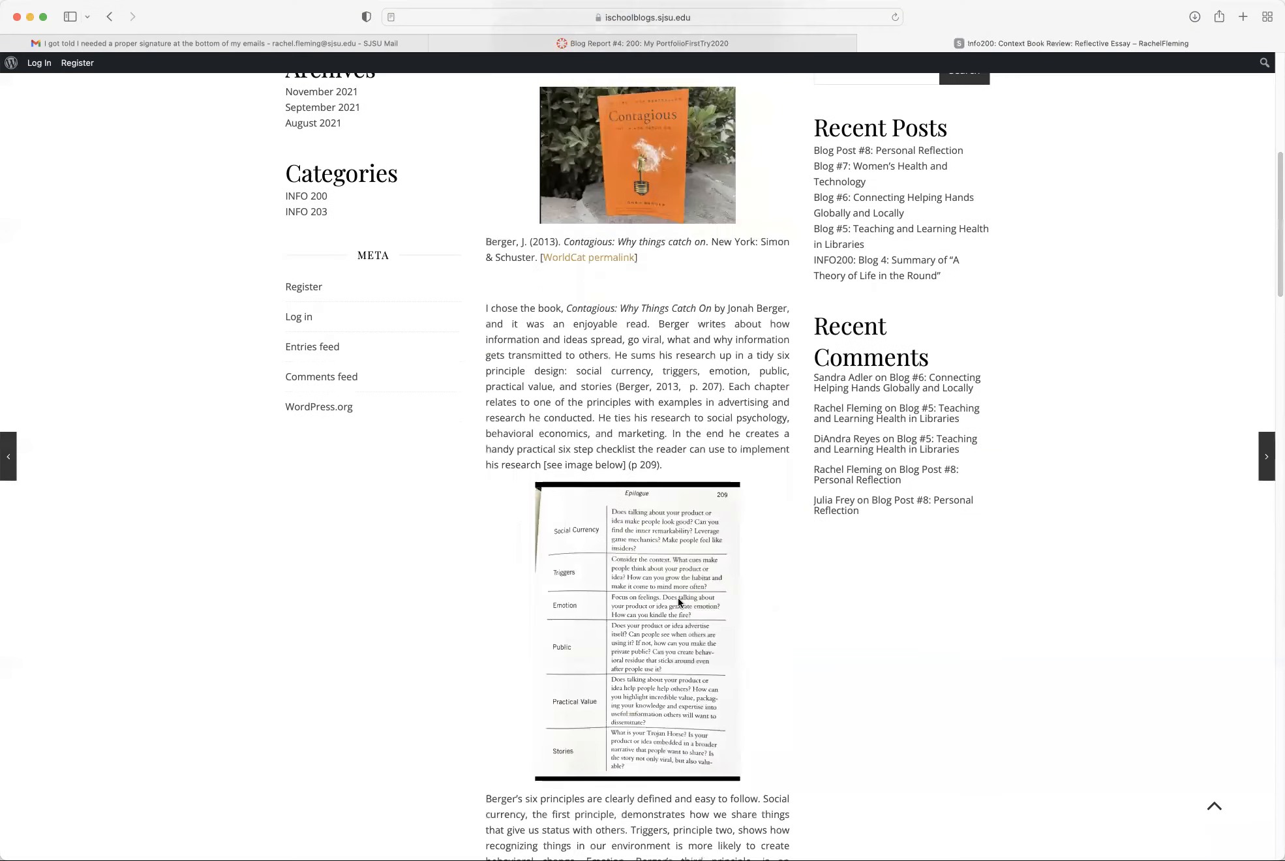
scroll("down", 3)
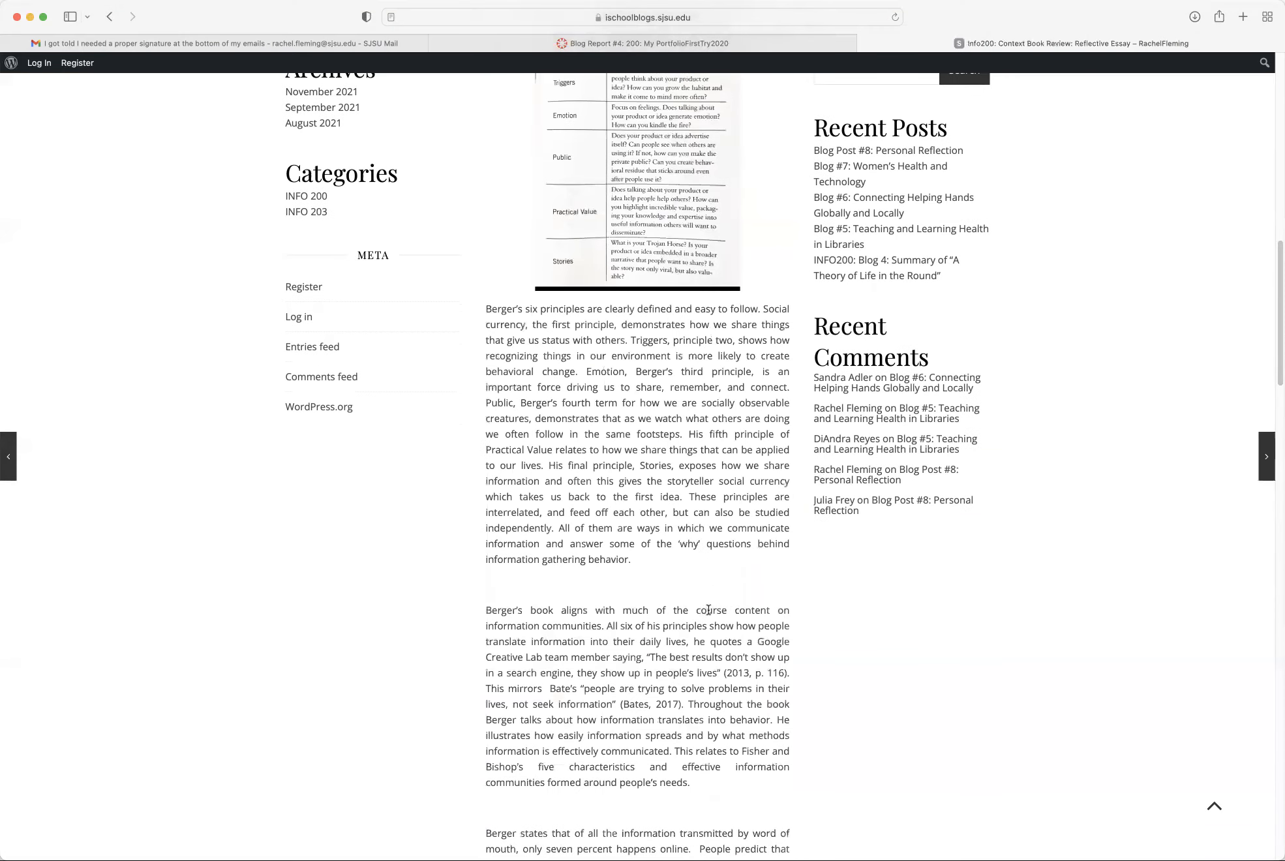
scroll("down", 3)
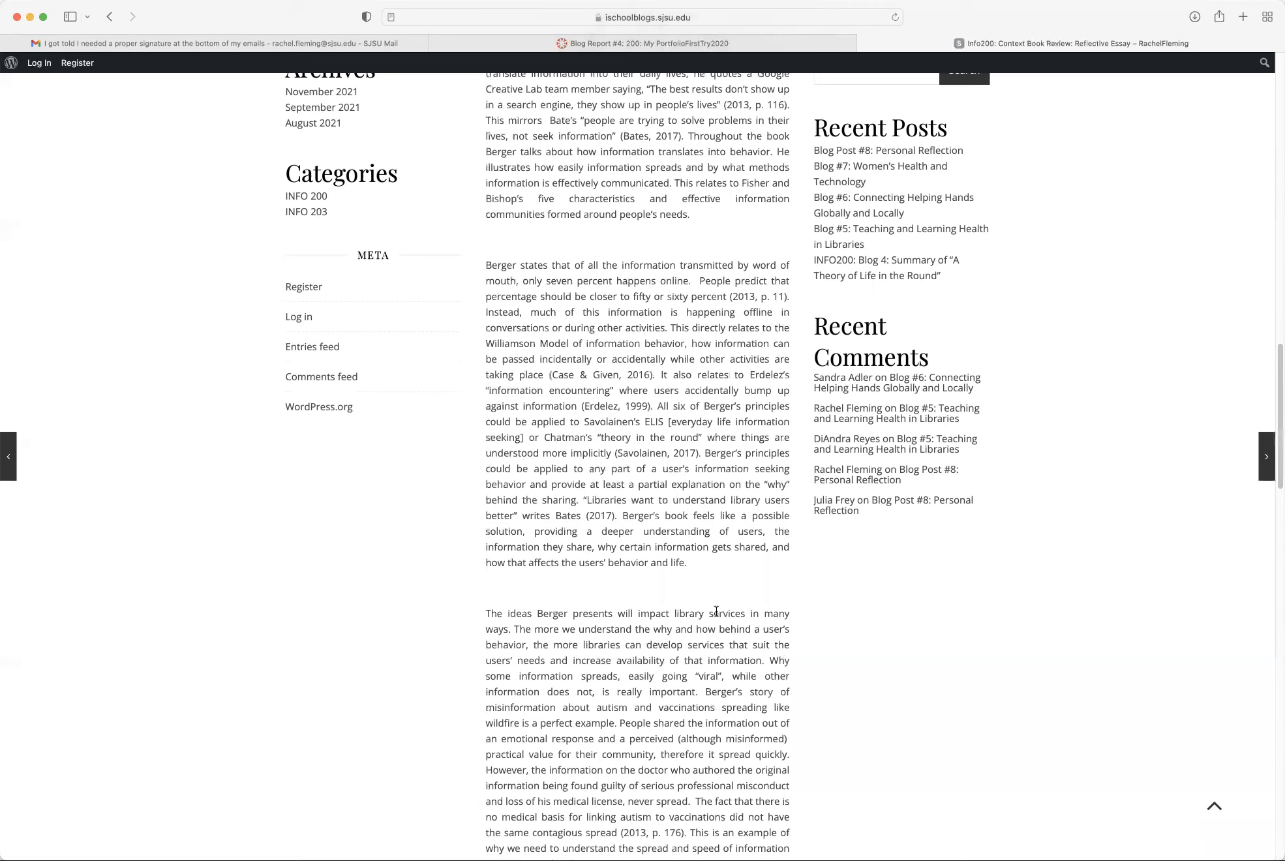
scroll("down", 3)
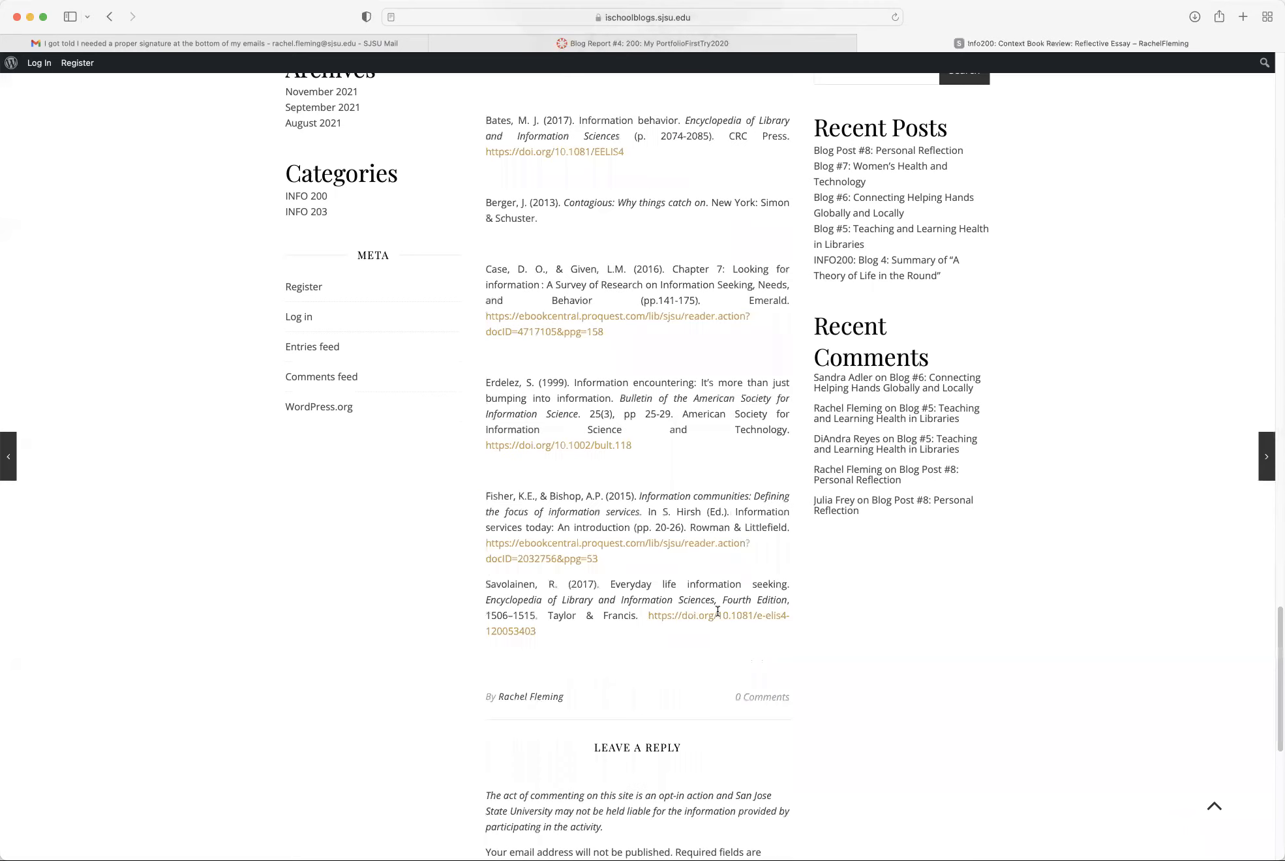
scroll("up", 3)
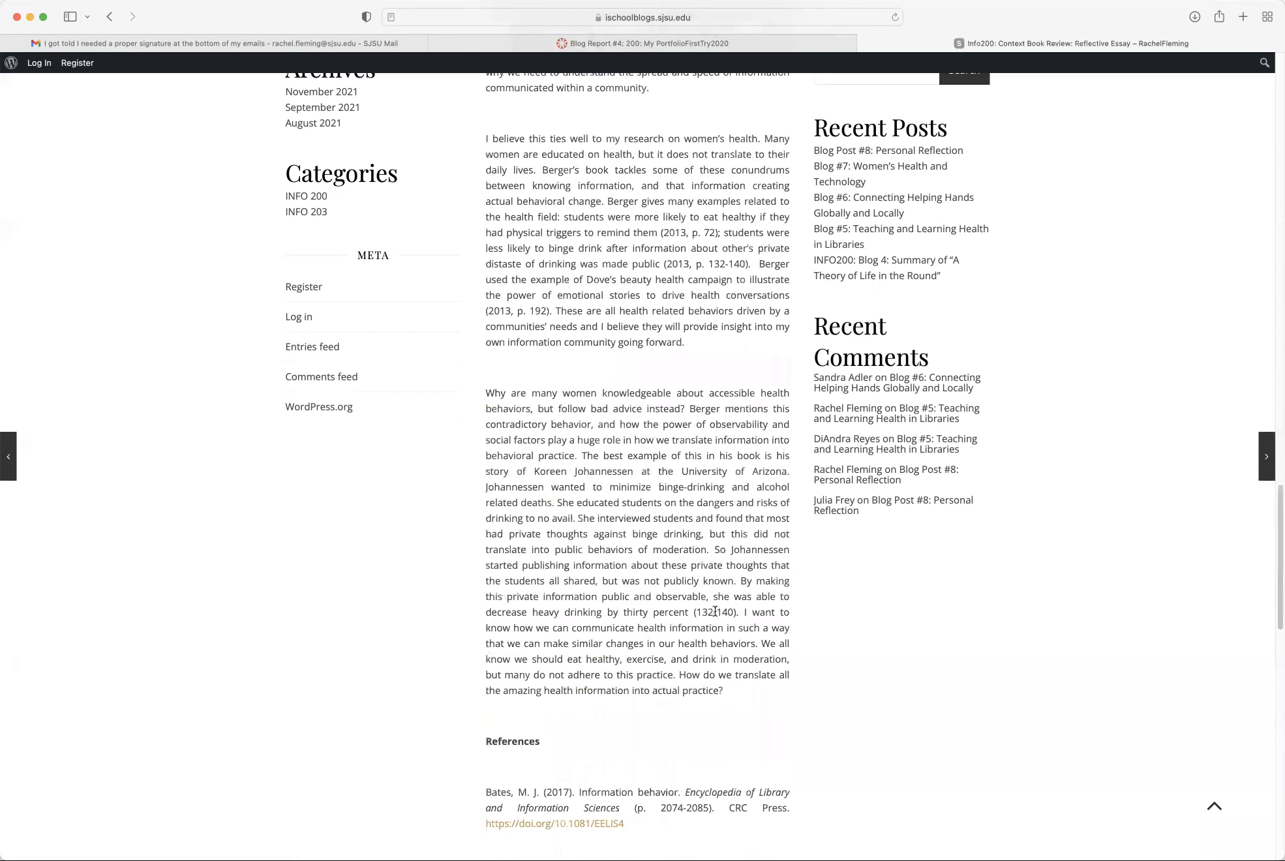
scroll("up", 3)
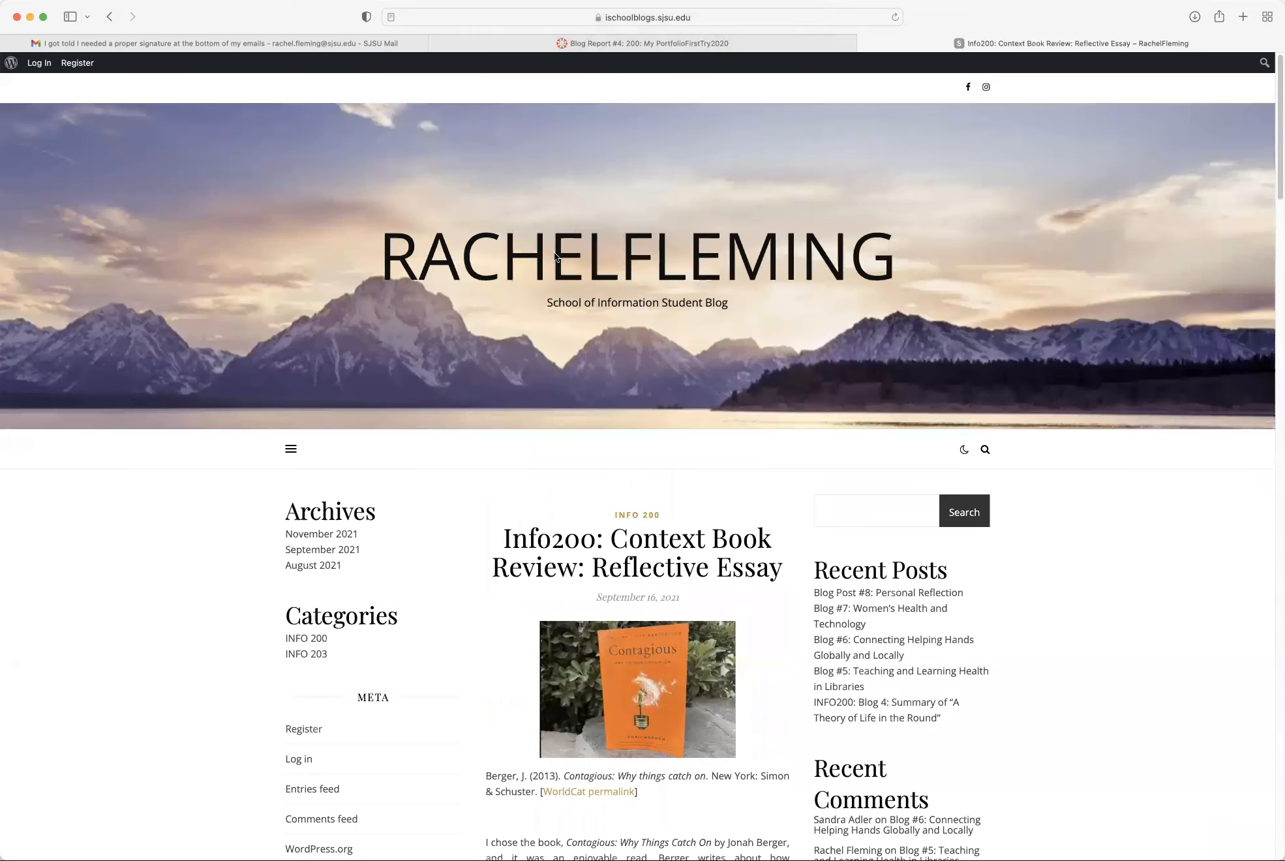
scroll("down", 3)
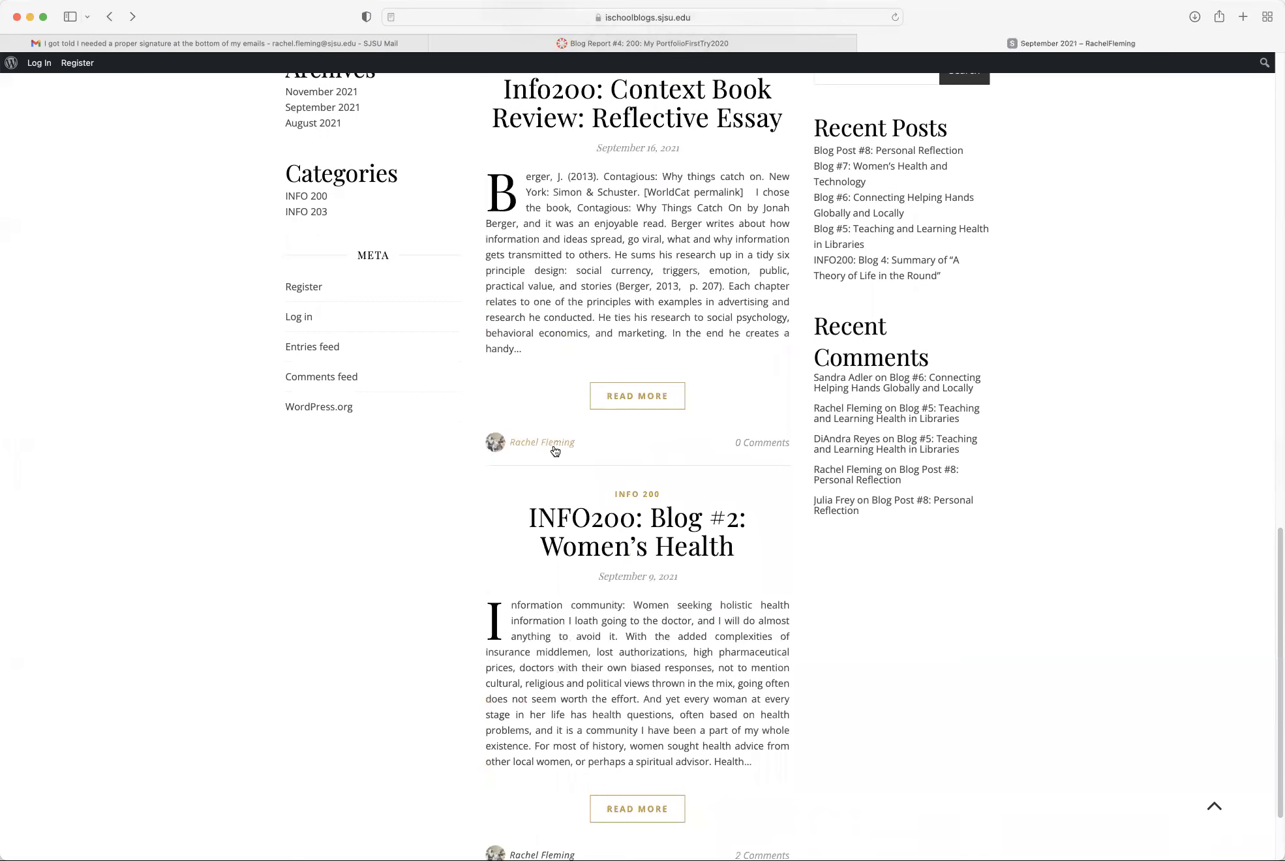
scroll("up", 3)
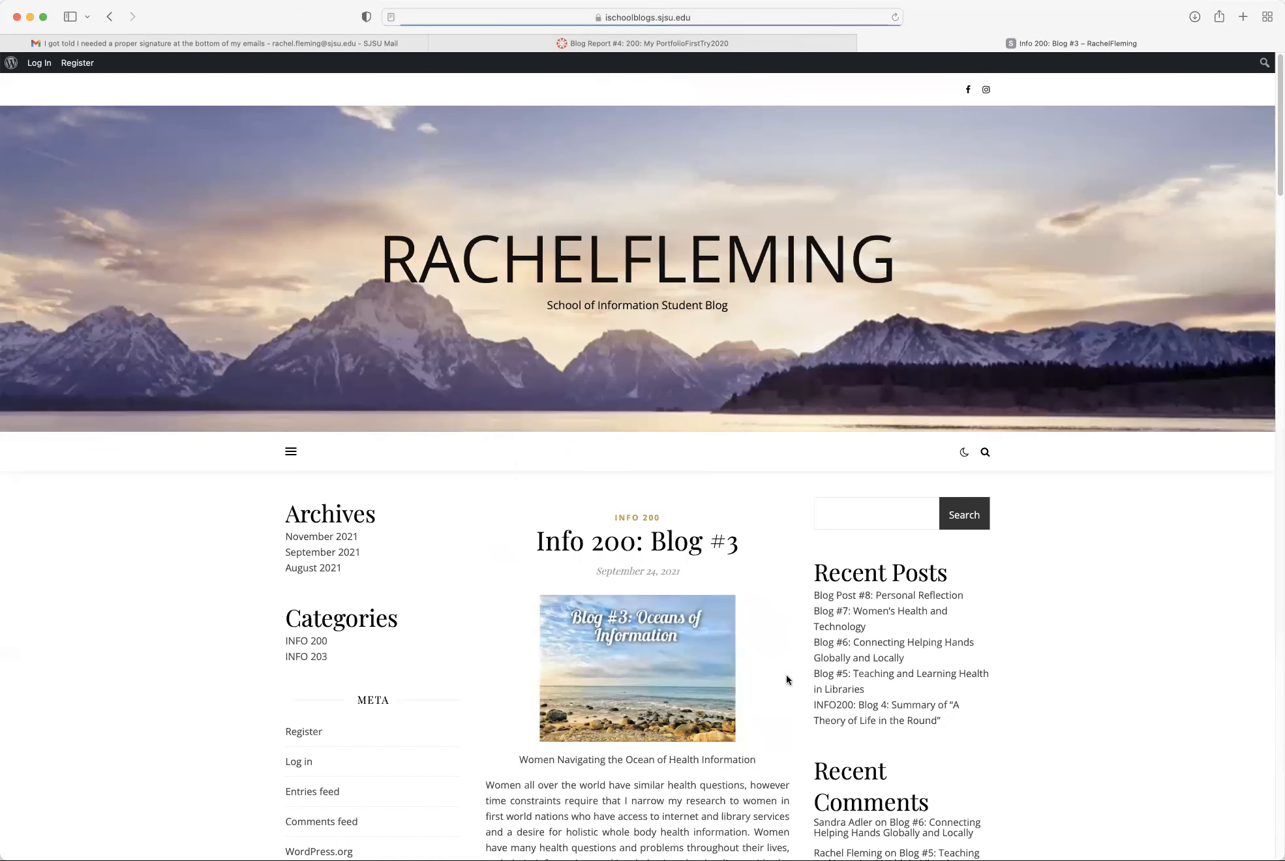
scroll("down", 3)
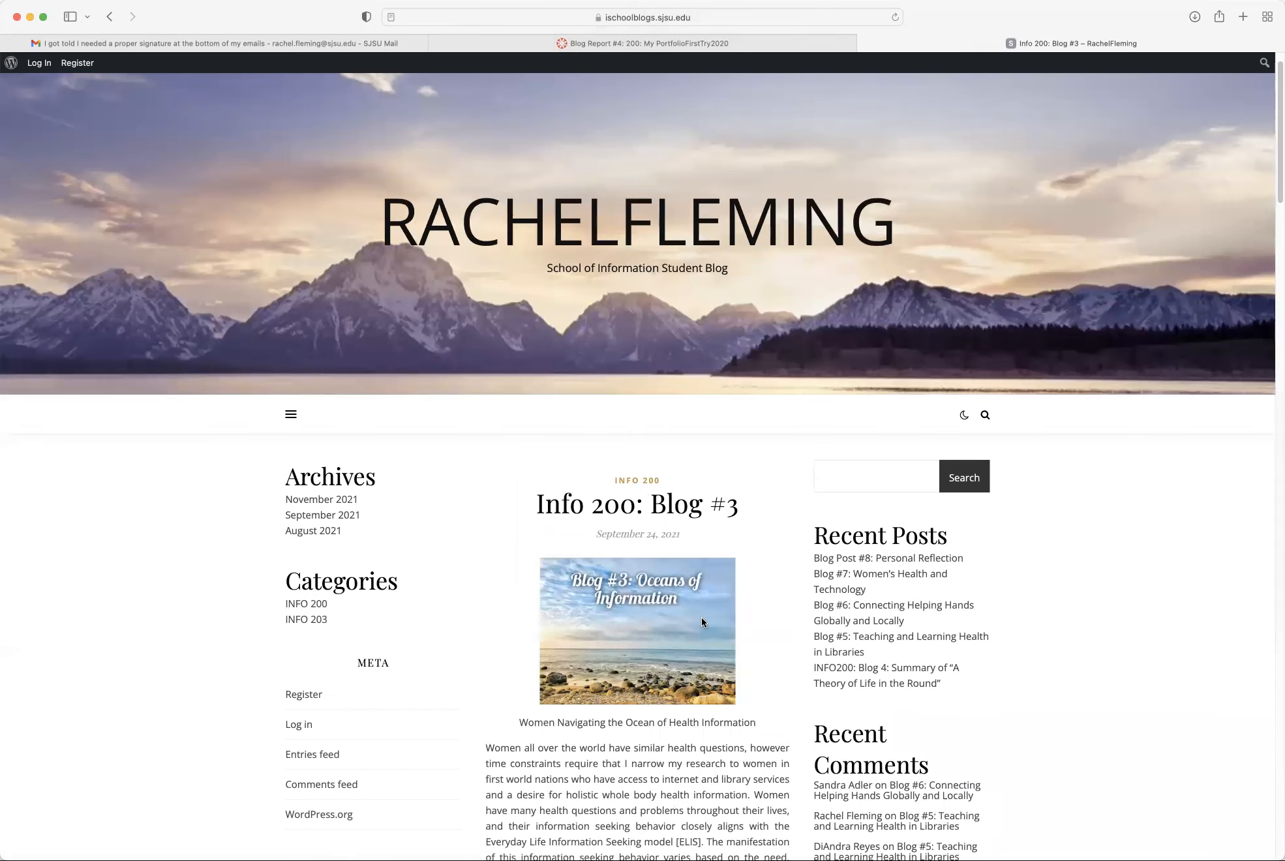
scroll("down", 3)
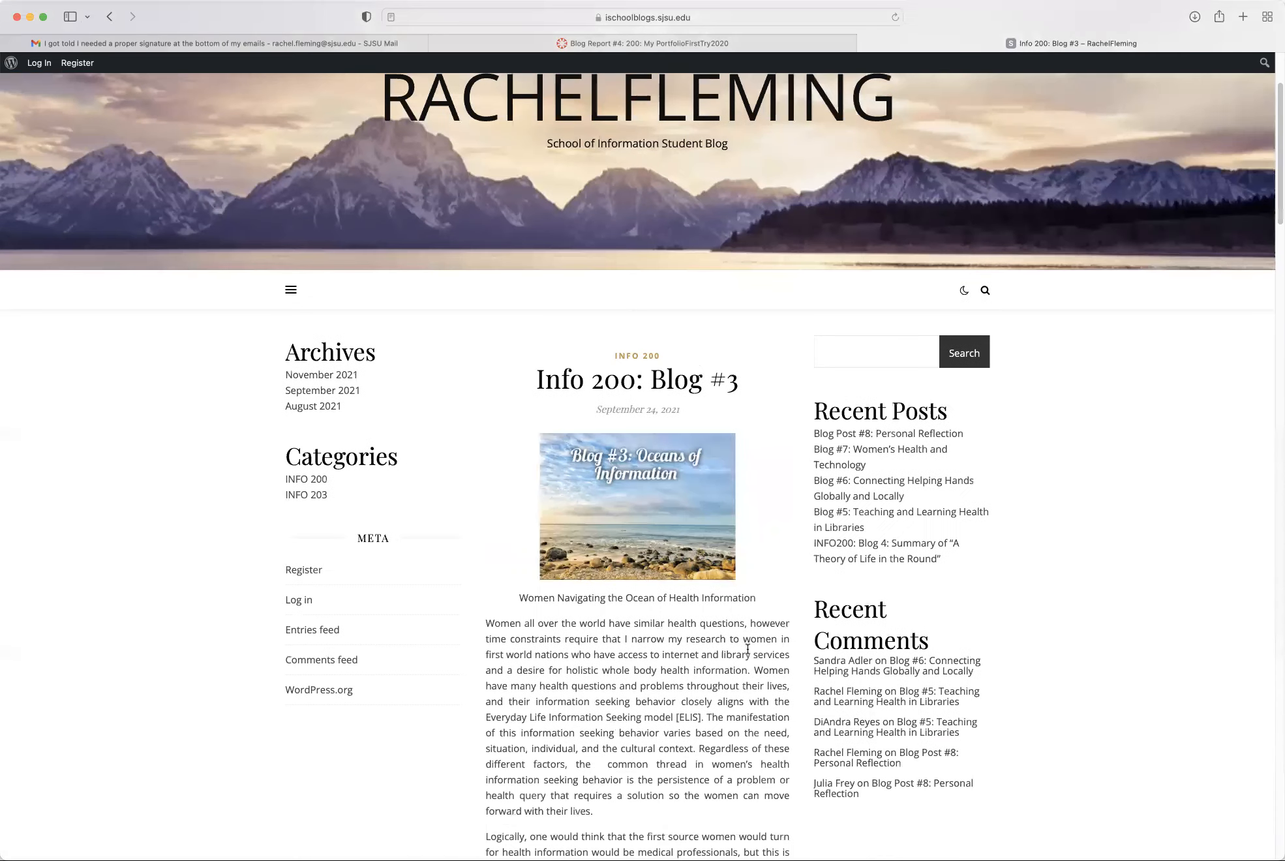
scroll("down", 3)
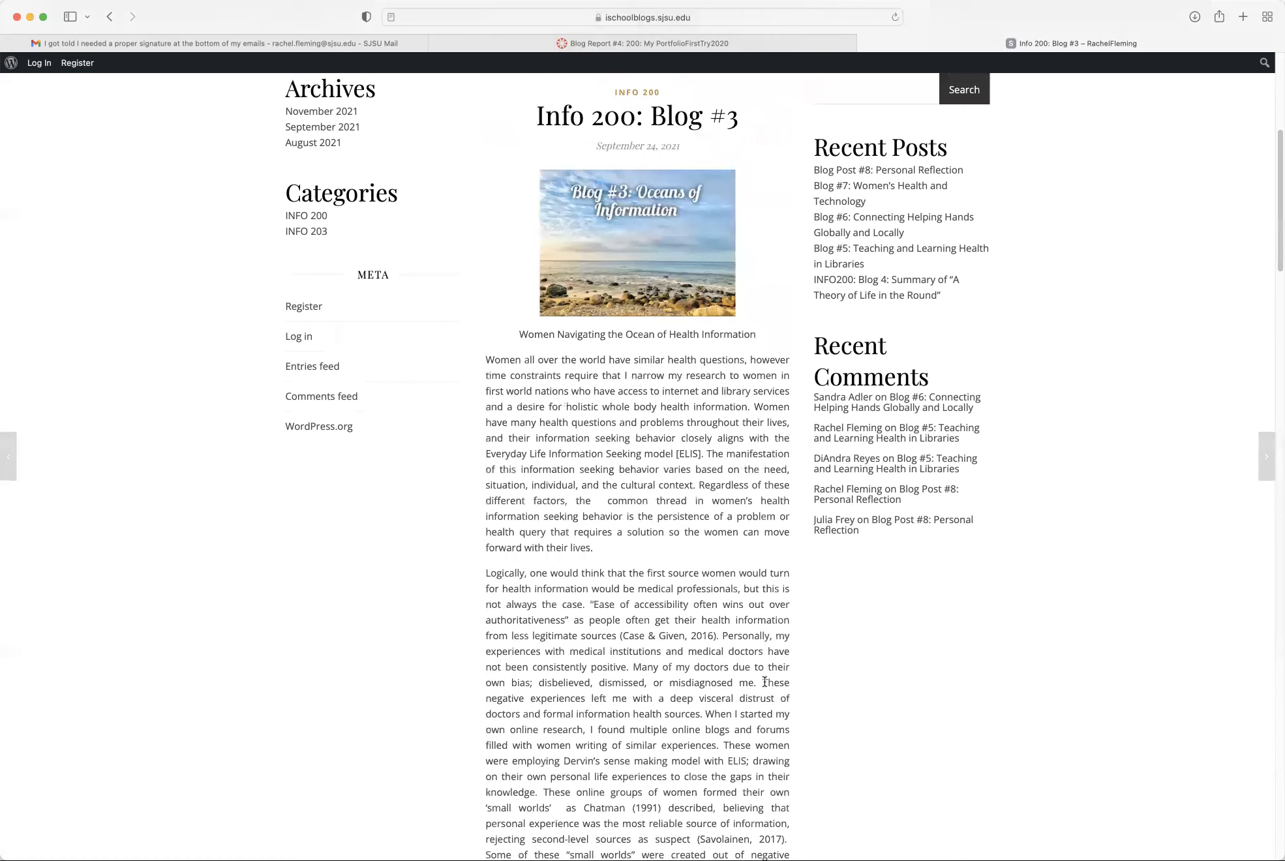
scroll("down", 3)
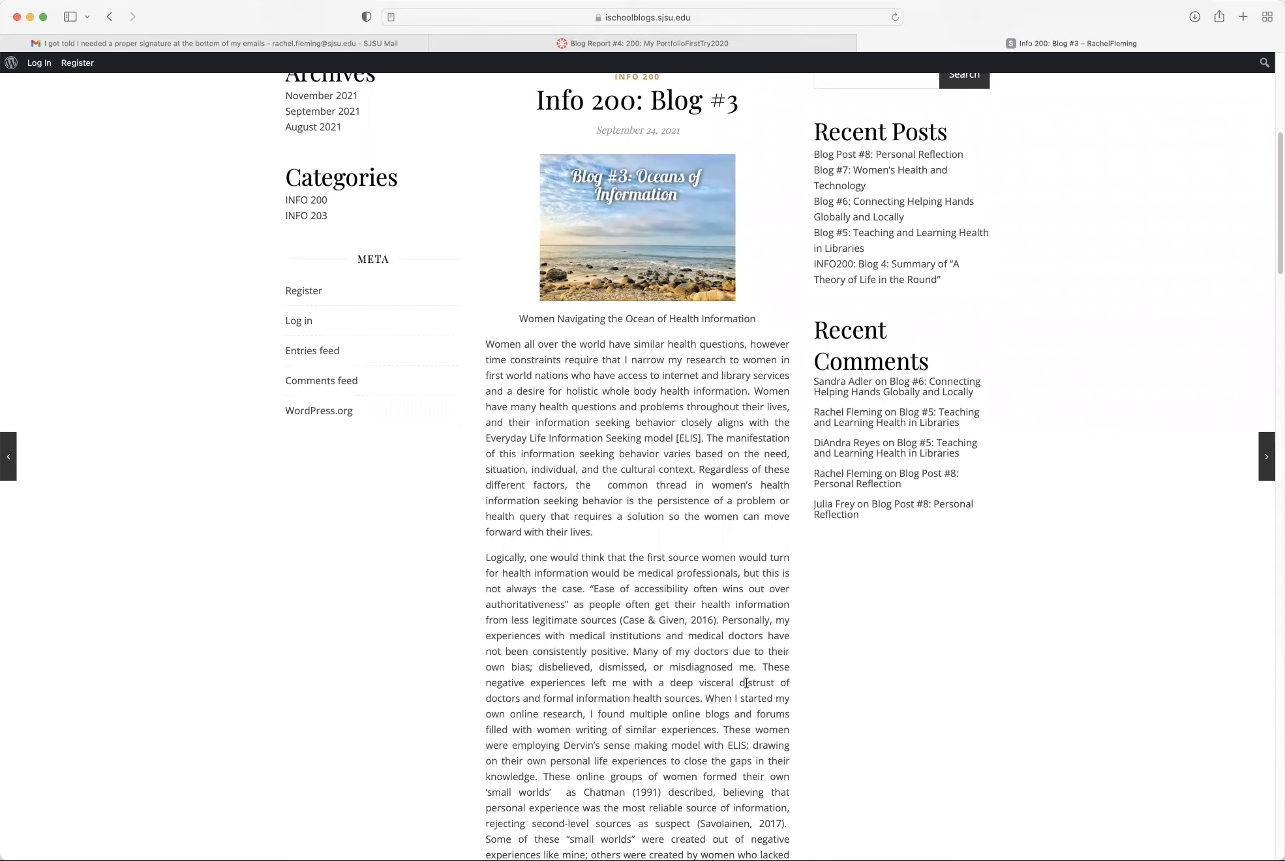
scroll("down", 3)
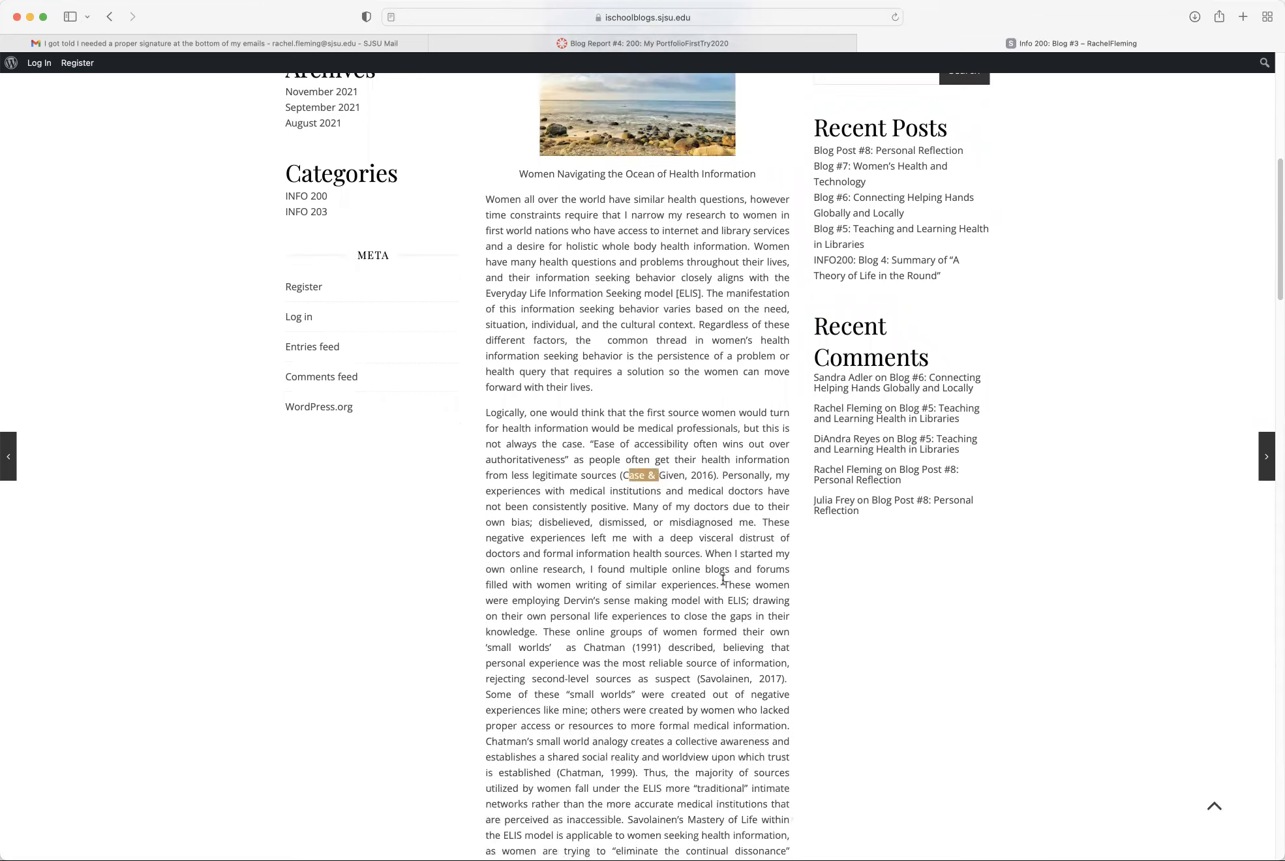
scroll("down", 3)
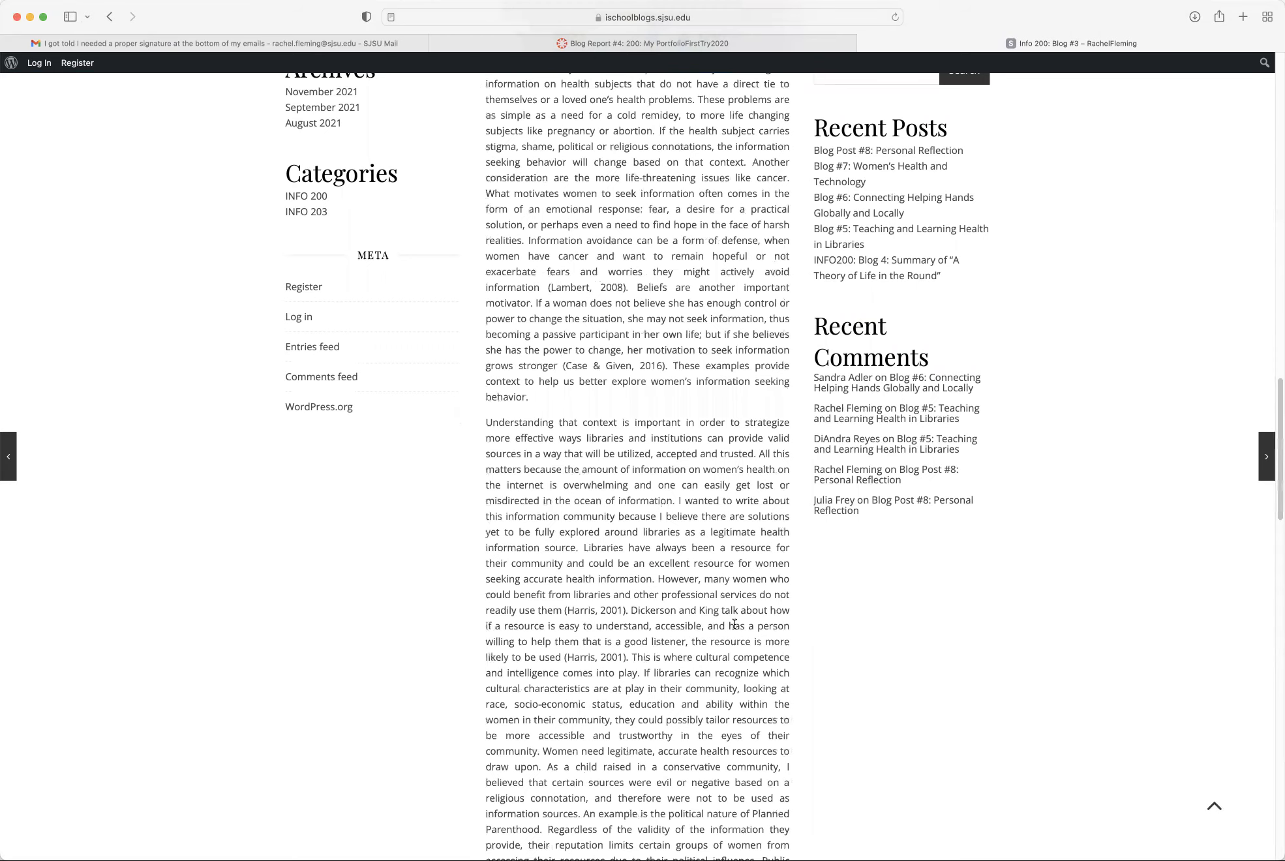
scroll("down", 3)
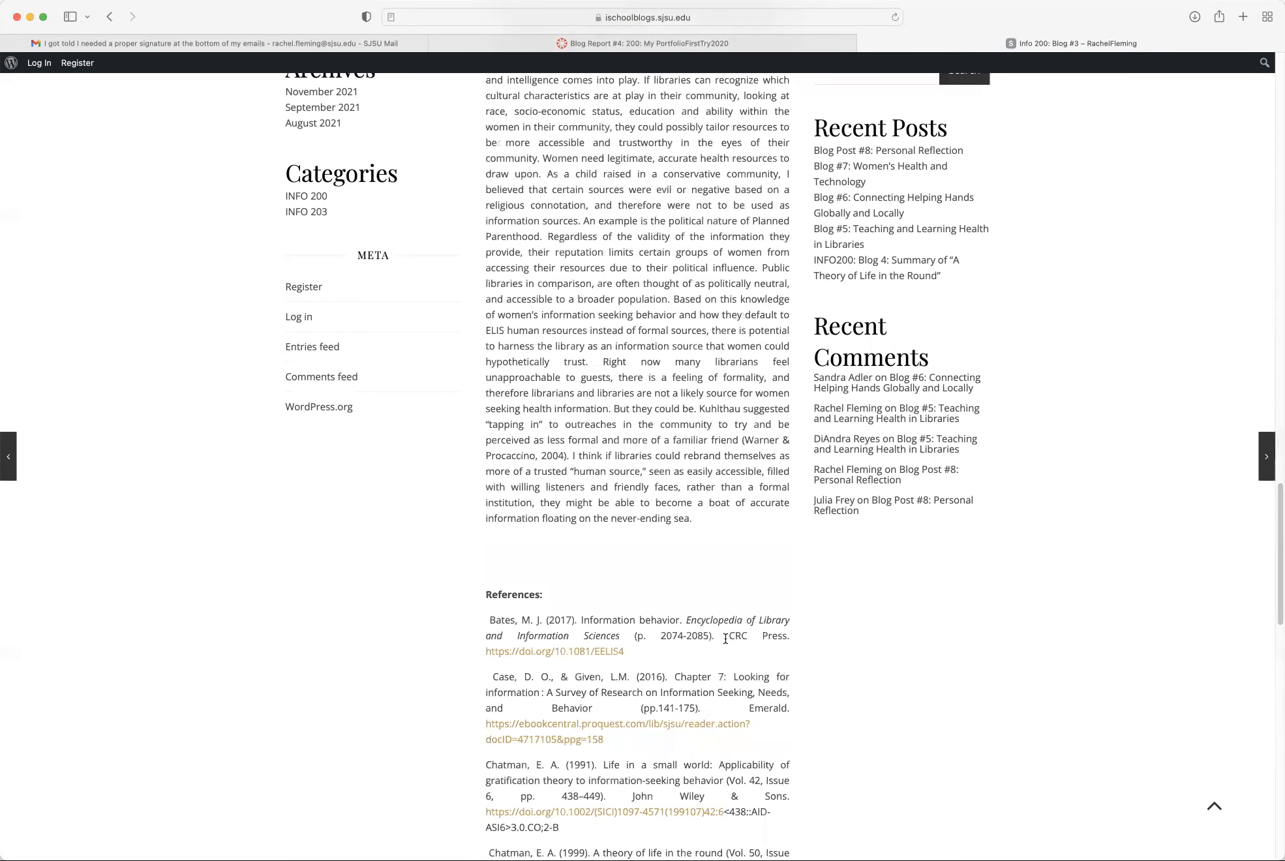
scroll("up", 3)
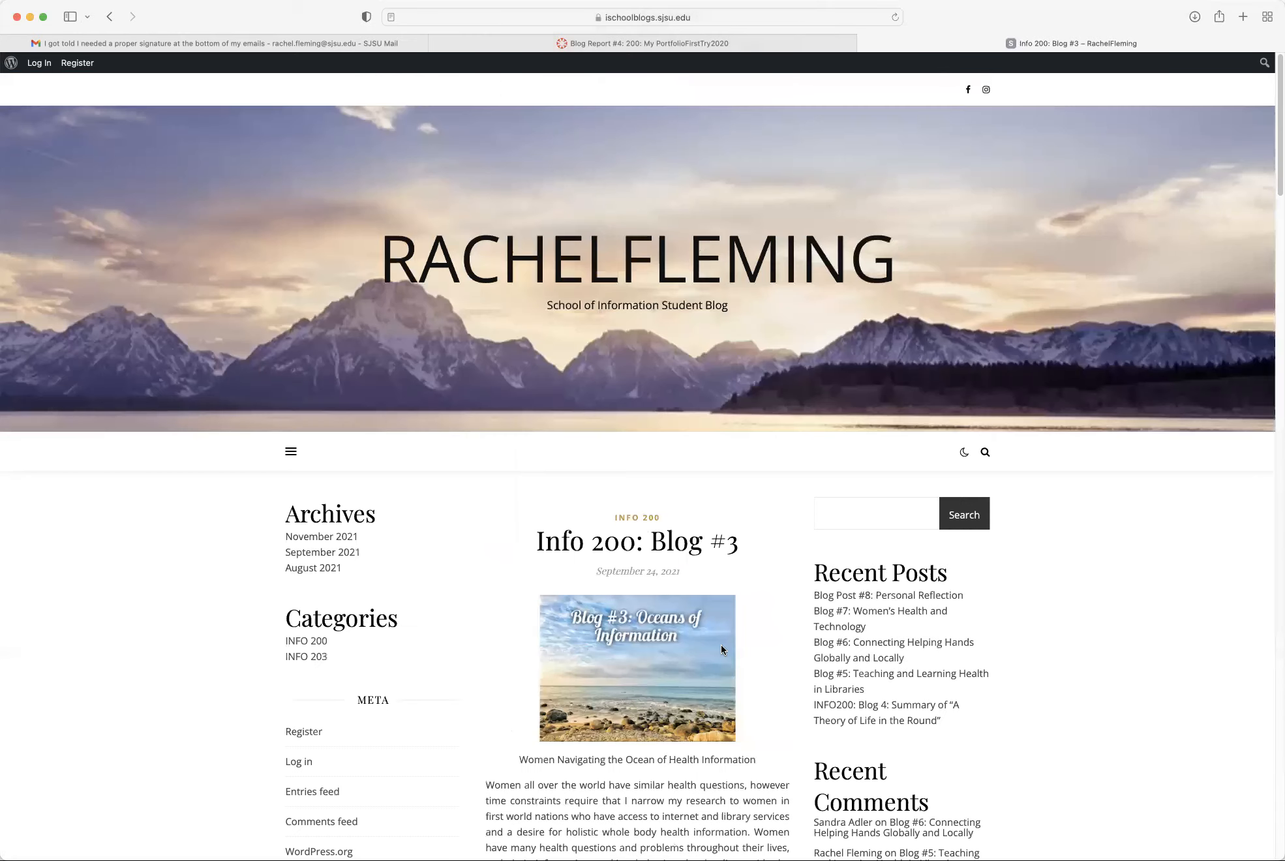
scroll("down", 3)
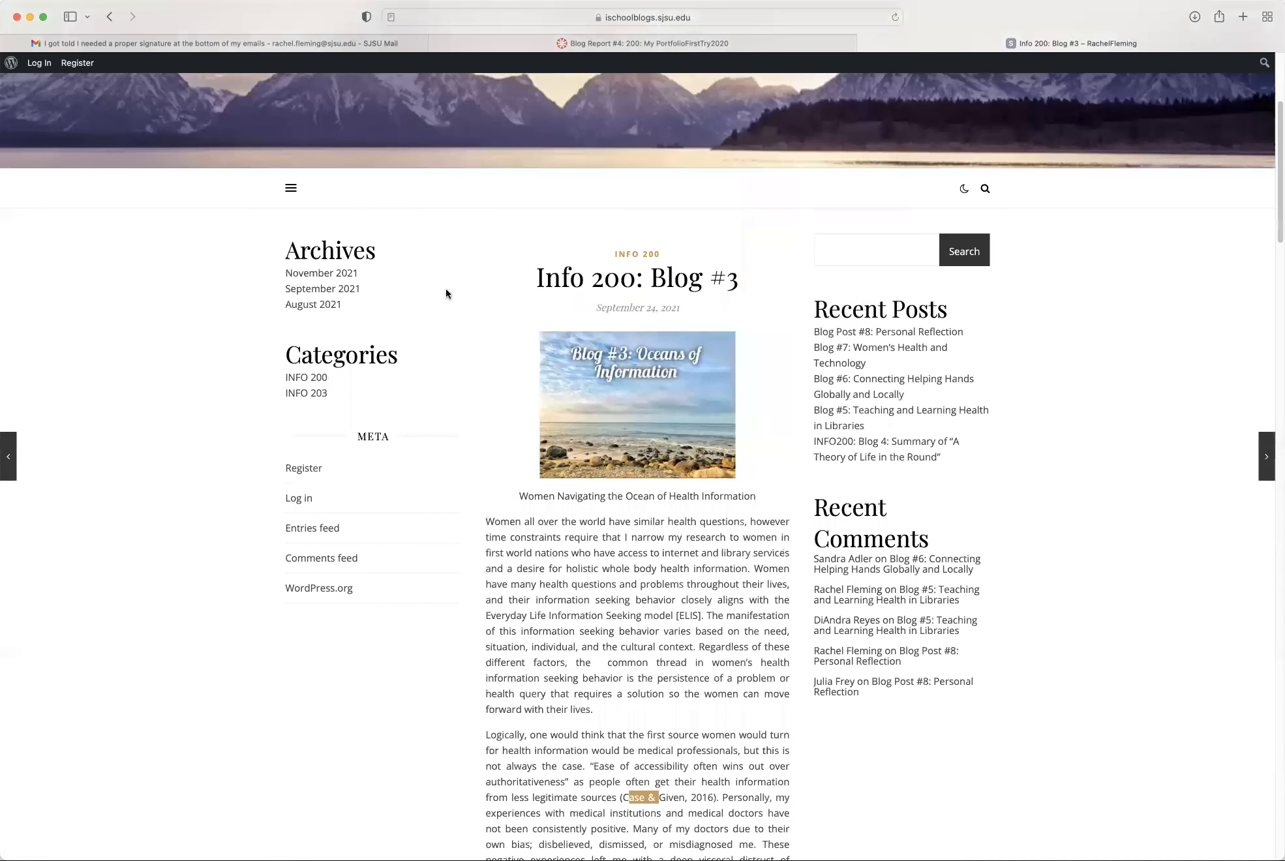
scroll("down", 3)
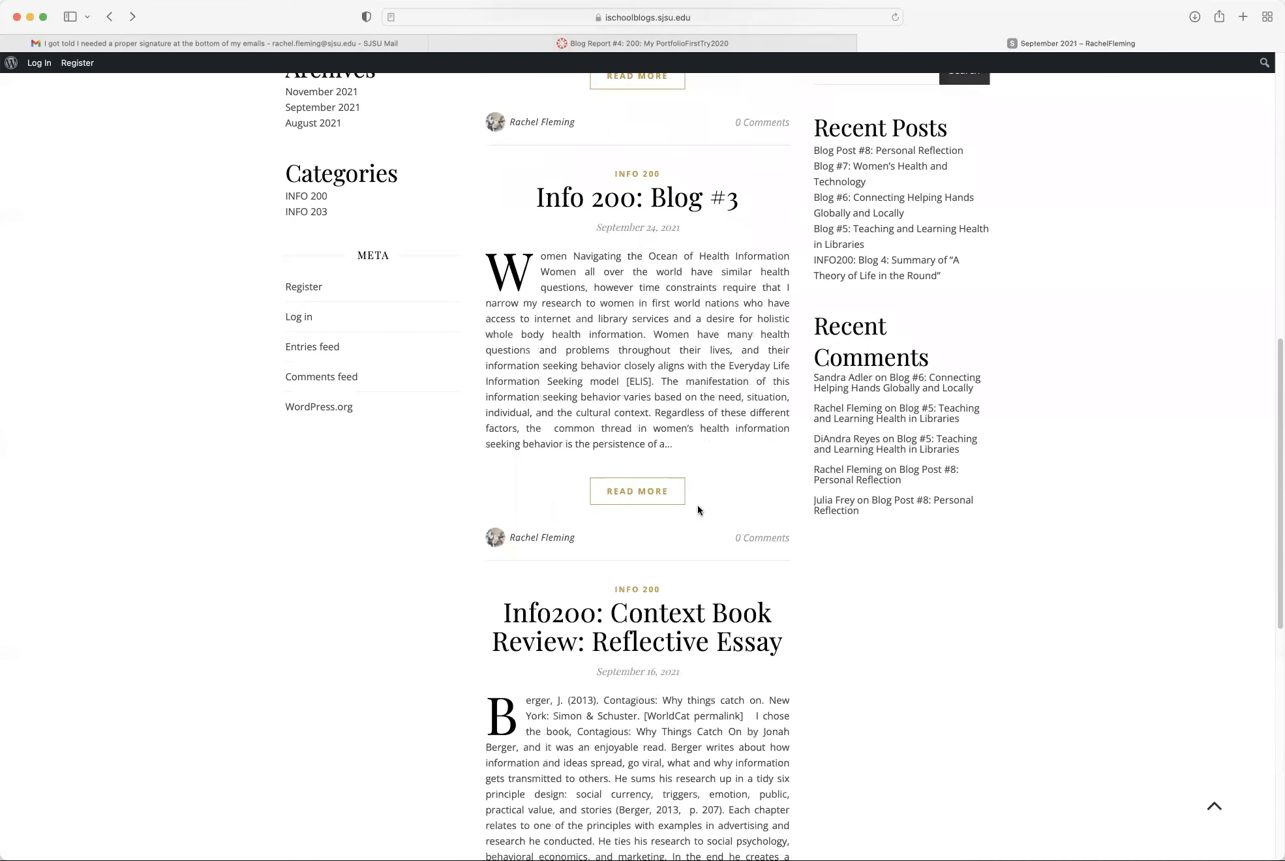
scroll("up", 3)
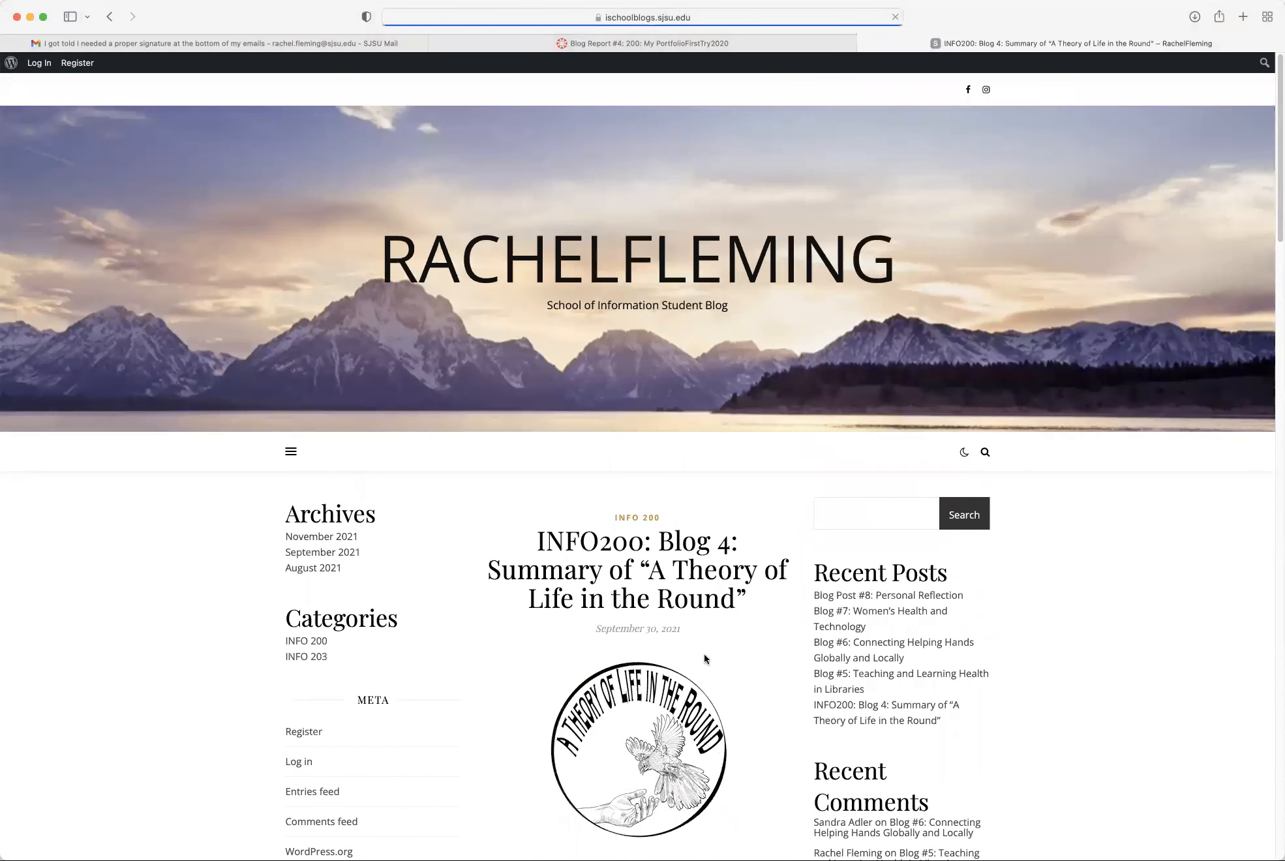
scroll("down", 3)
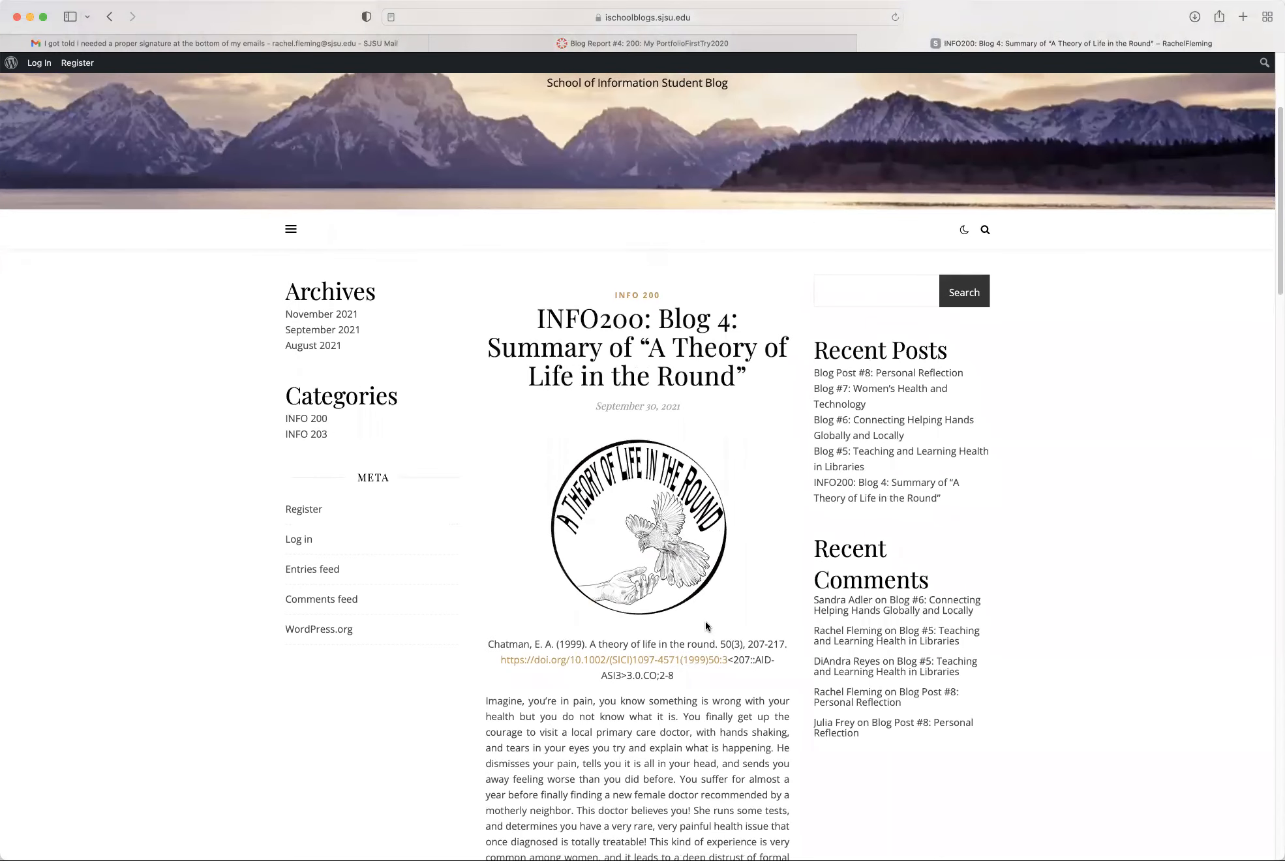
mouse_move(569, 632)
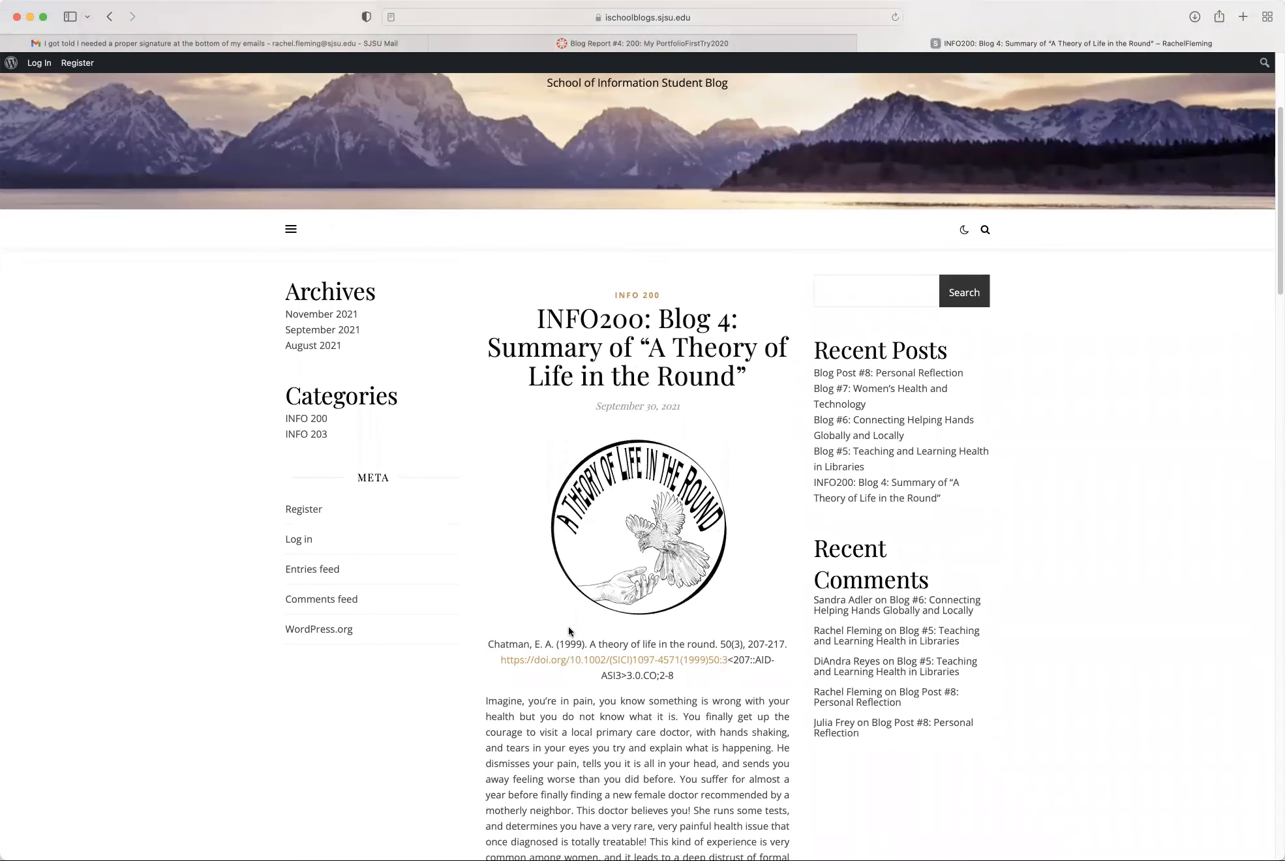
mouse_move(734, 577)
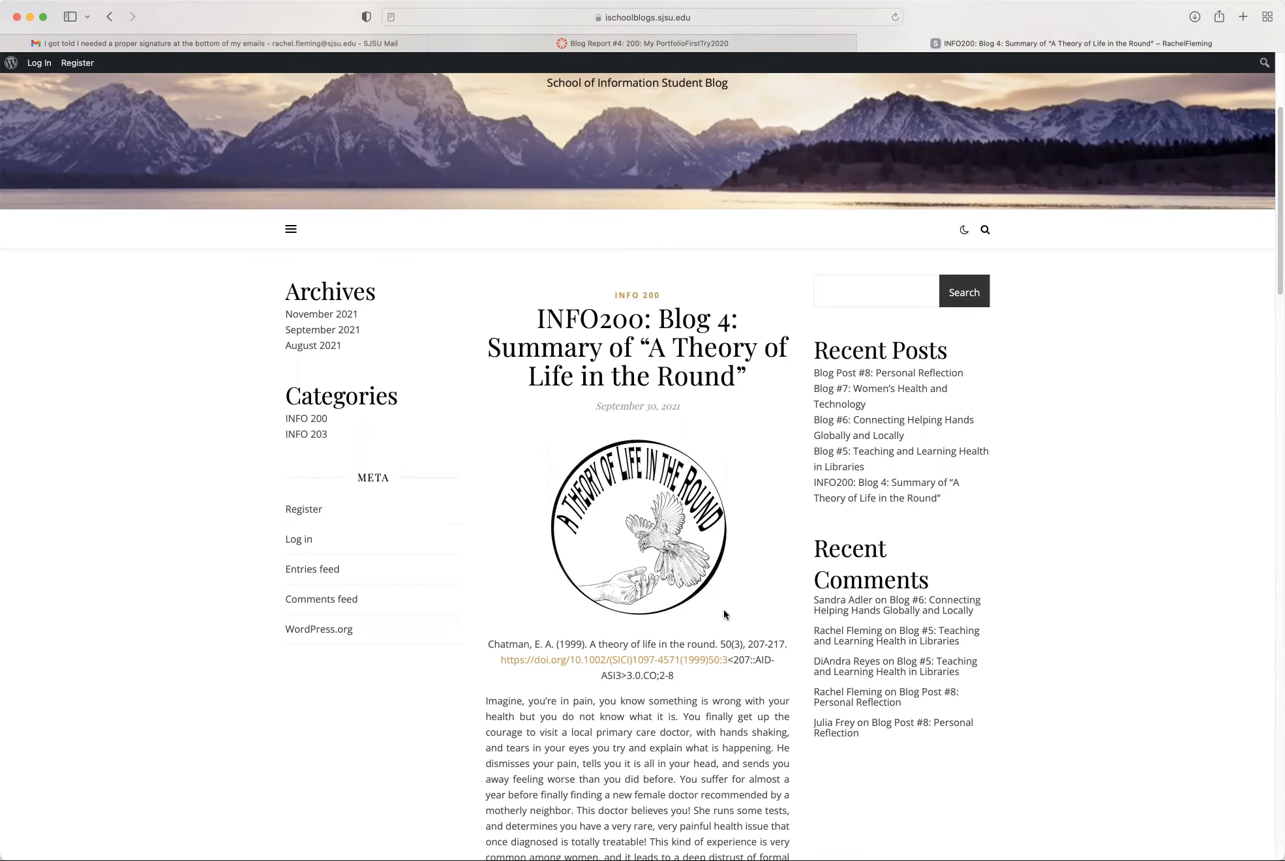
scroll("down", 3)
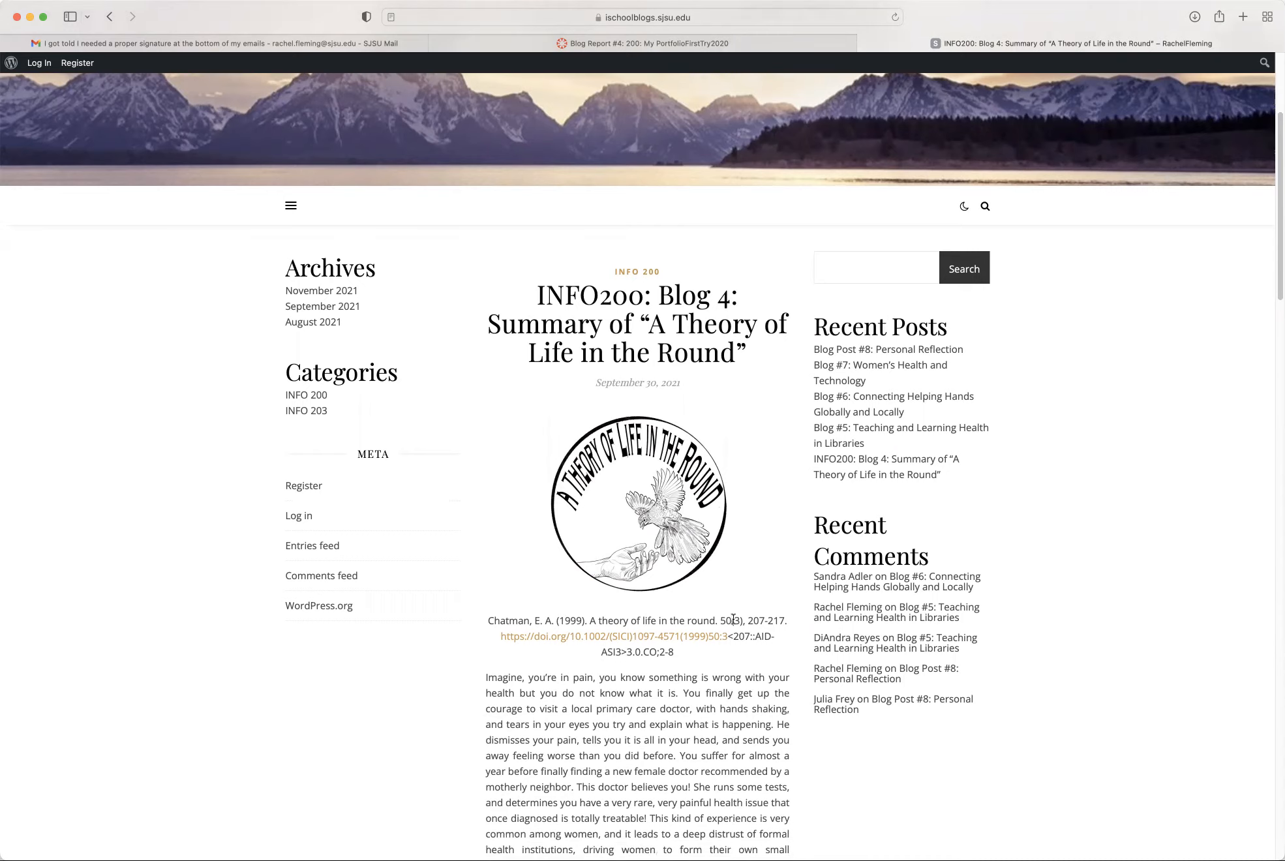
mouse_move(713, 563)
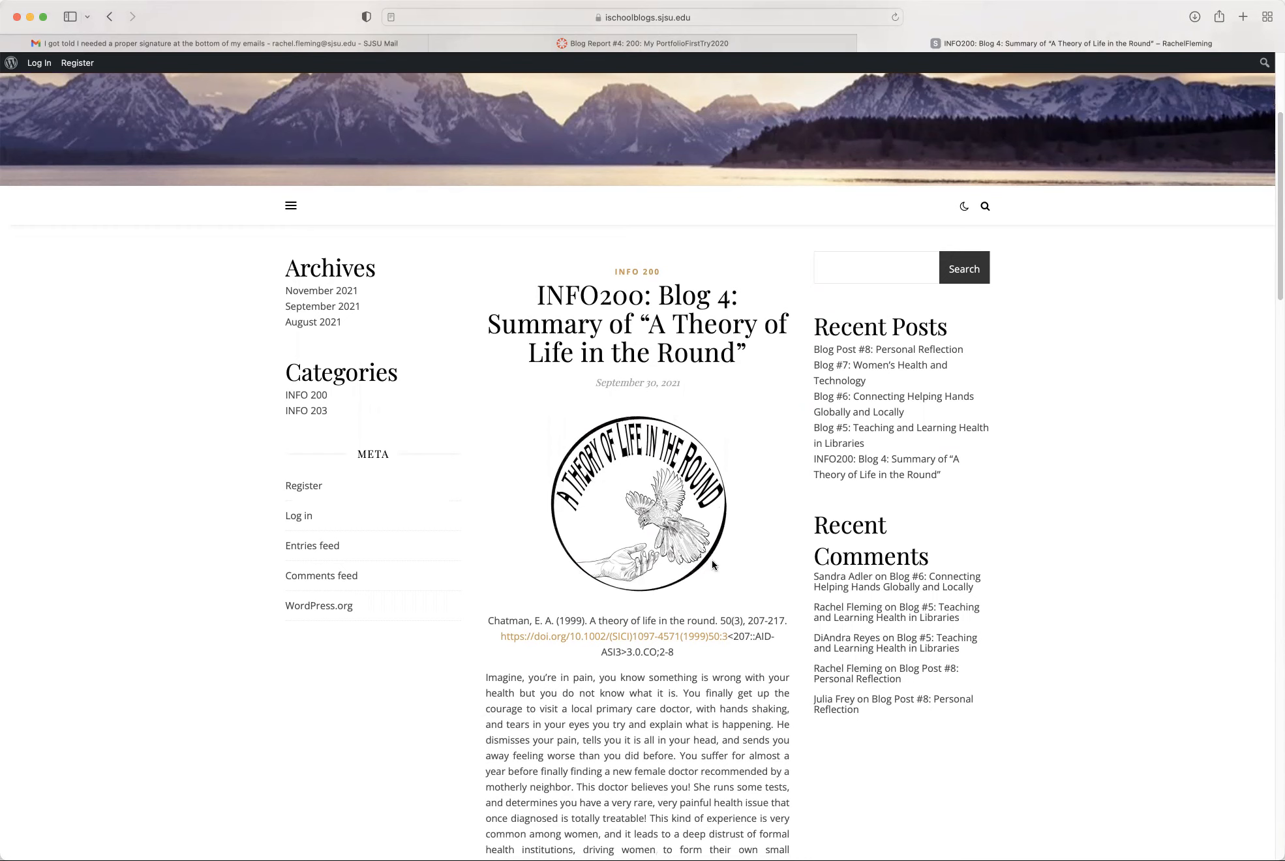
mouse_move(666, 607)
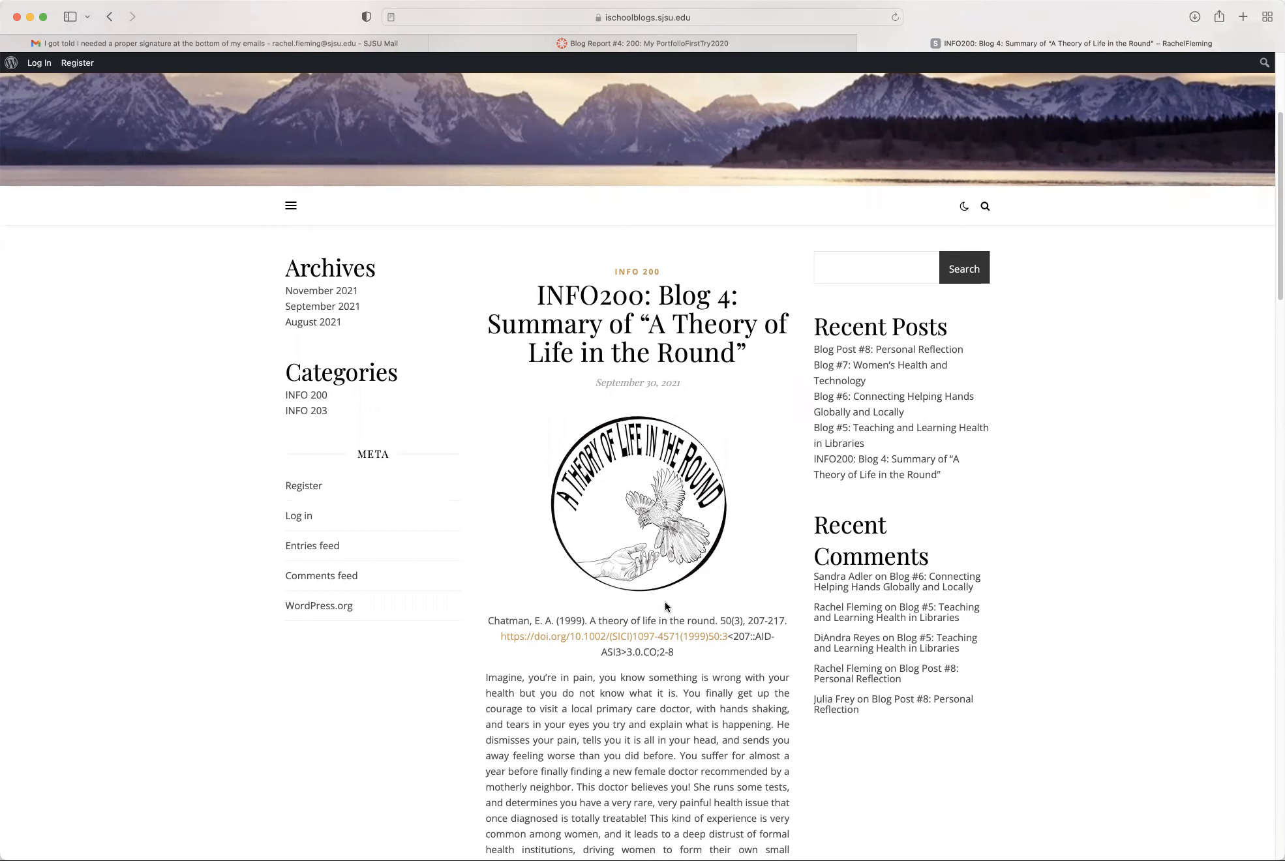
scroll("down", 3)
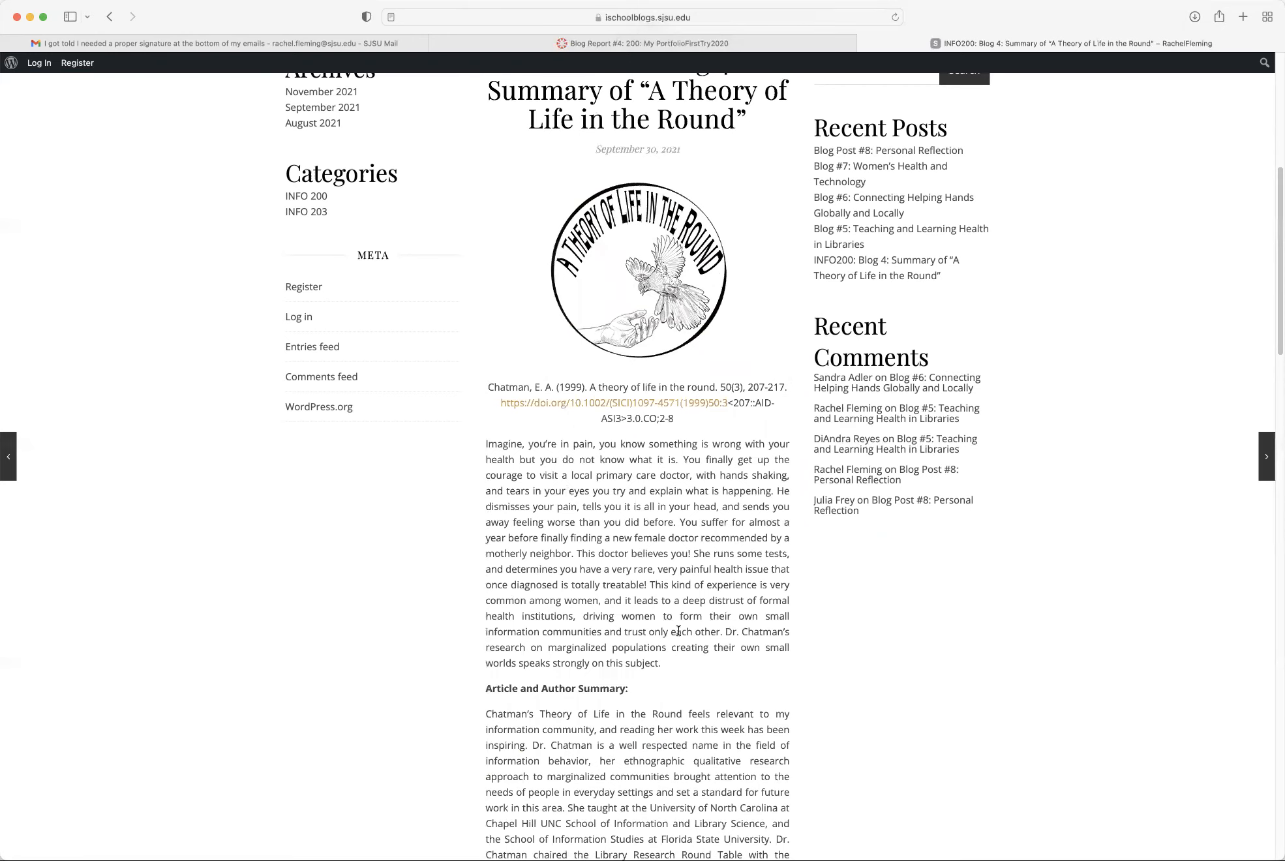
scroll("down", 3)
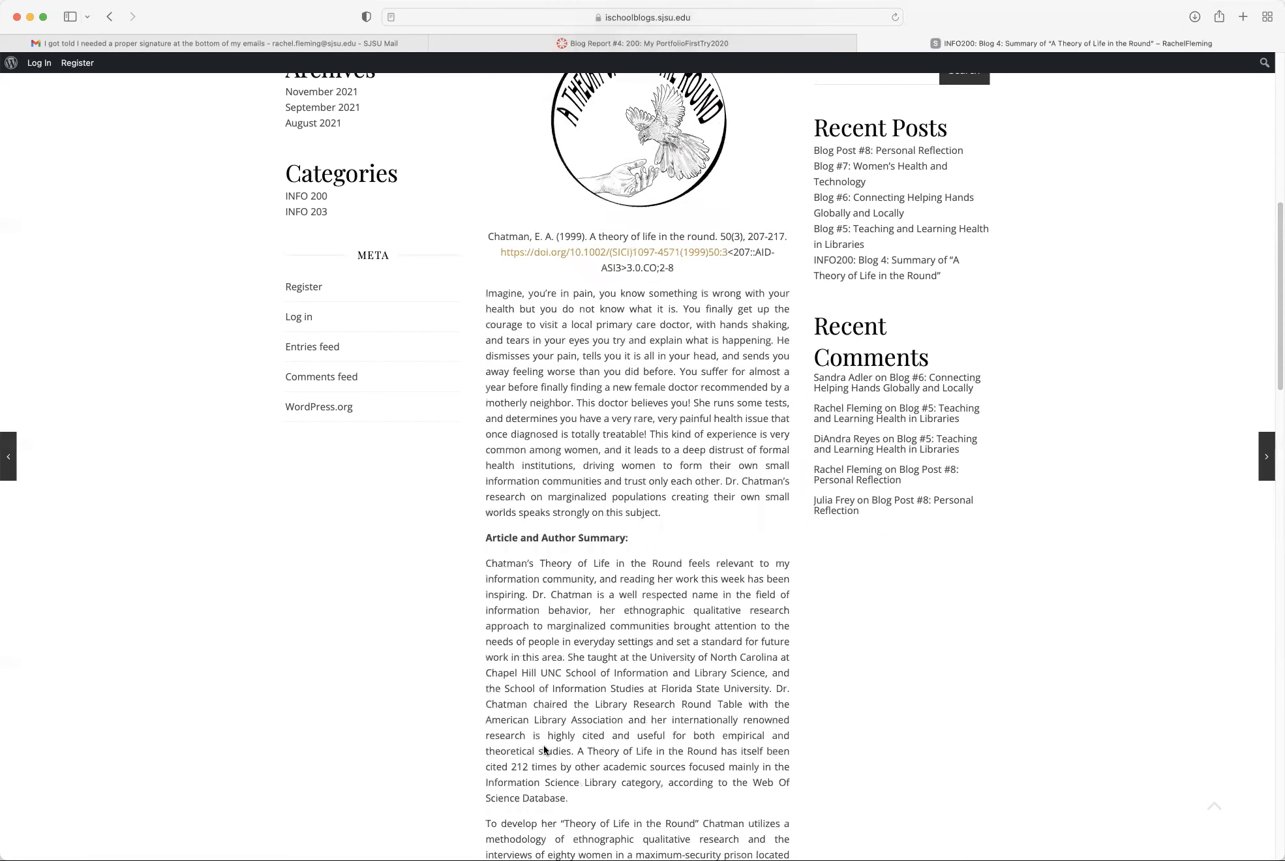
scroll("down", 3)
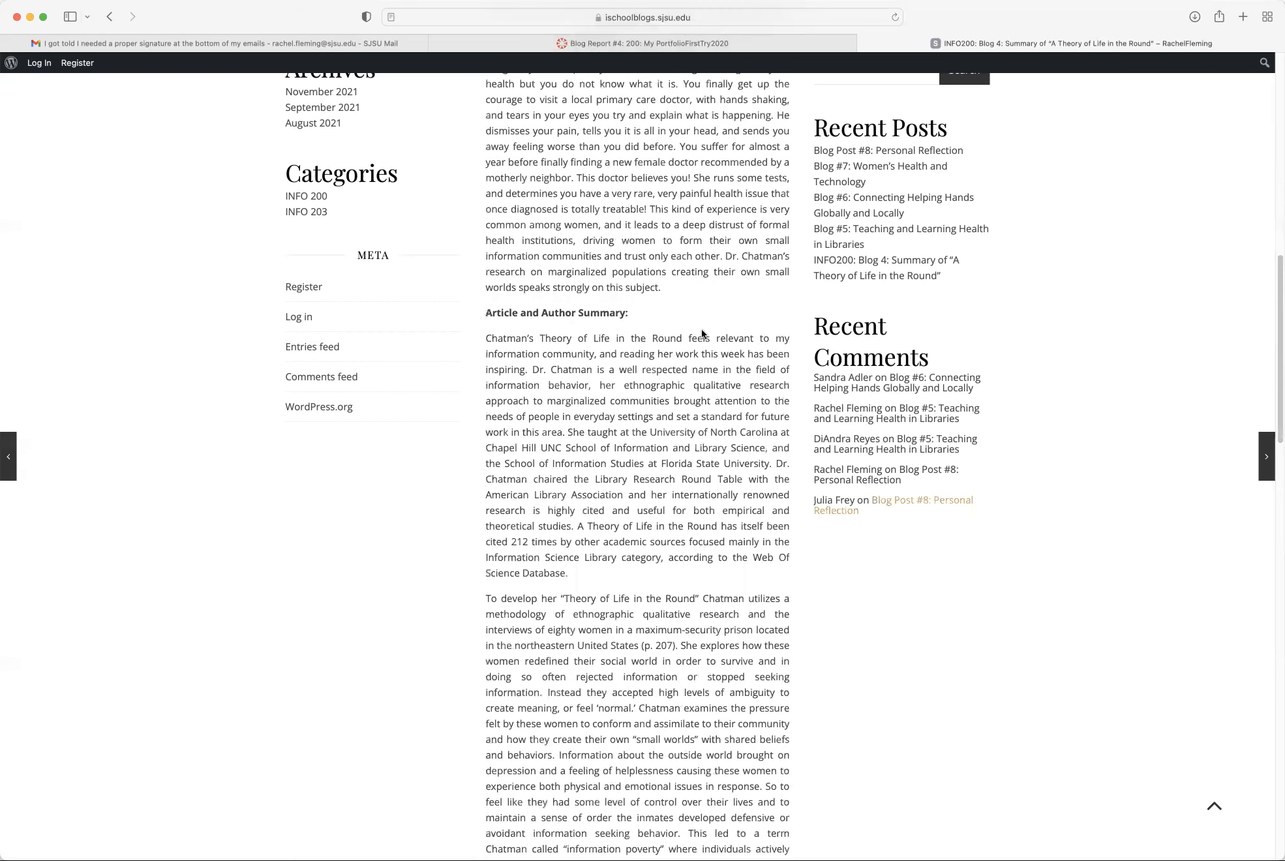
scroll("down", 3)
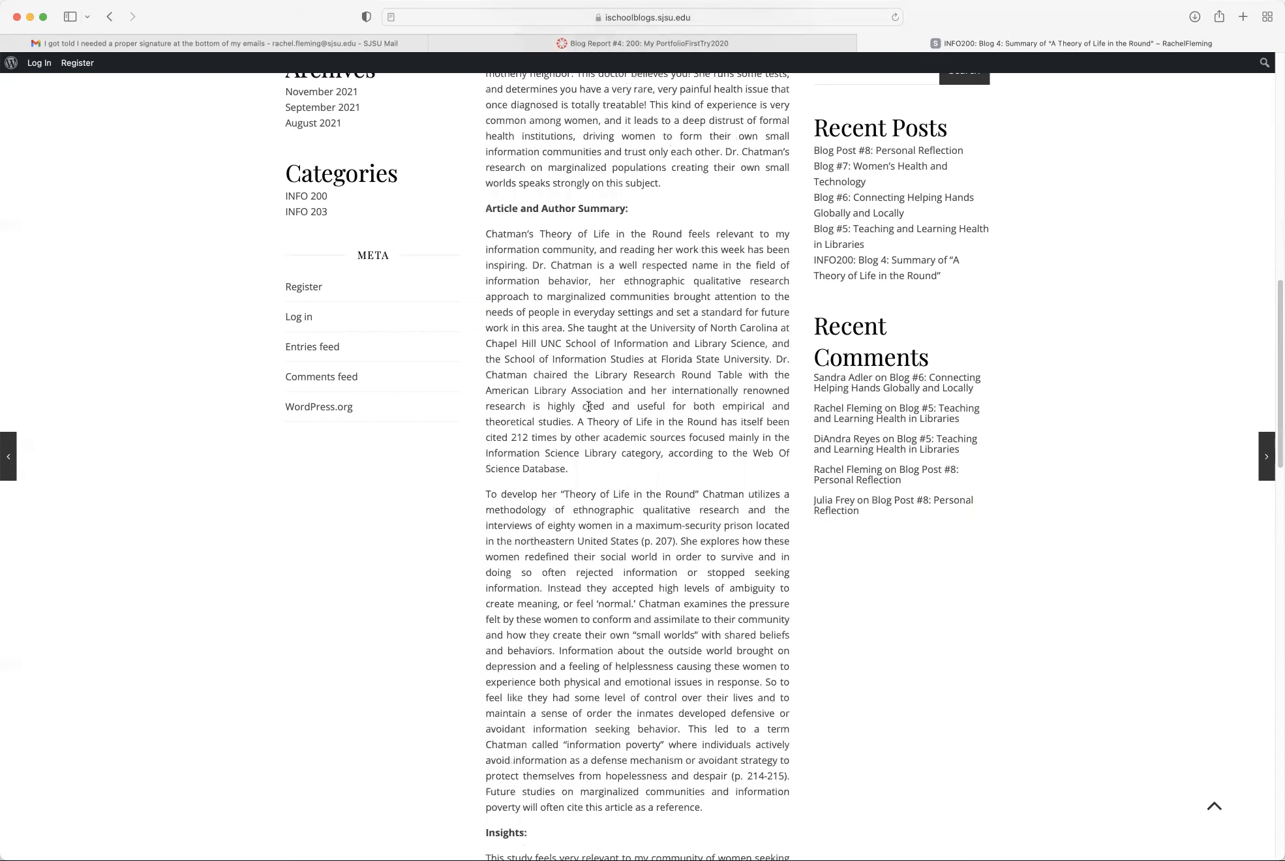
scroll("down", 3)
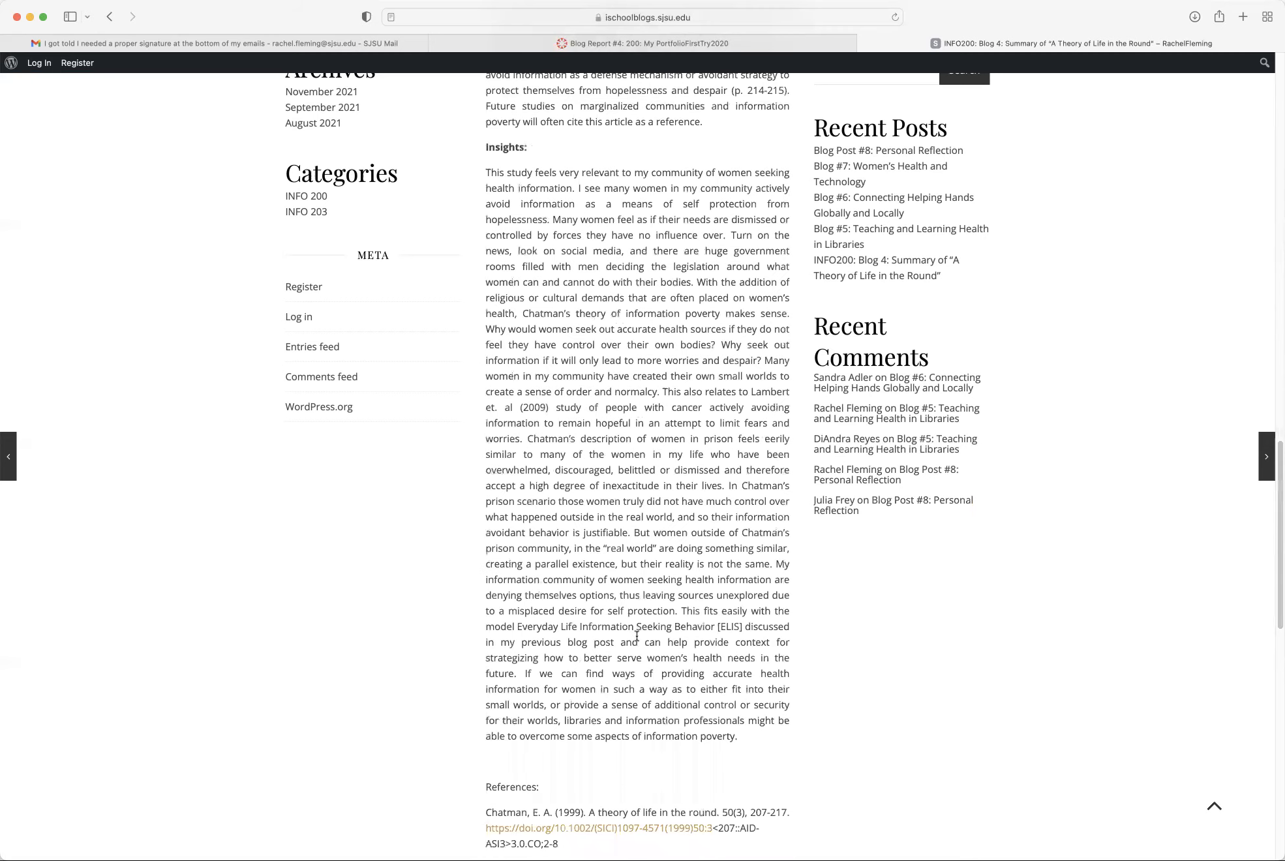
scroll("down", 3)
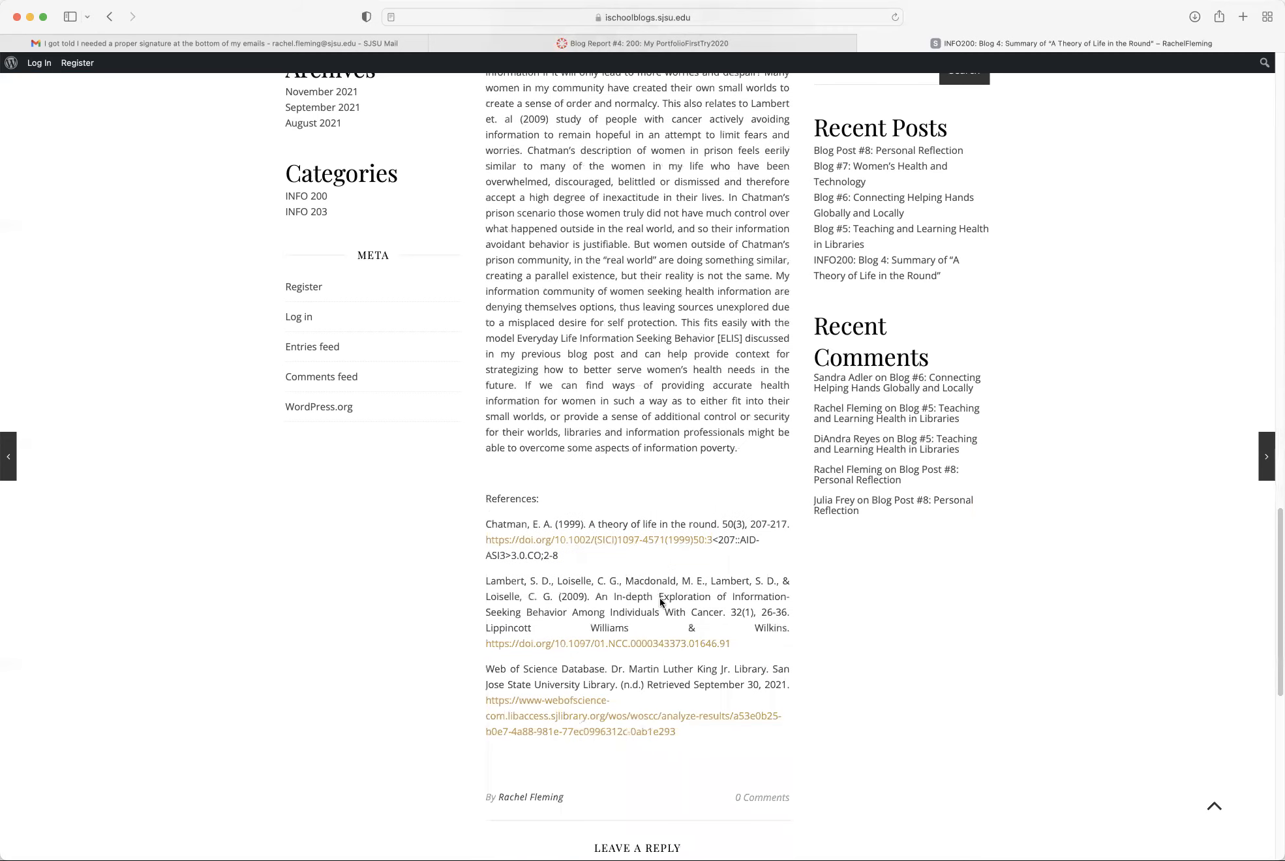
scroll("up", 3)
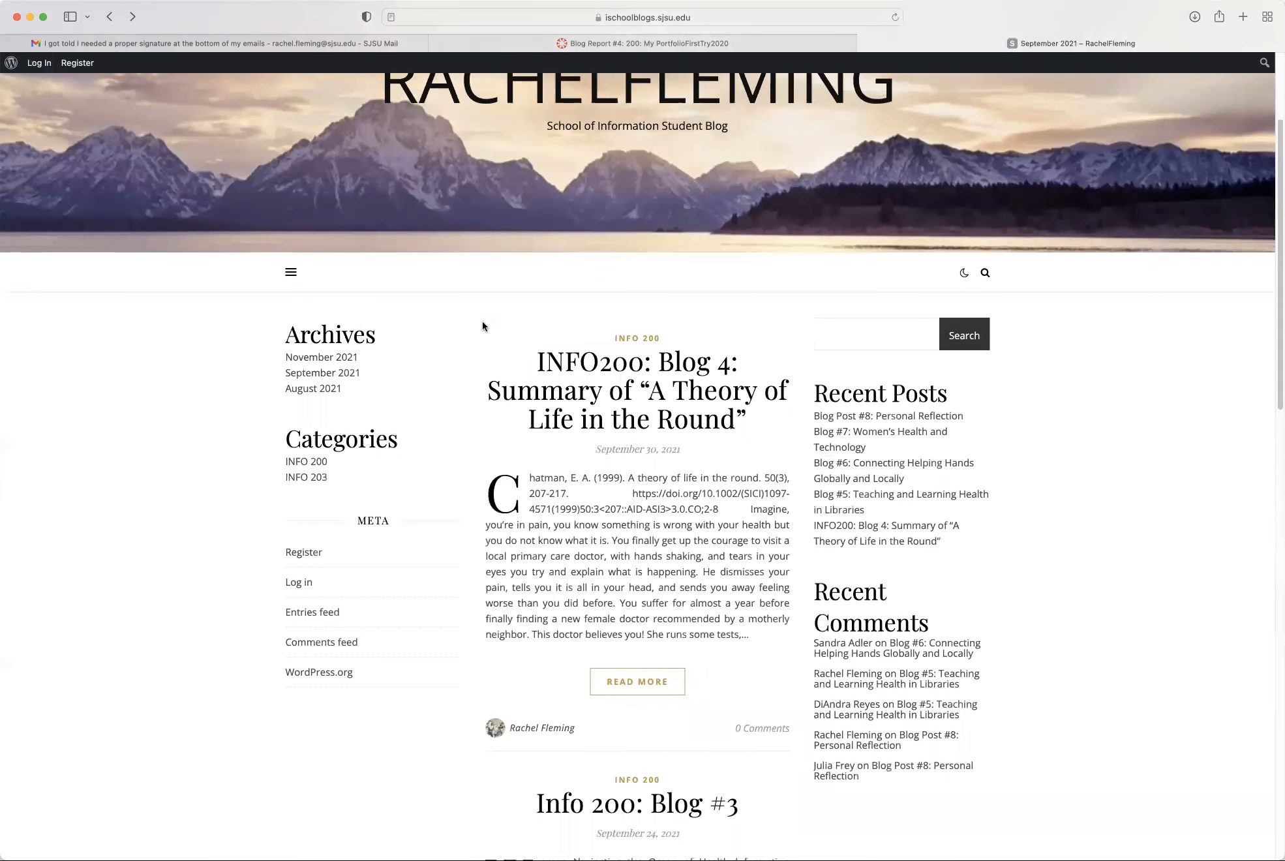
mouse_move(111, 16)
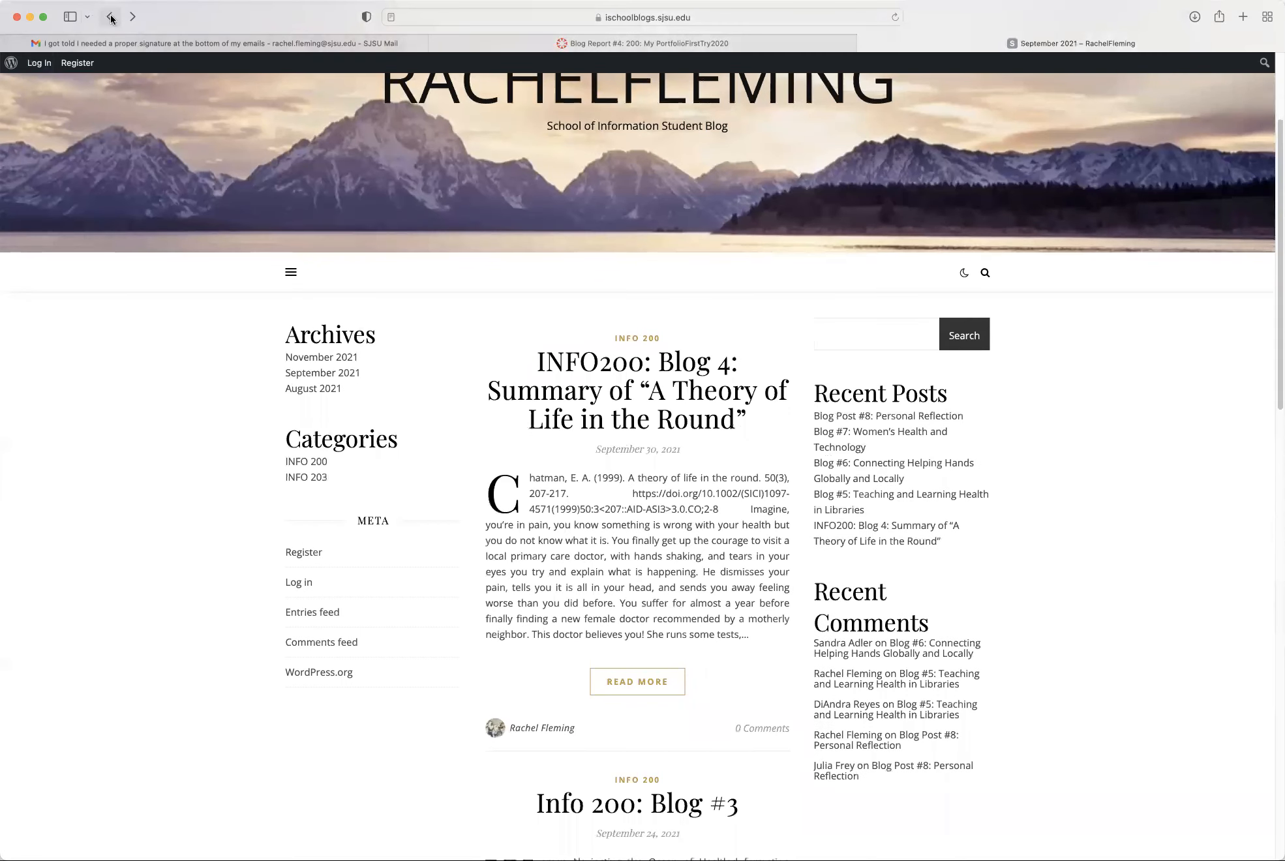
mouse_move(321, 357)
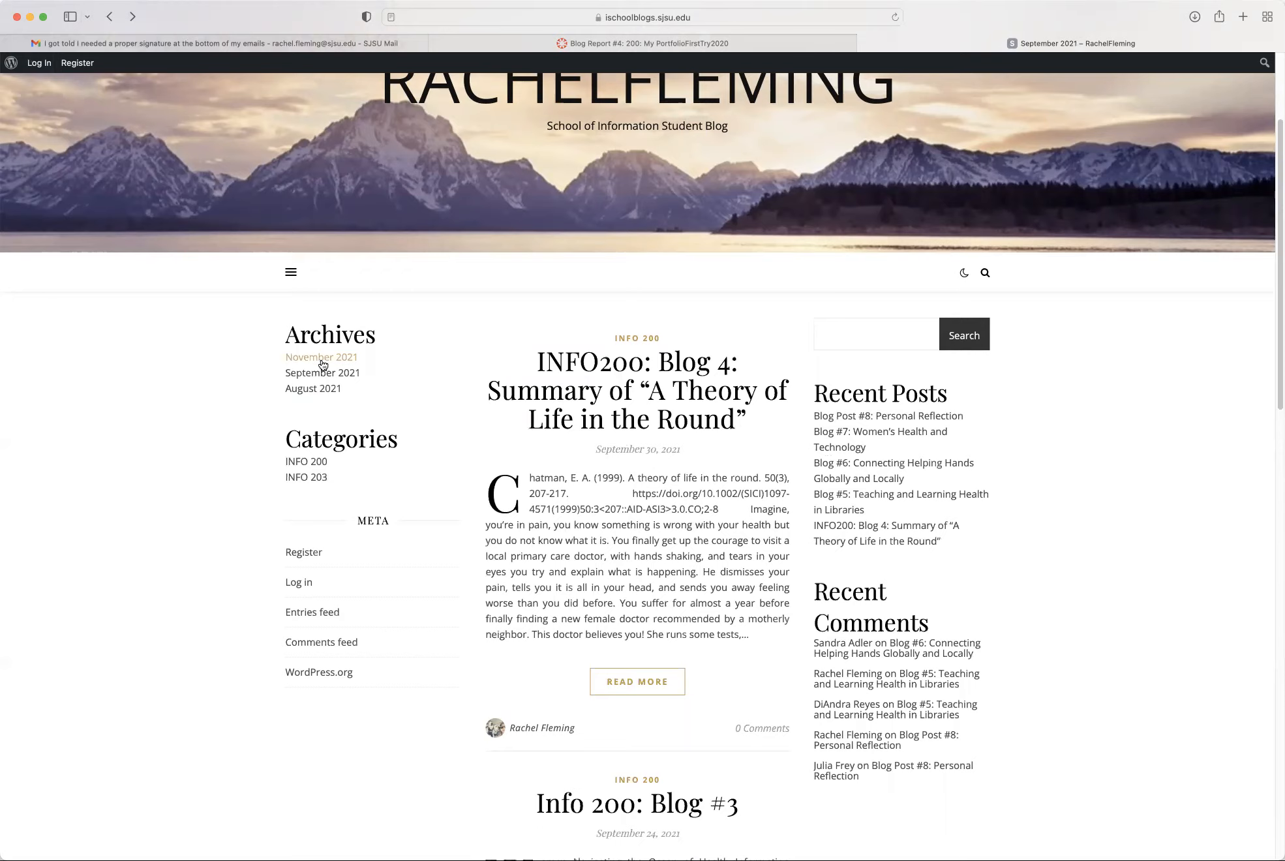
- Show the November 2021 archive and open Blog #5: Teaching and Learning Health in Libraries
left_click(321, 356)
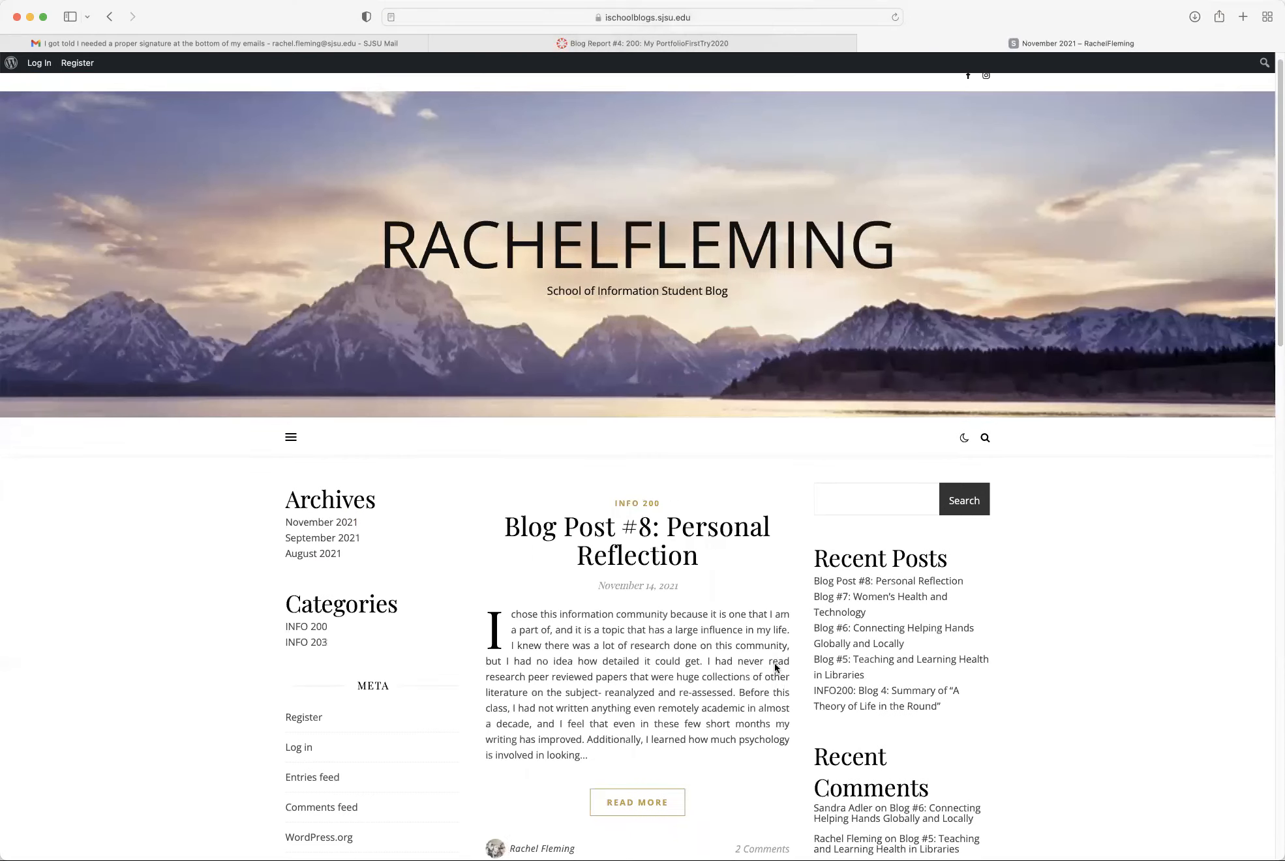
scroll("down", 3)
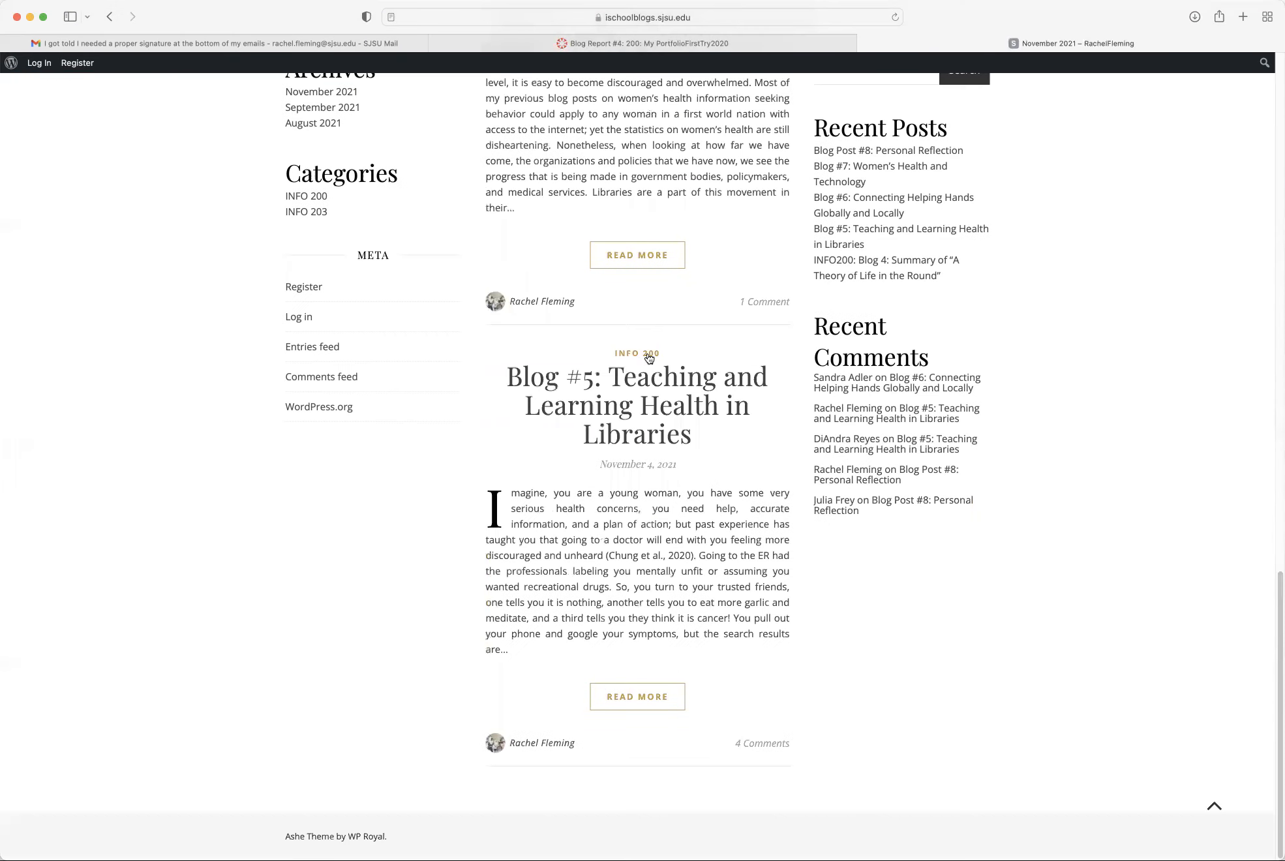
left_click(636, 404)
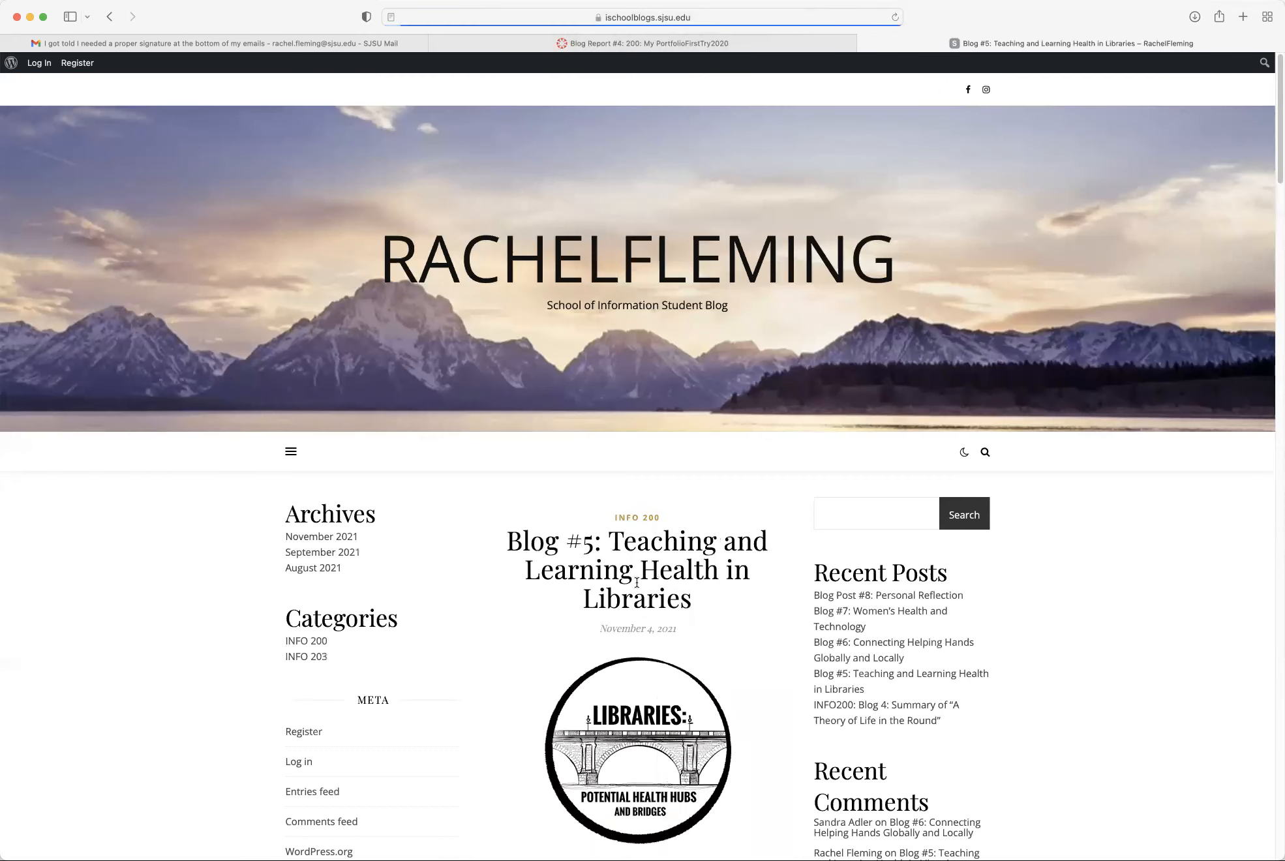
- Scroll through Blog #5's cartoon images and text down to its References
scroll("down", 3)
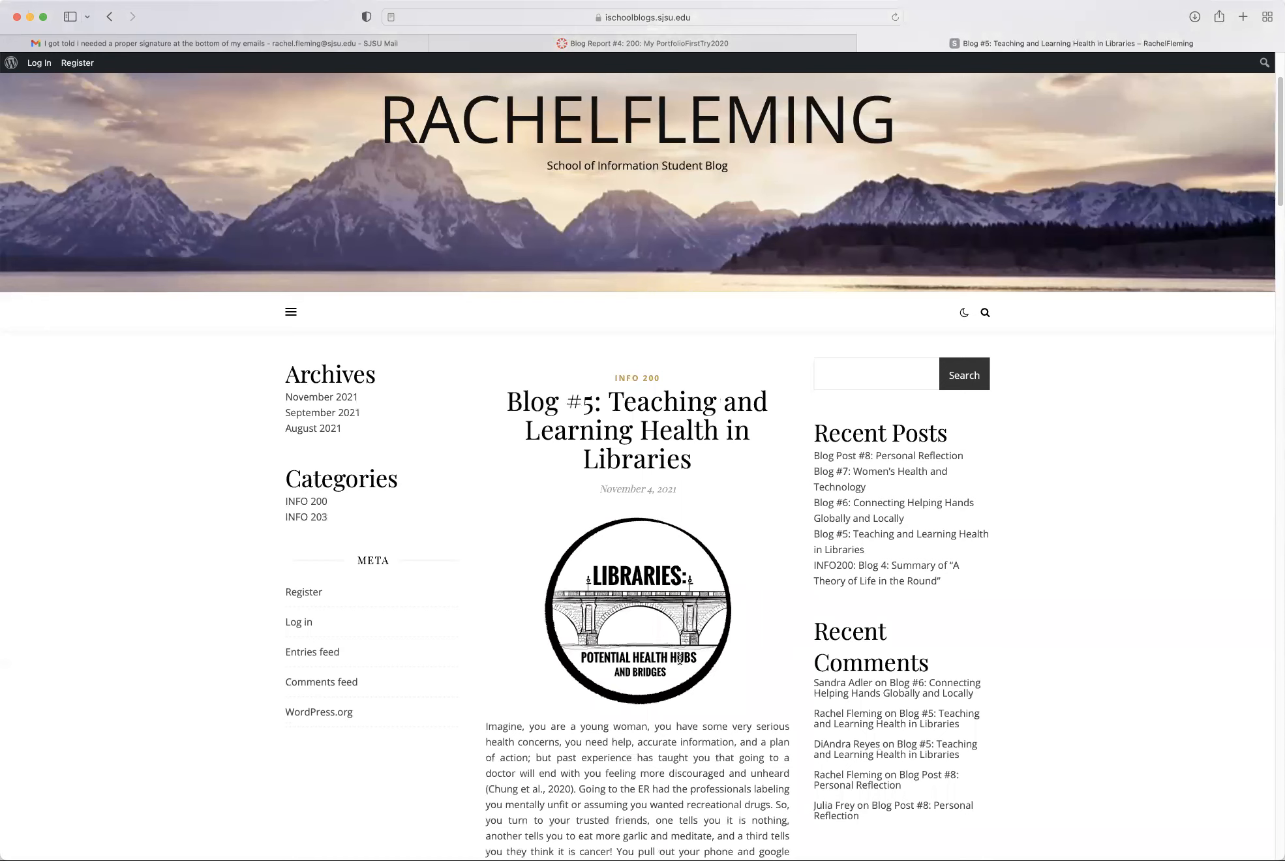
mouse_move(725, 701)
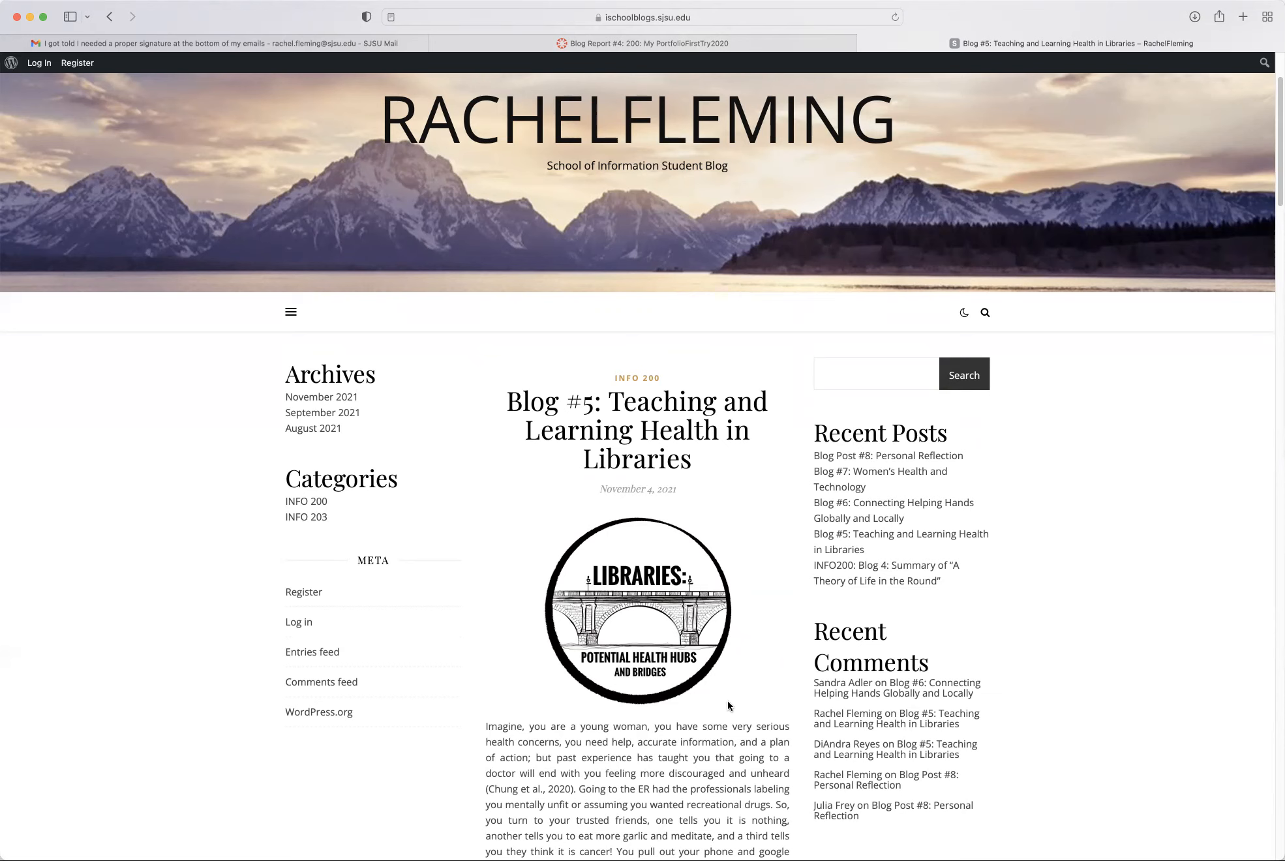
scroll("down", 3)
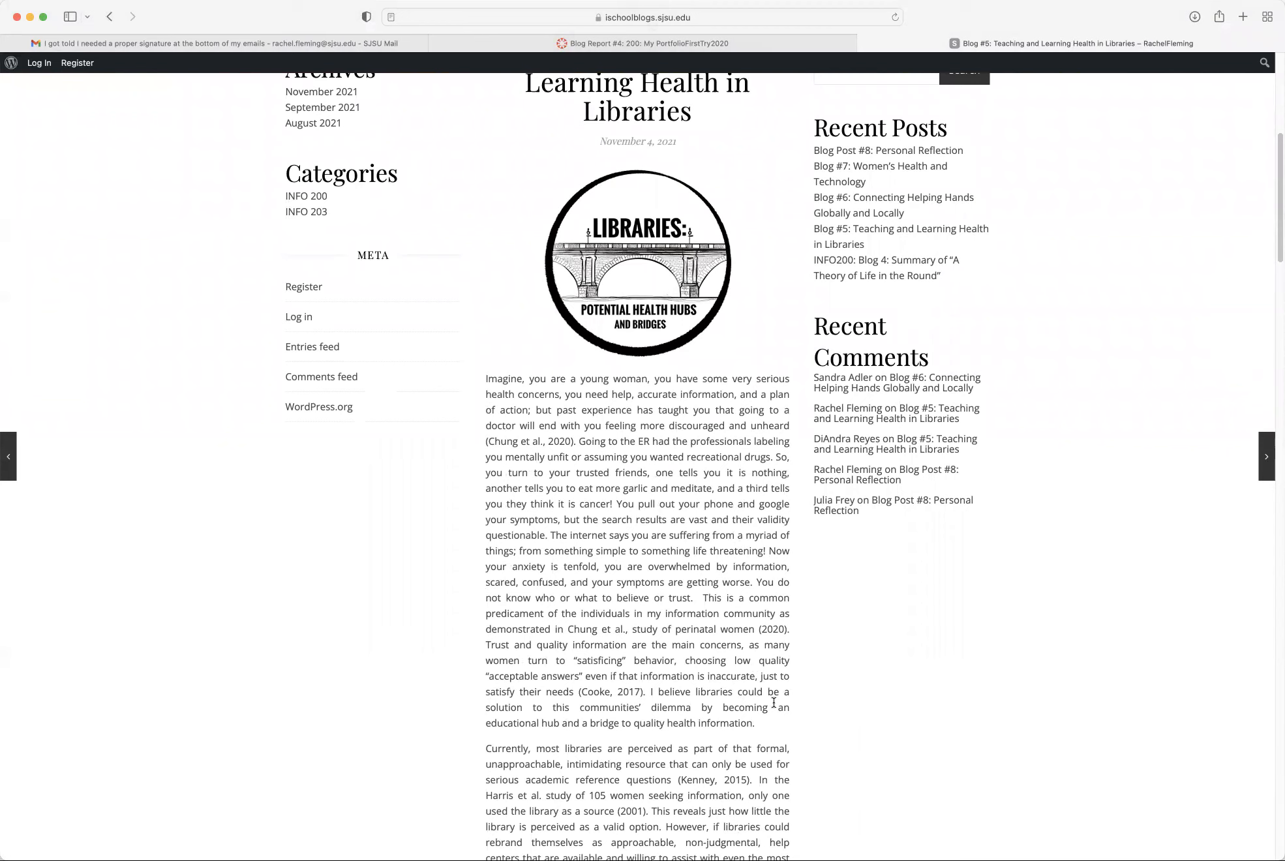
mouse_move(728, 726)
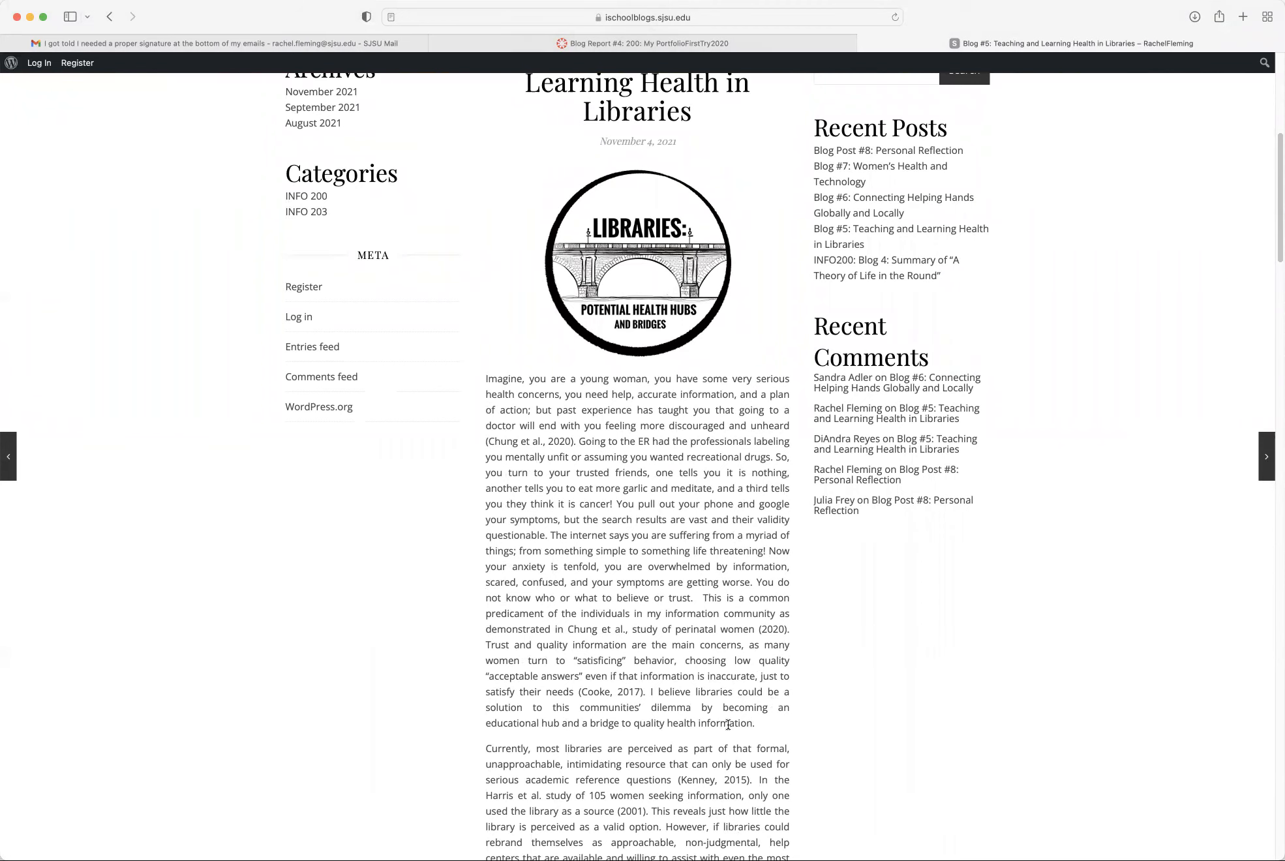
scroll("down", 3)
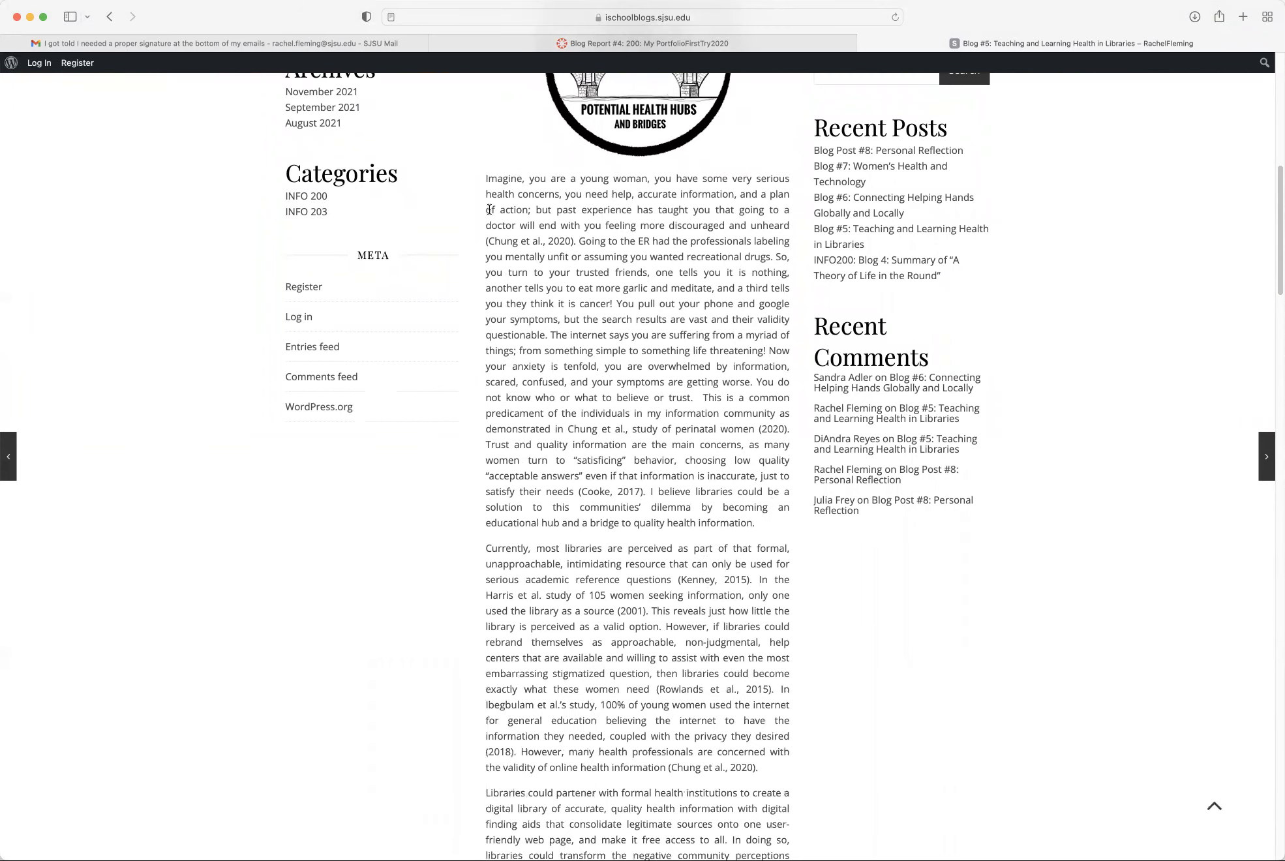
mouse_move(672, 203)
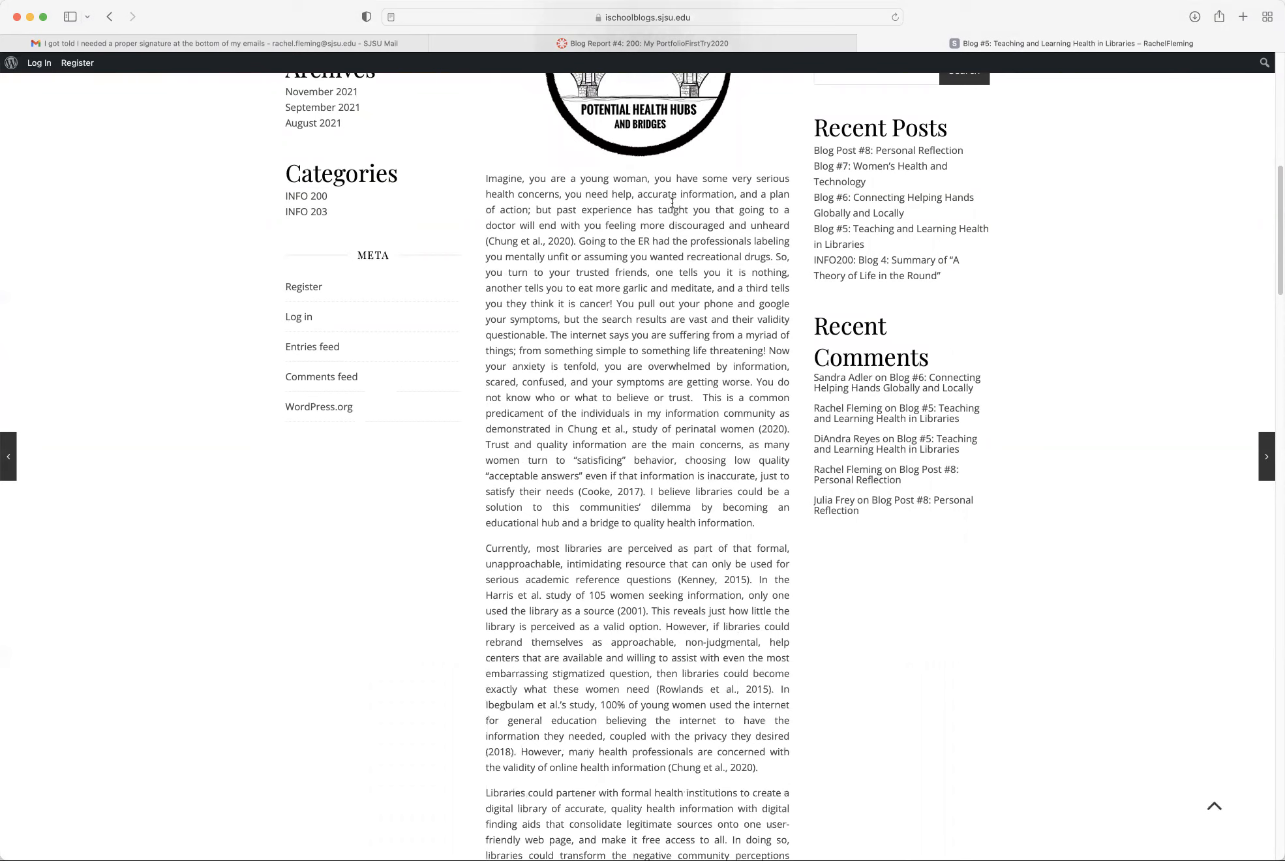
mouse_move(696, 329)
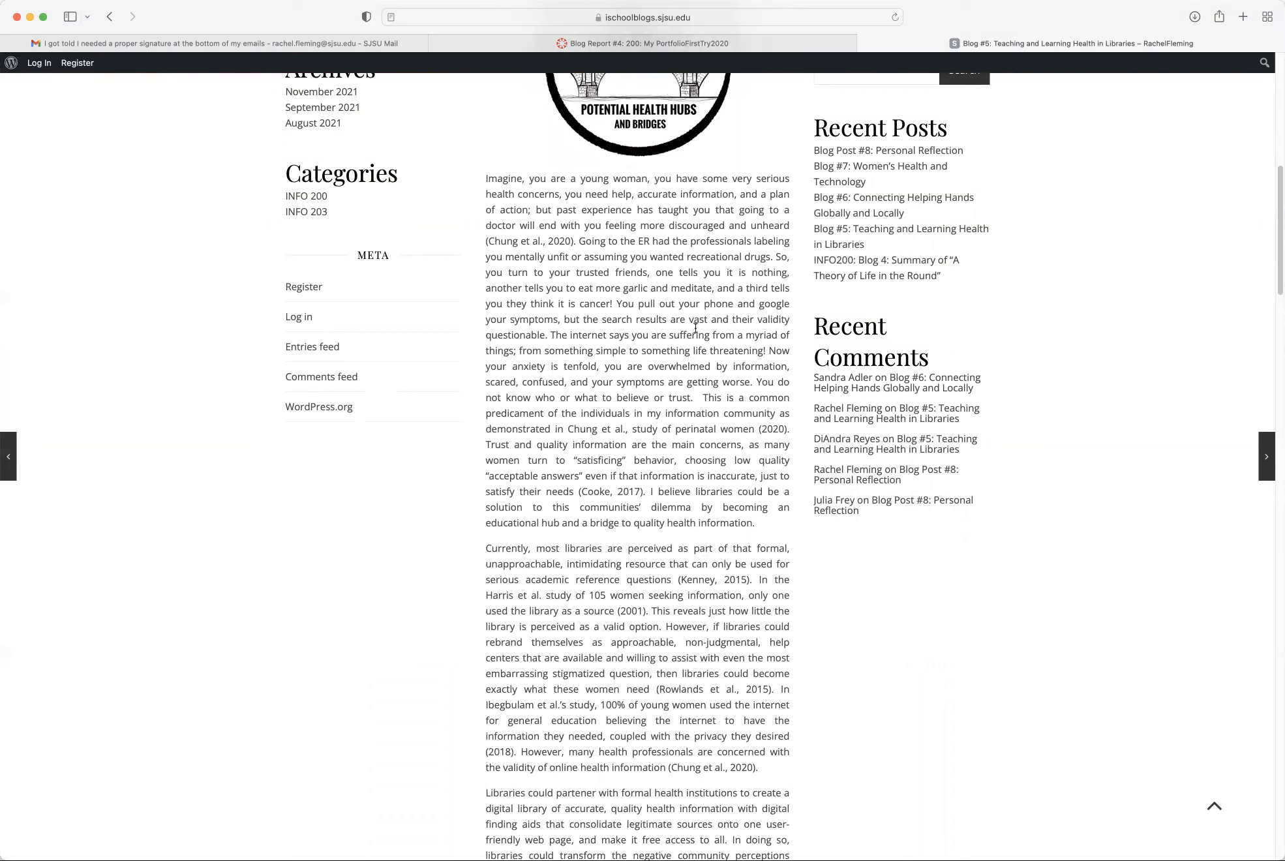
scroll("down", 3)
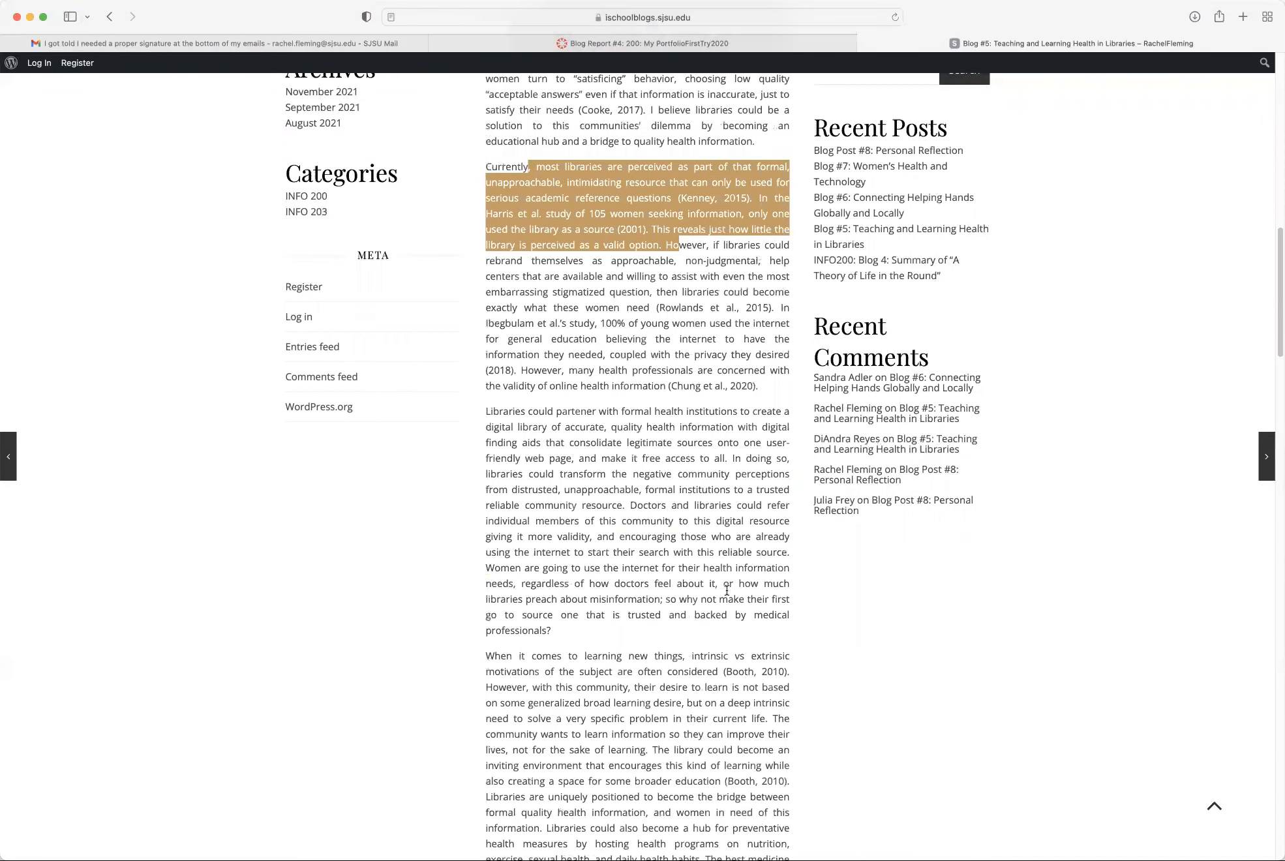
scroll("down", 3)
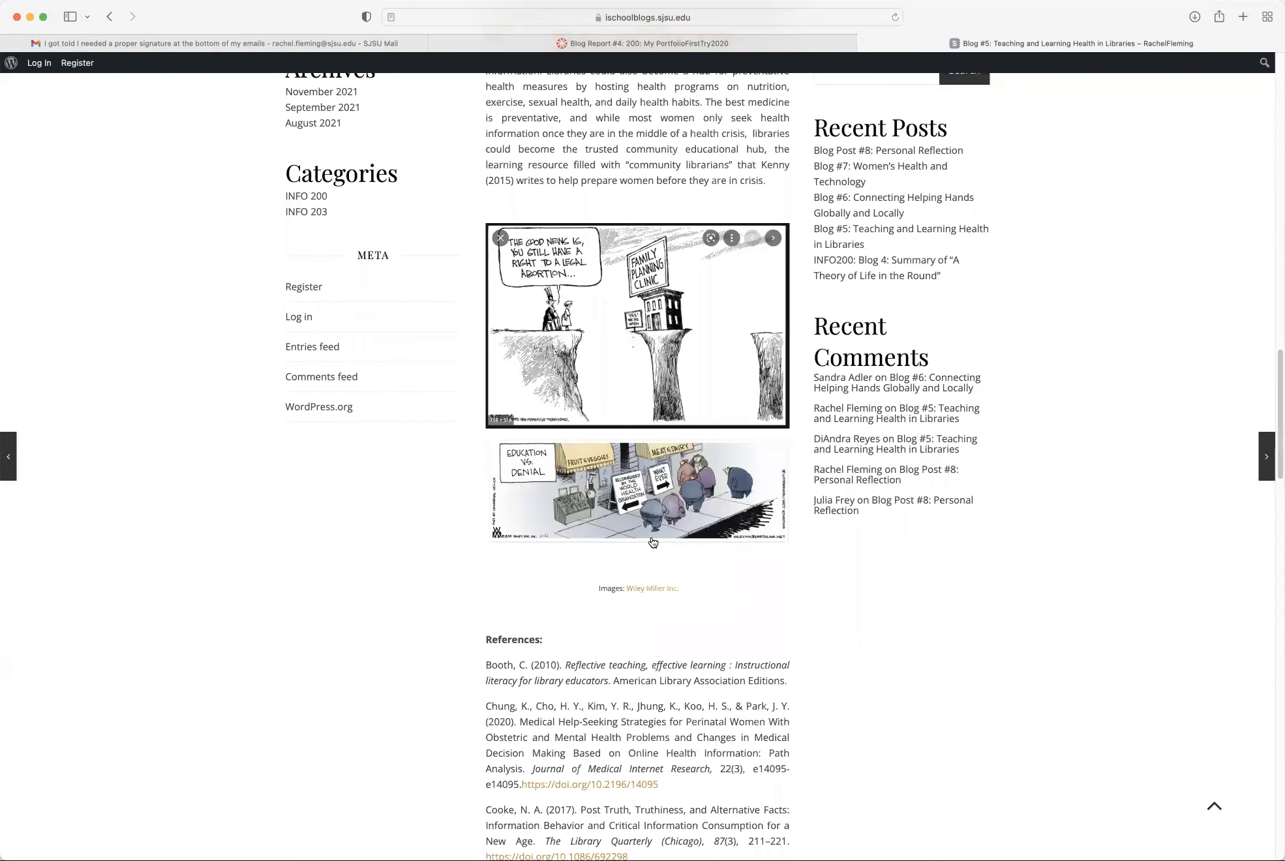
scroll("up", 3)
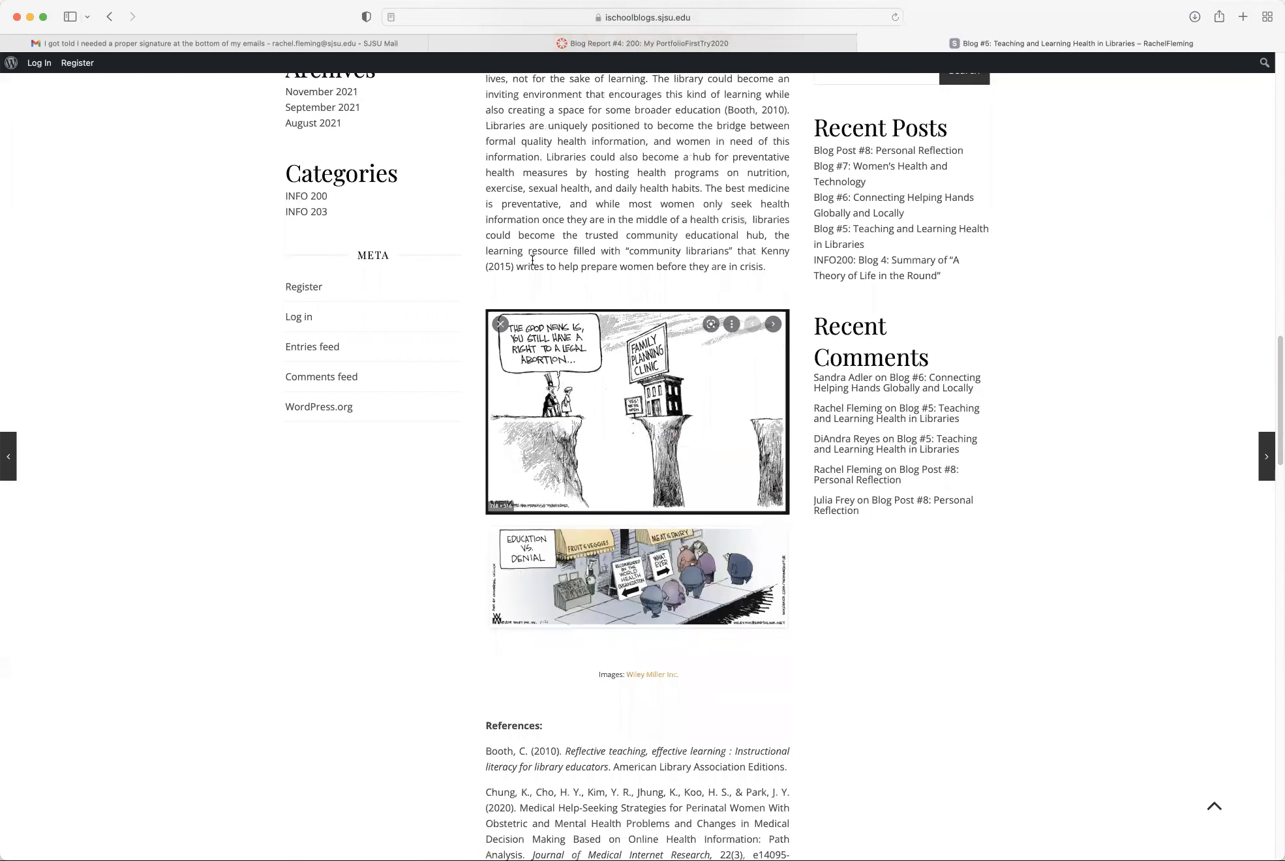
mouse_move(800, 694)
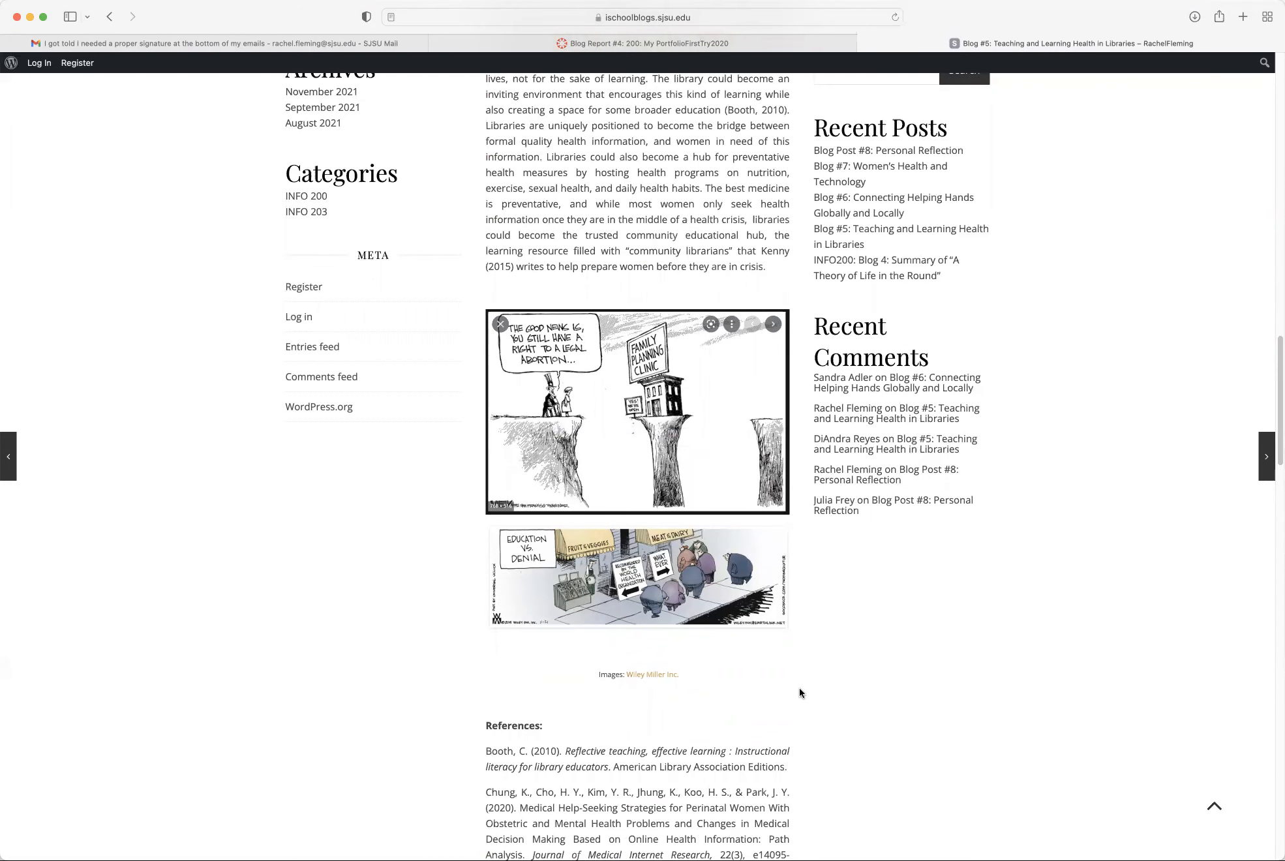
scroll("down", 3)
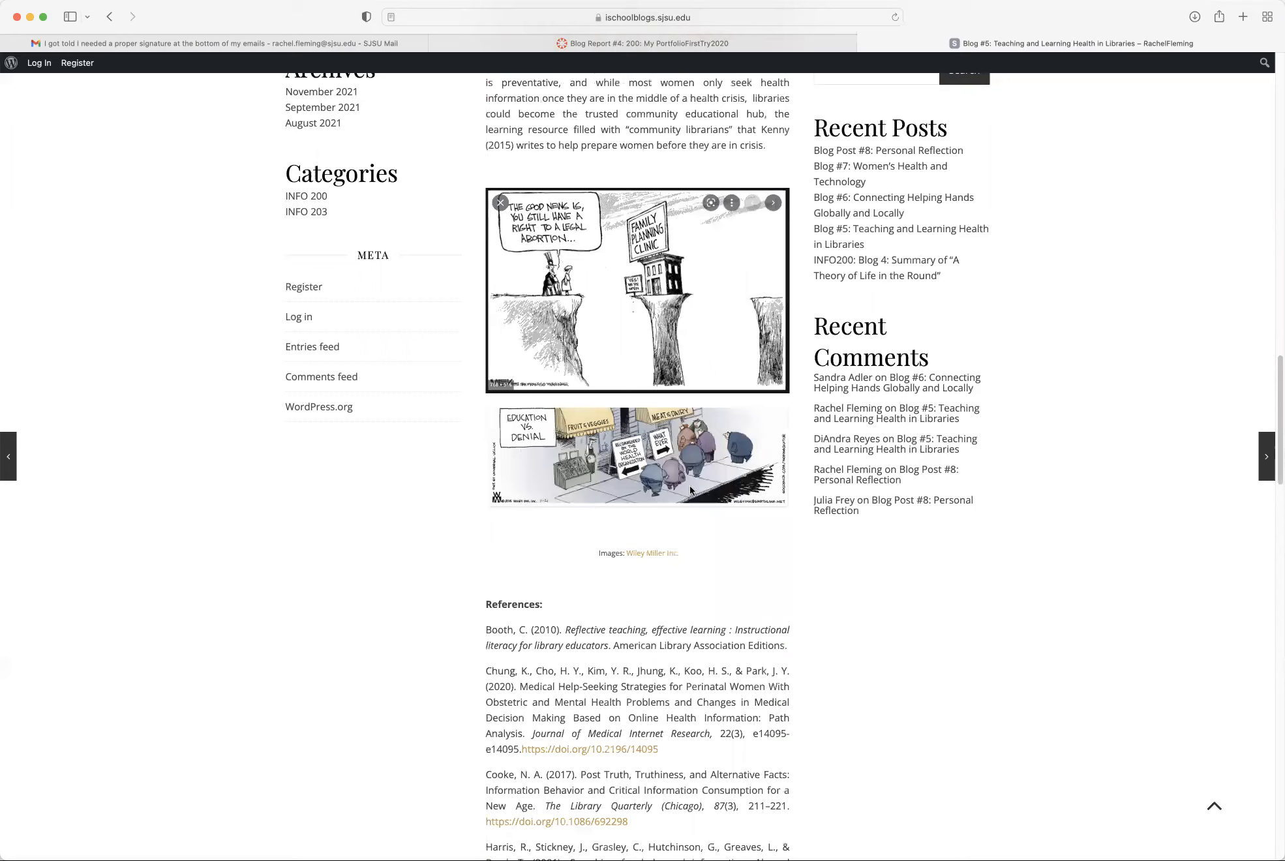
scroll("down", 3)
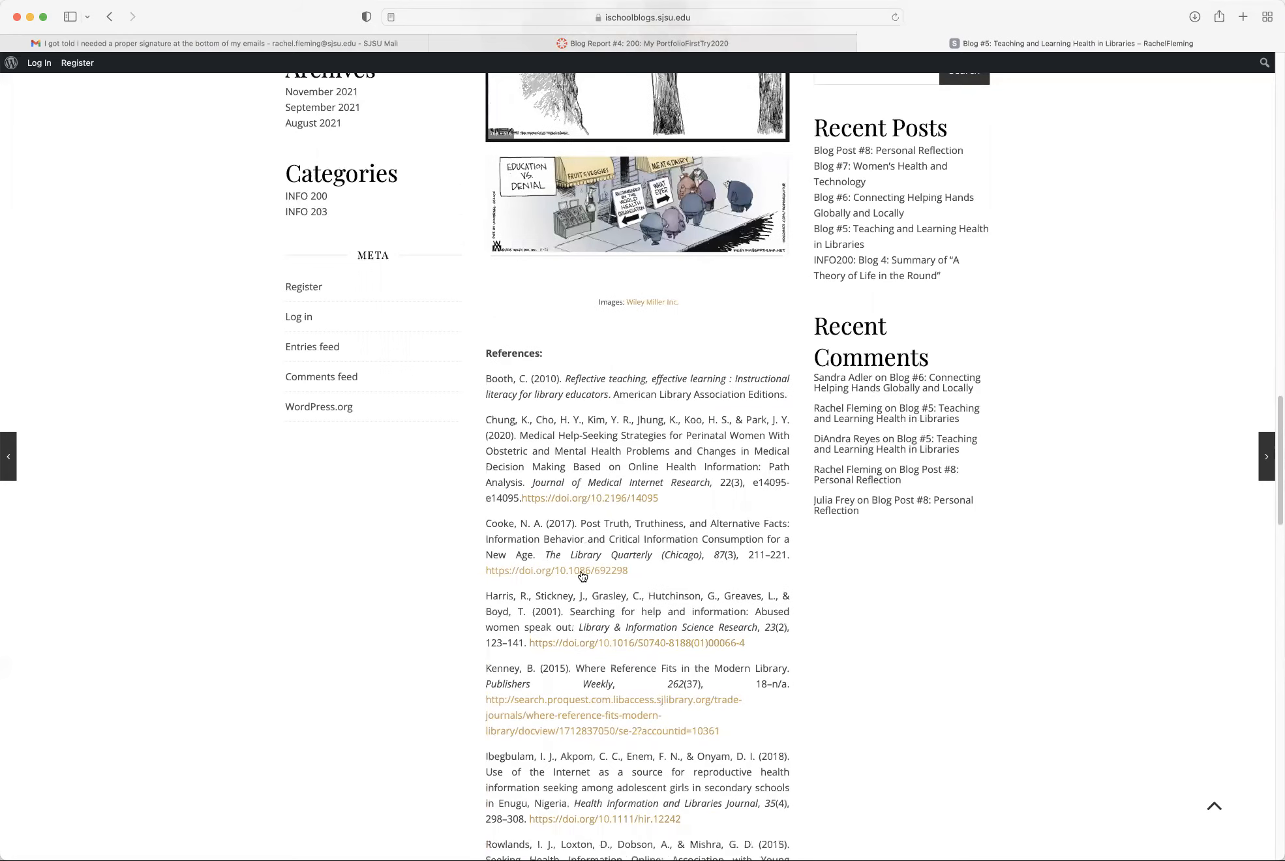
mouse_move(611, 578)
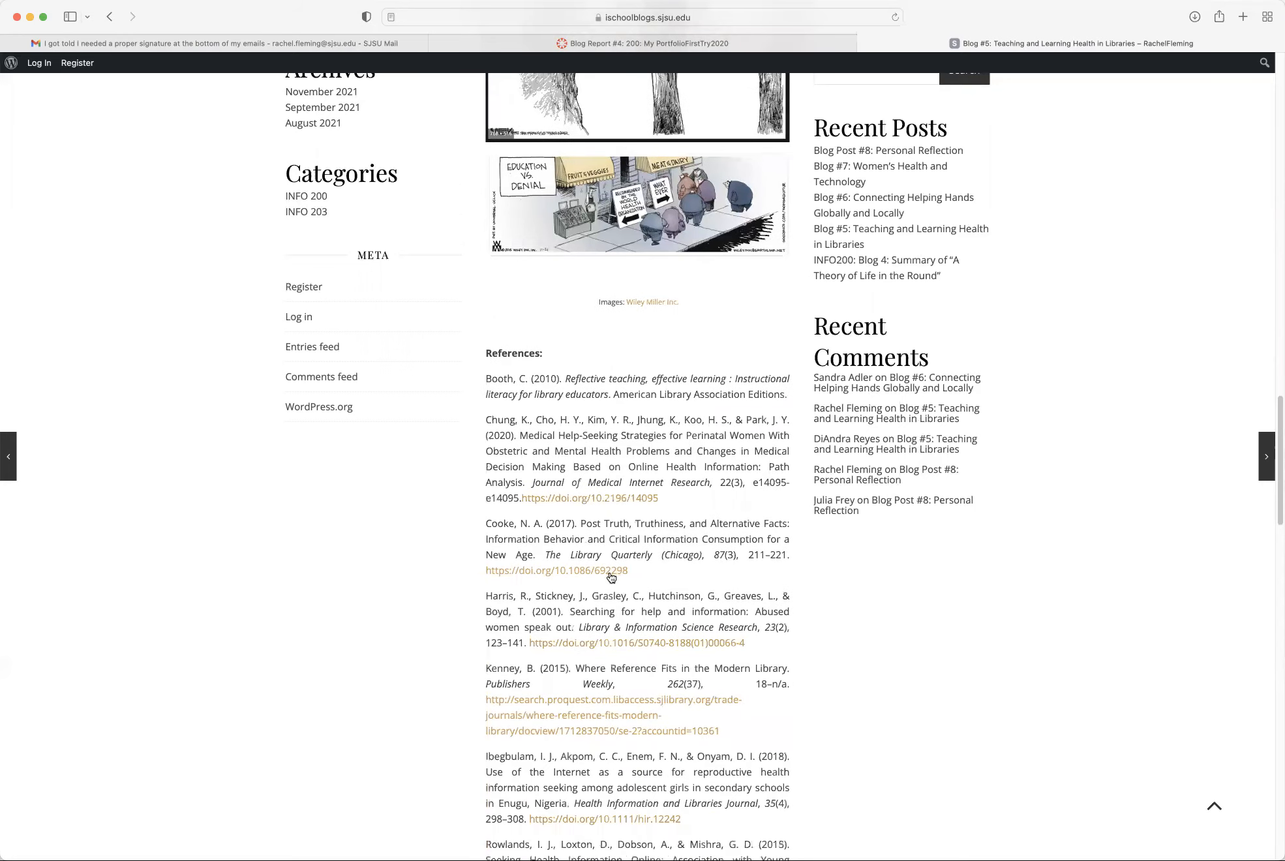
scroll("down", 3)
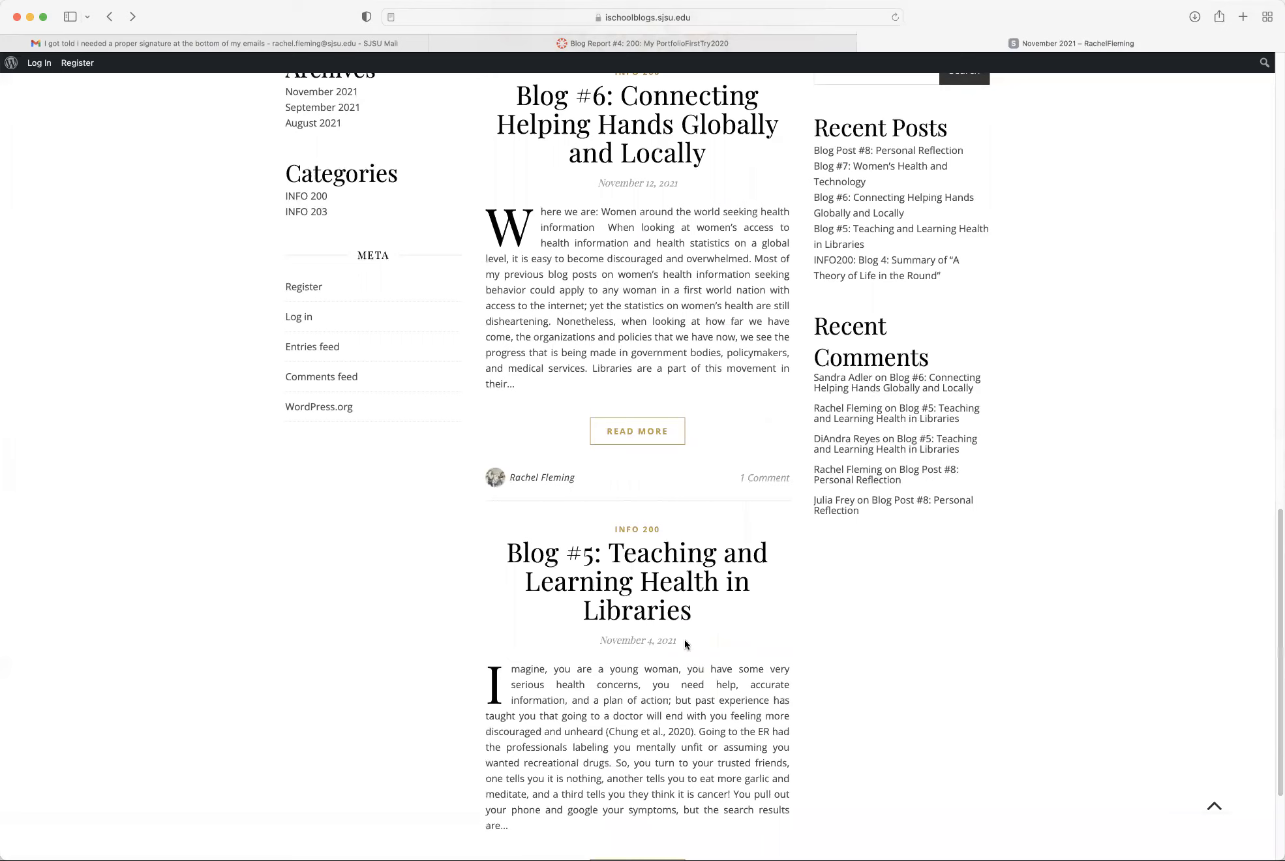
- Scroll Blog #6 past Context & Pressures and Organizations Trying to Help to Conclusion
scroll("up", 3)
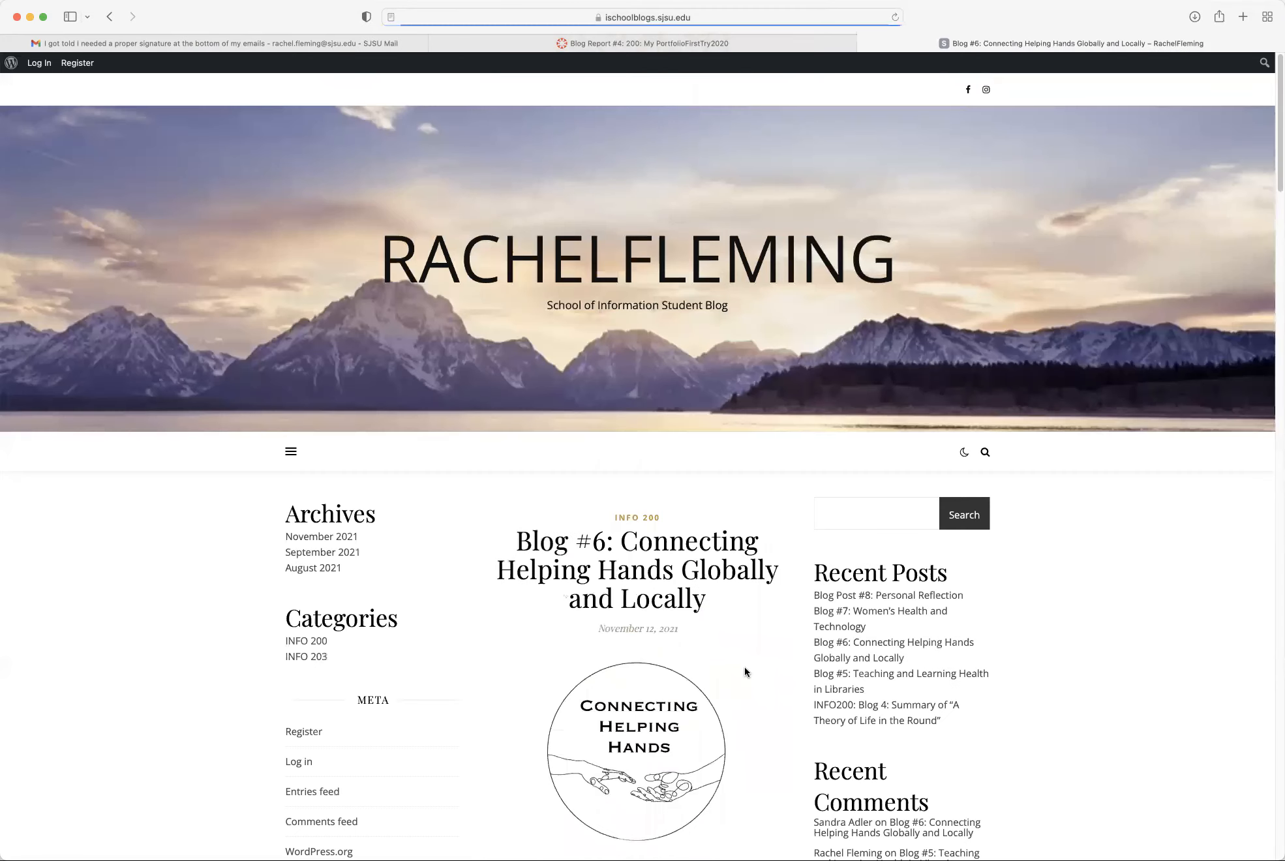
scroll("down", 3)
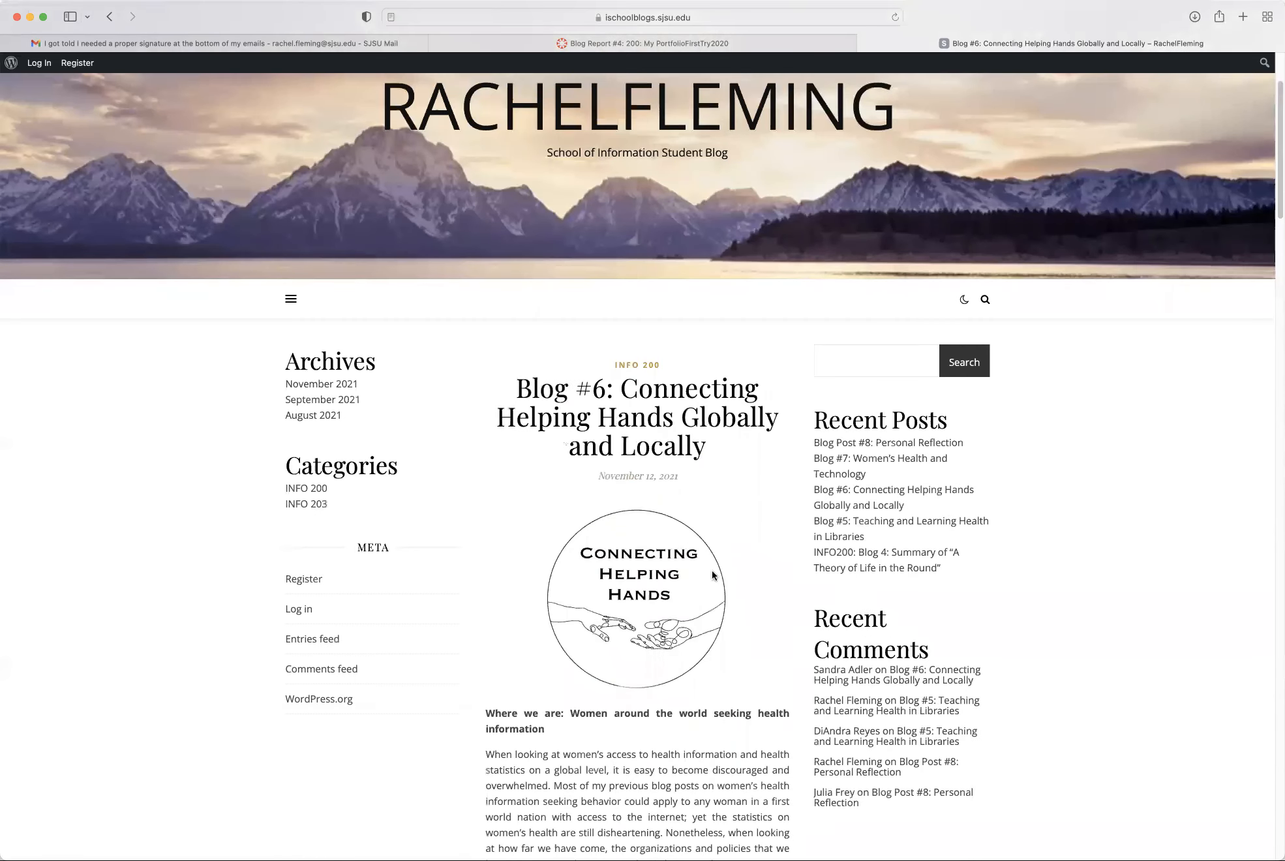
mouse_move(733, 642)
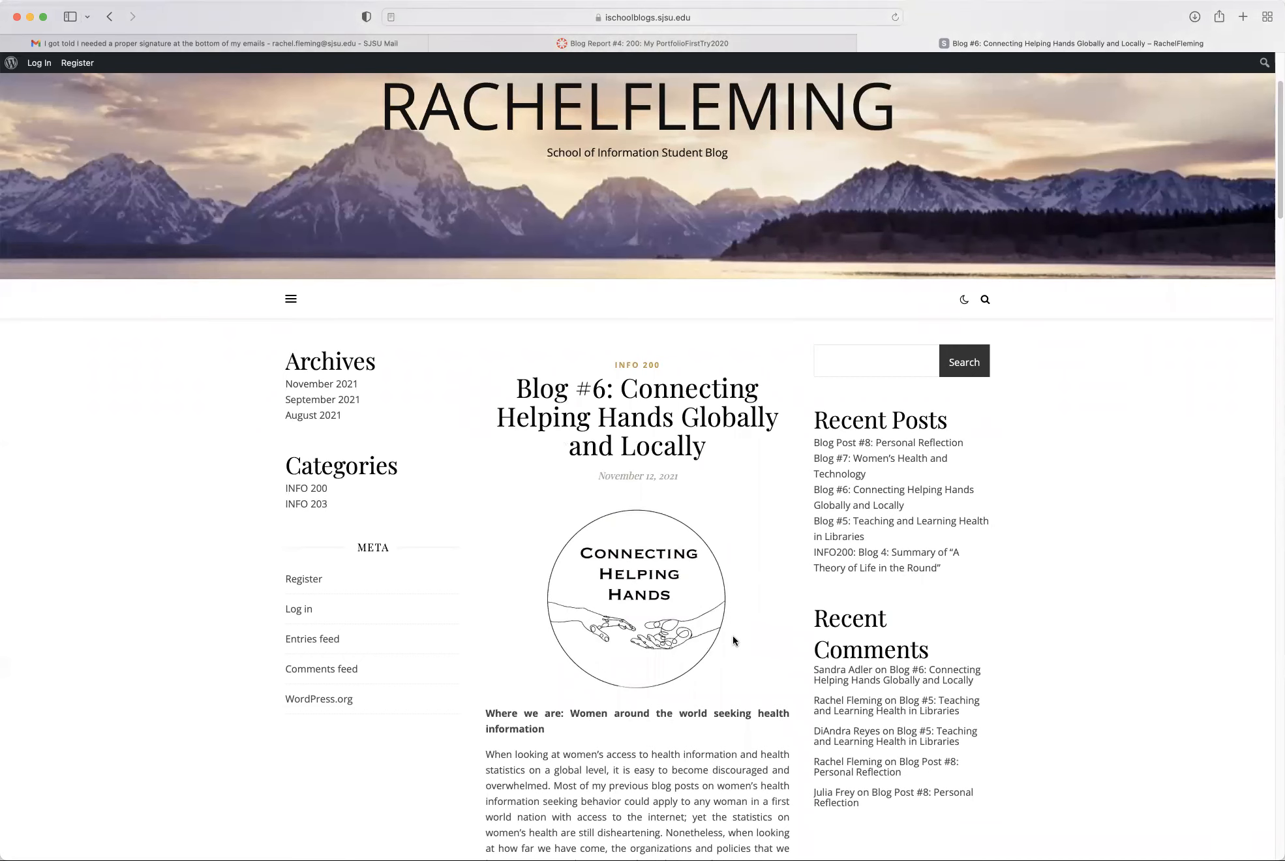
scroll("down", 3)
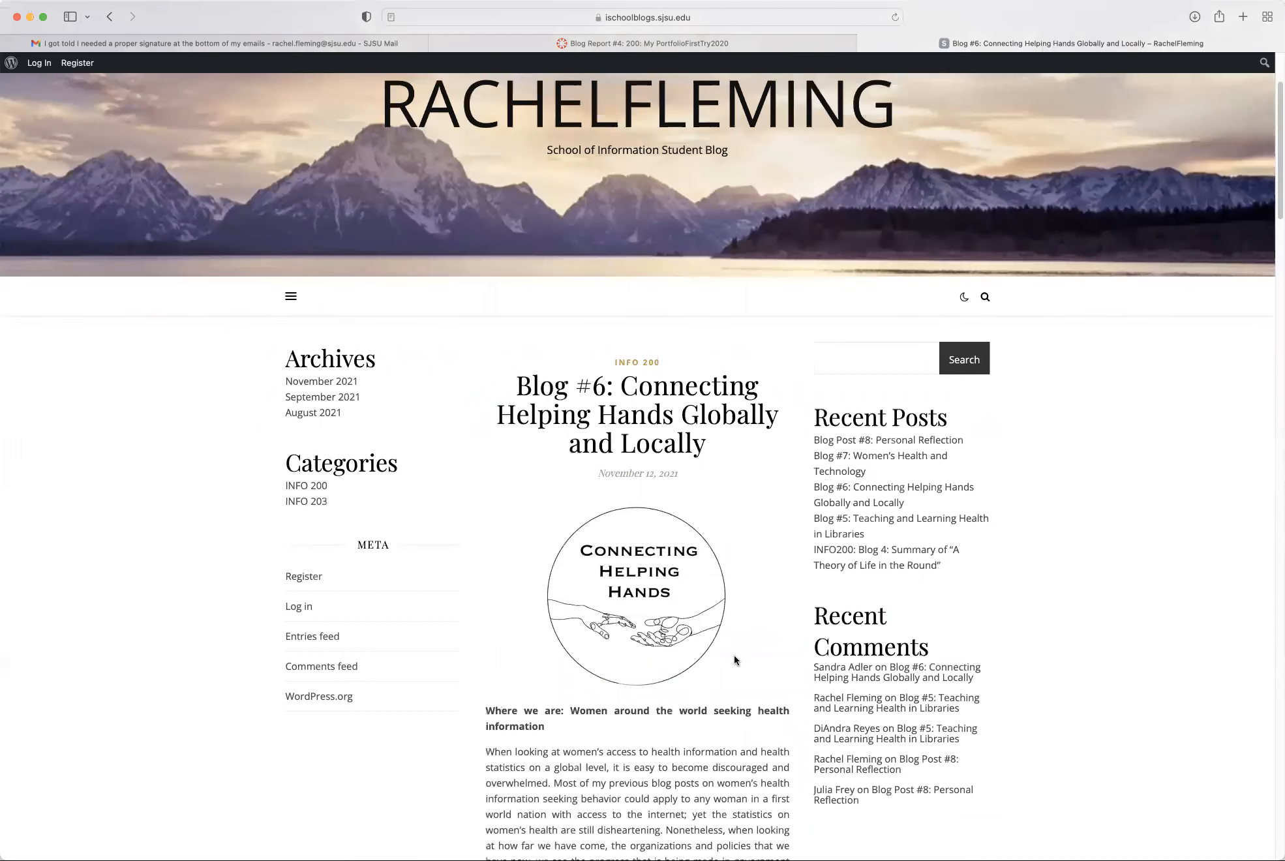
scroll("down", 3)
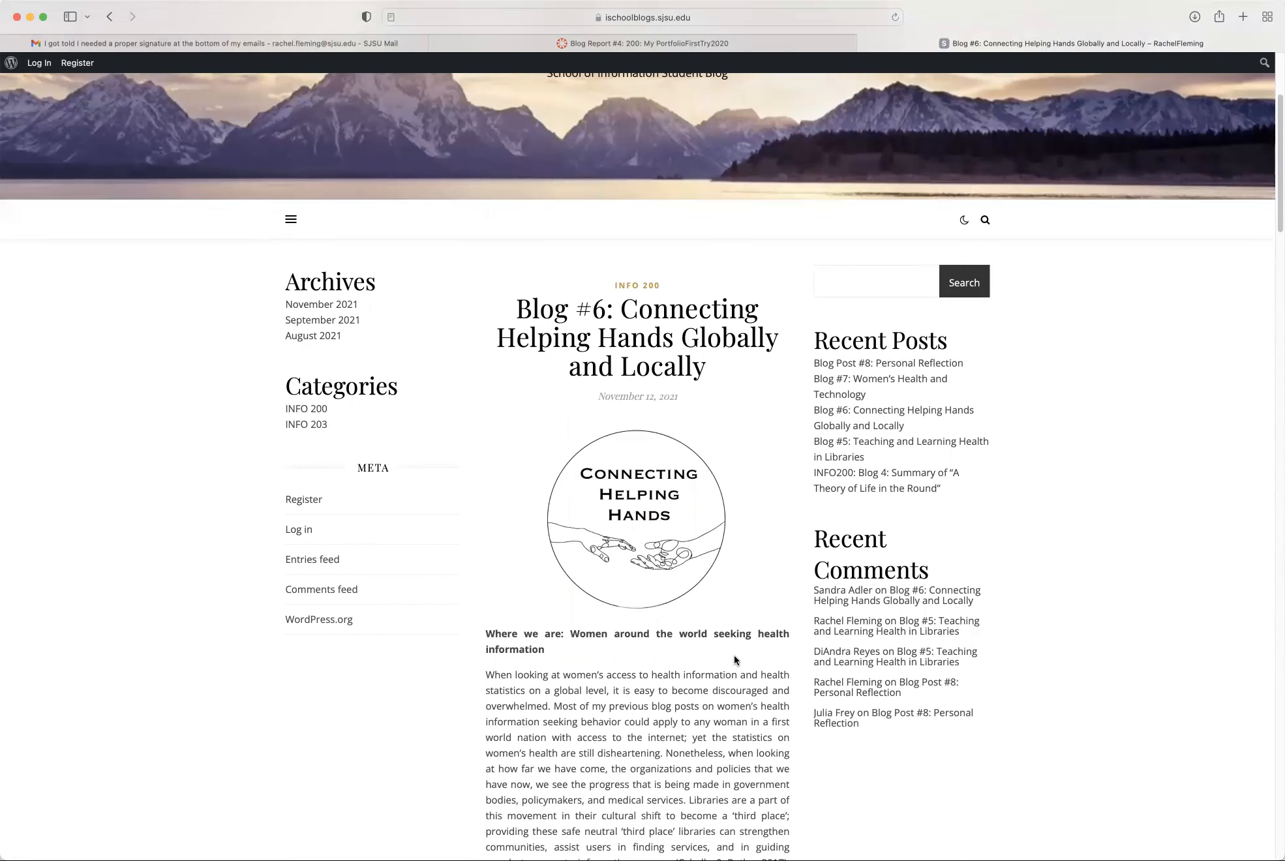
scroll("down", 3)
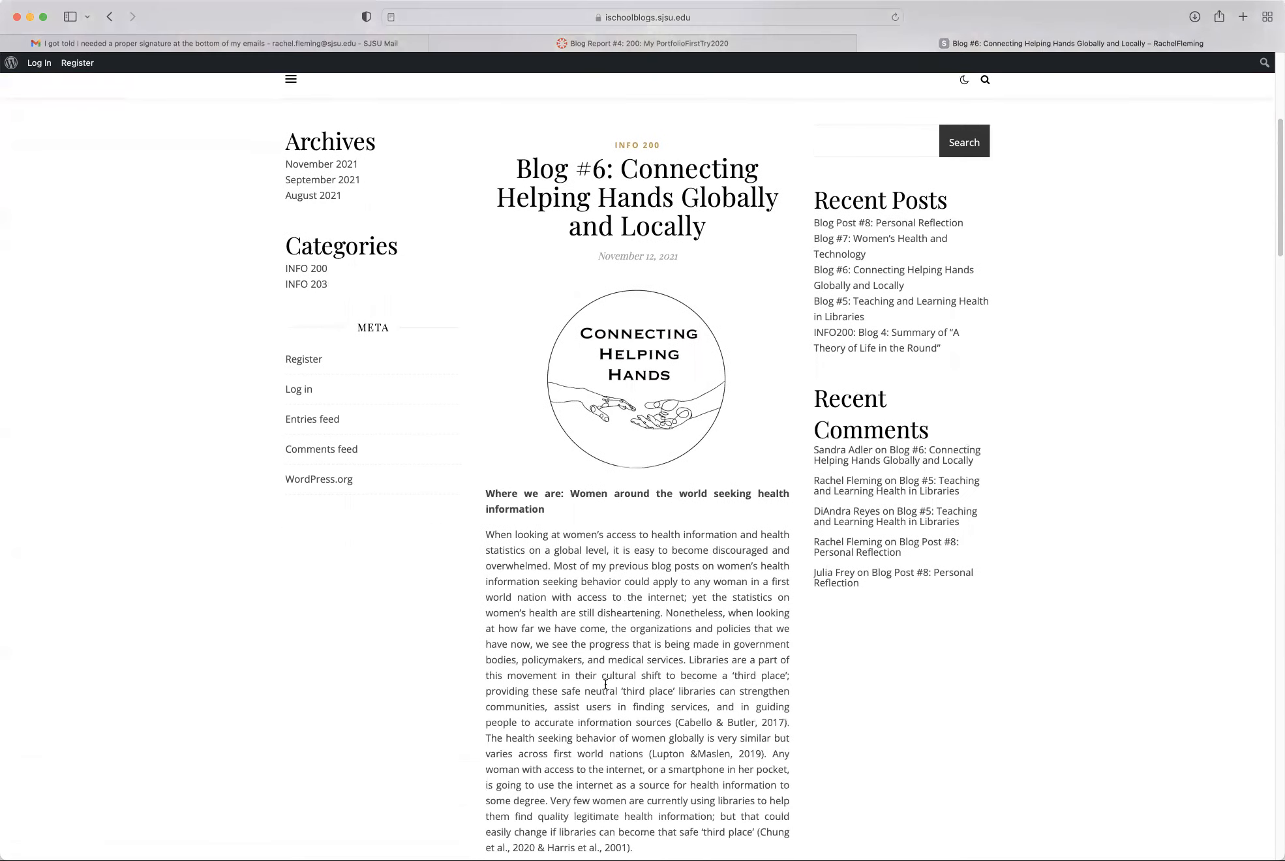
scroll("down", 3)
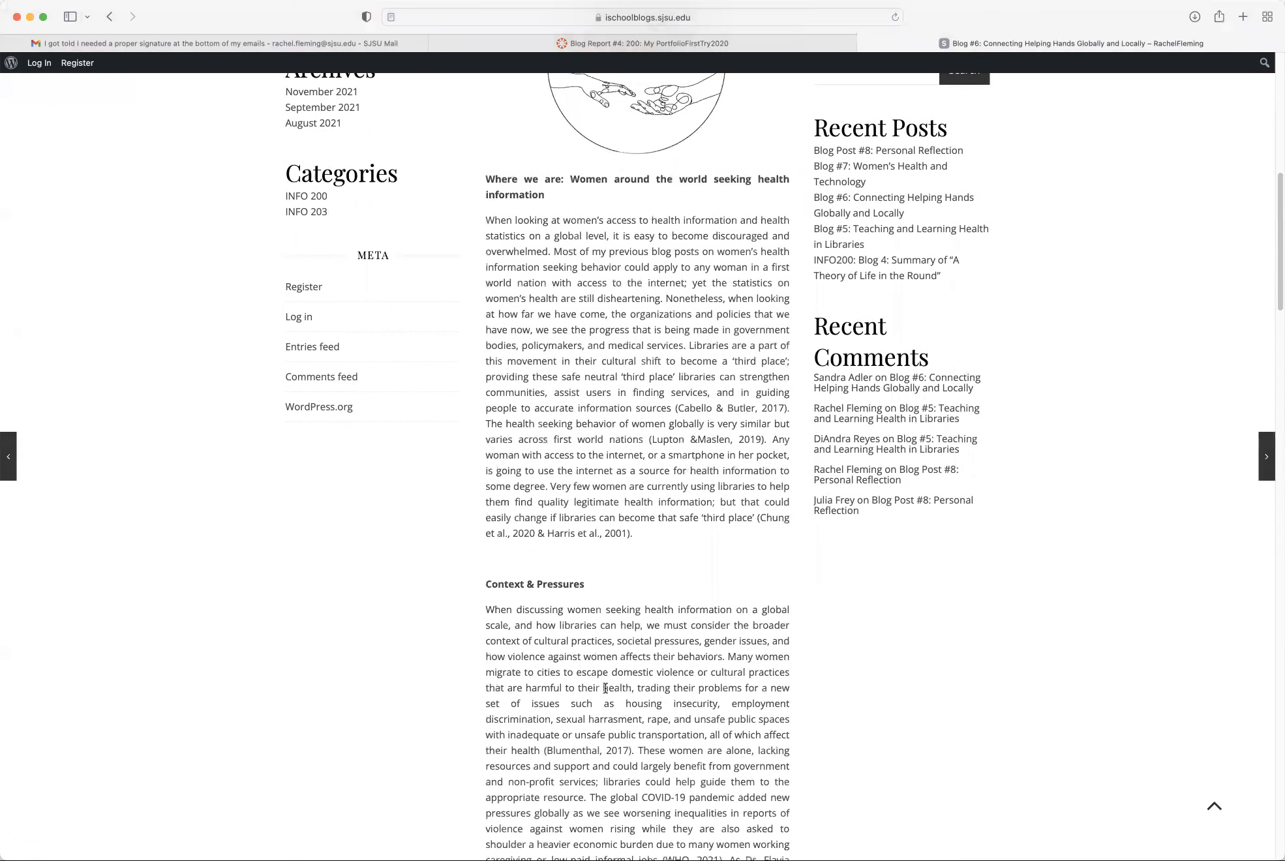
scroll("down", 3)
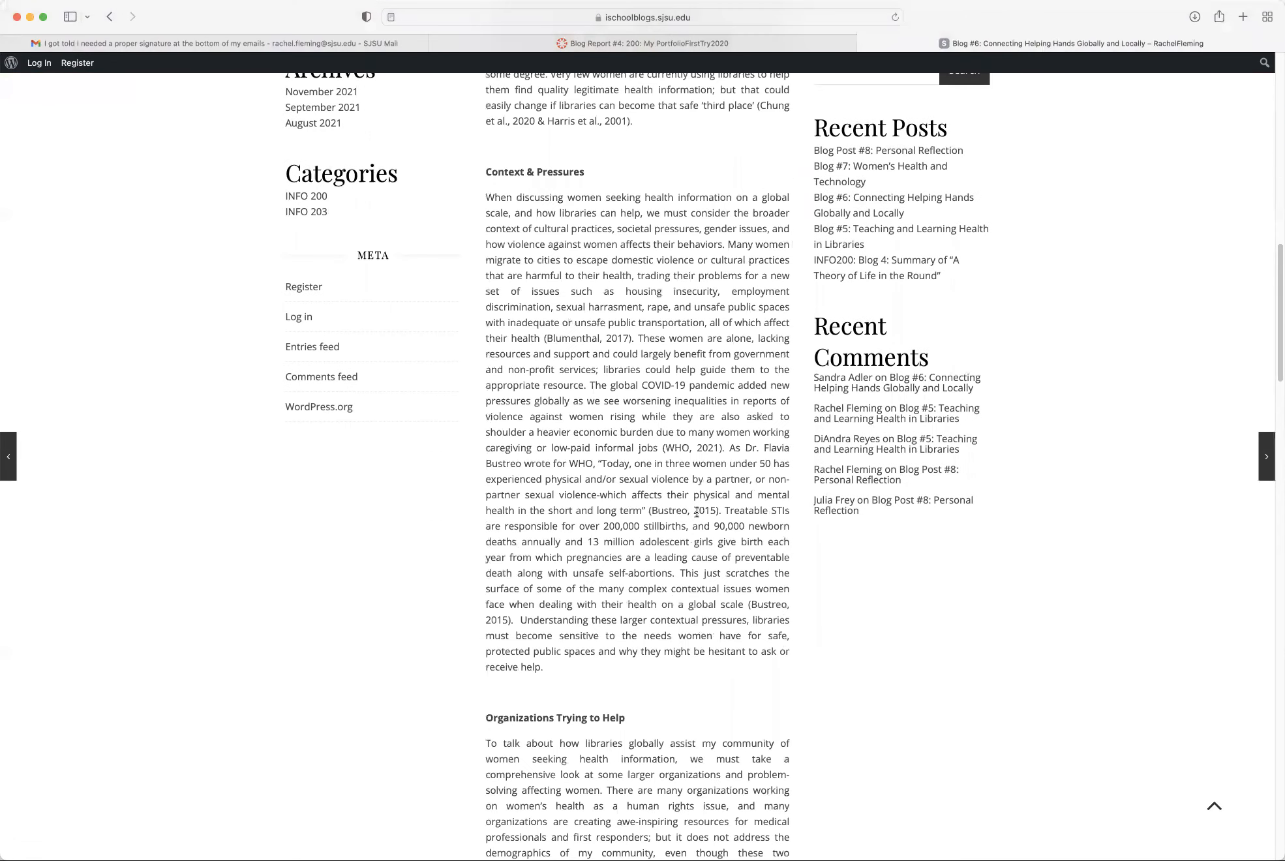
scroll("down", 3)
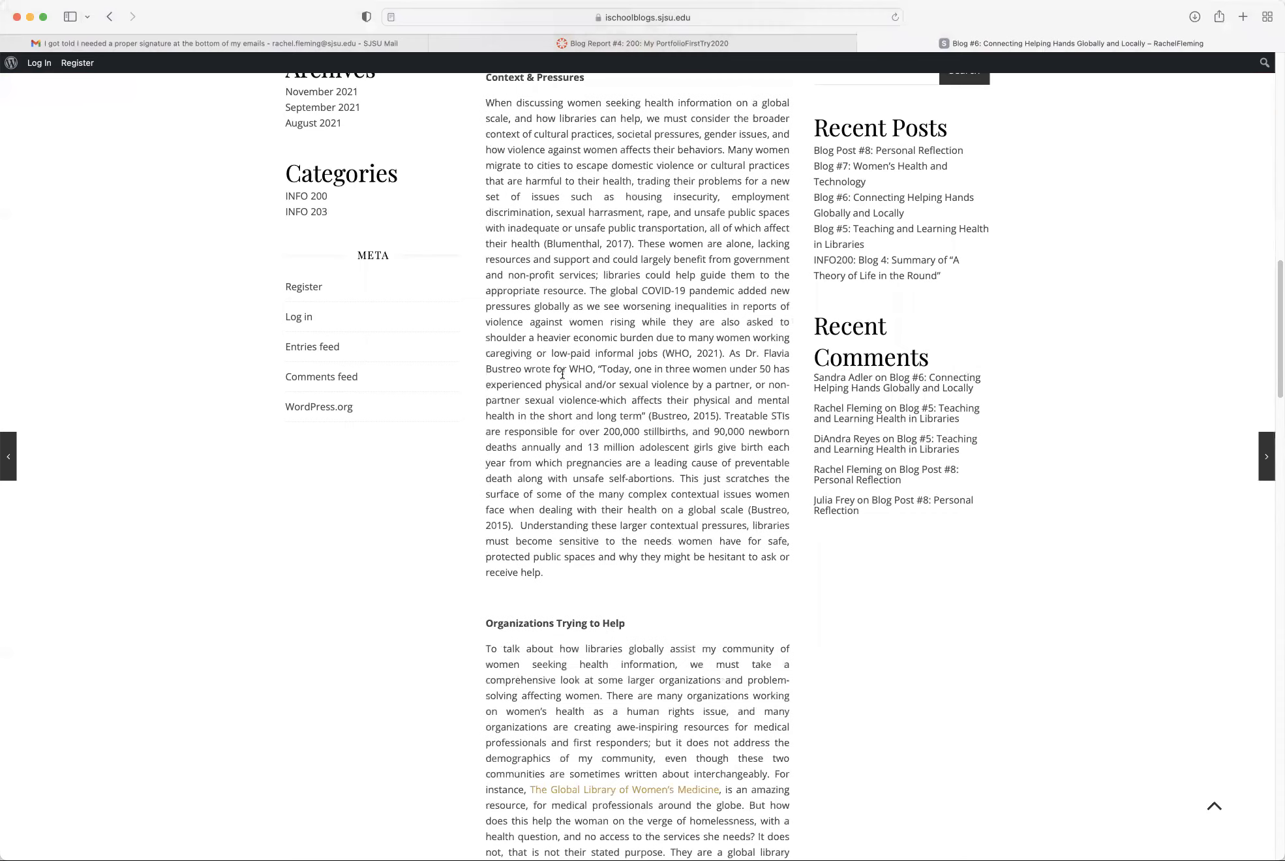
scroll("down", 3)
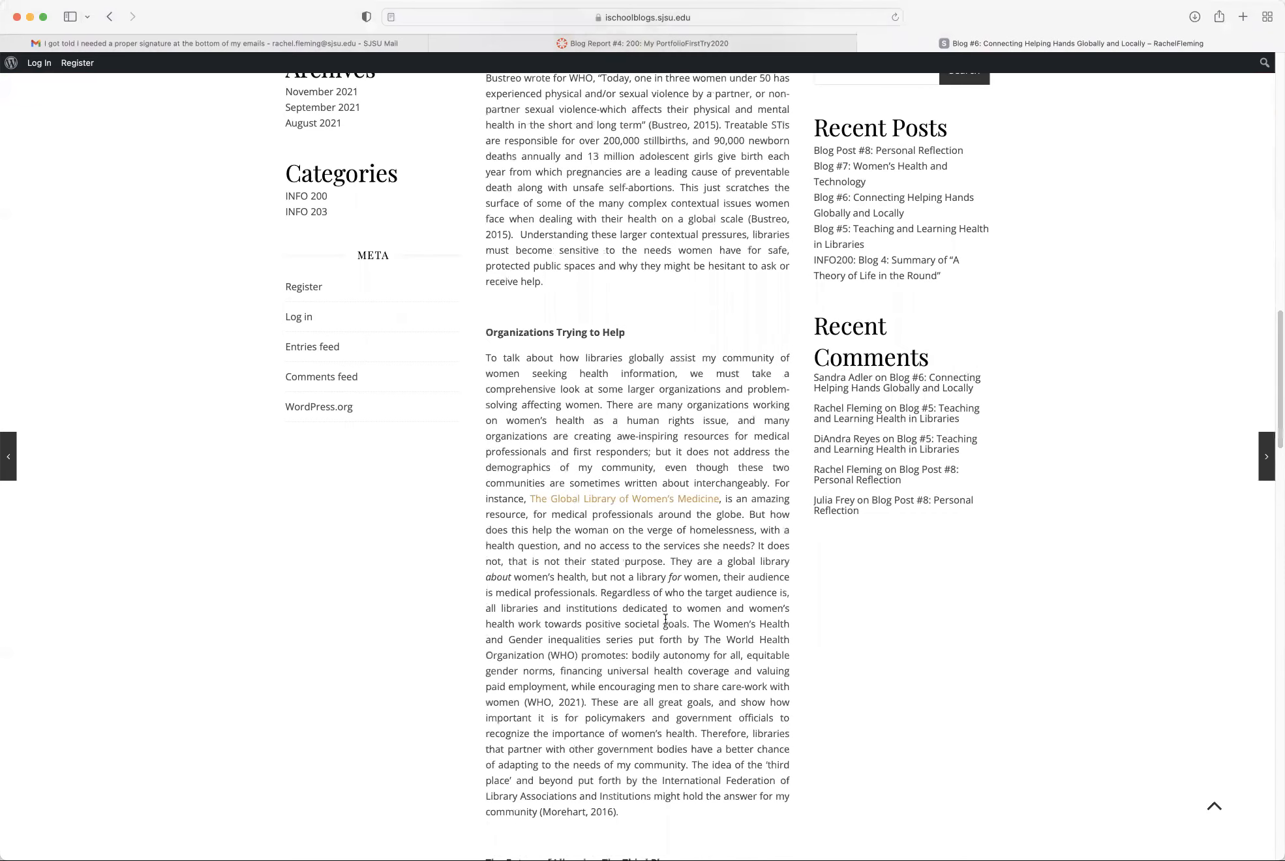
scroll("down", 3)
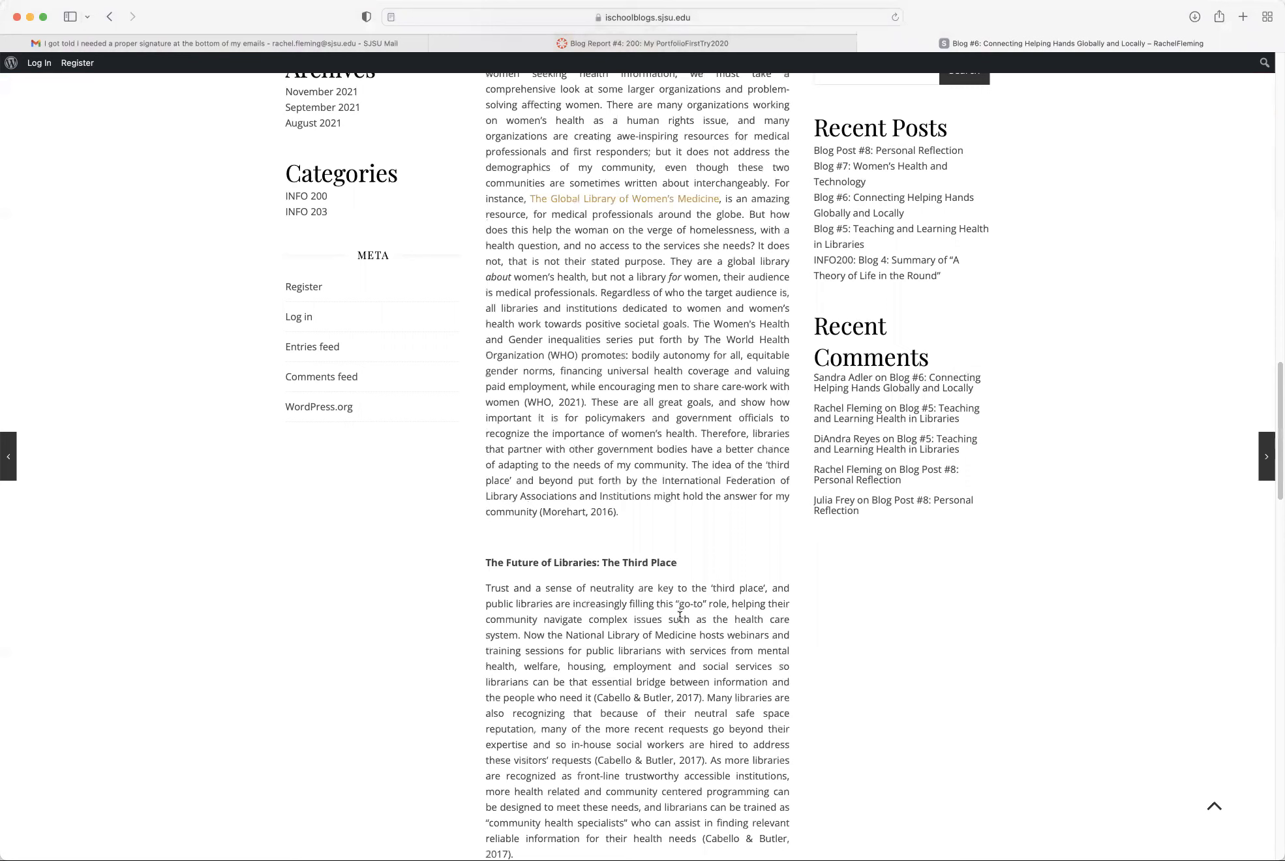
scroll("down", 3)
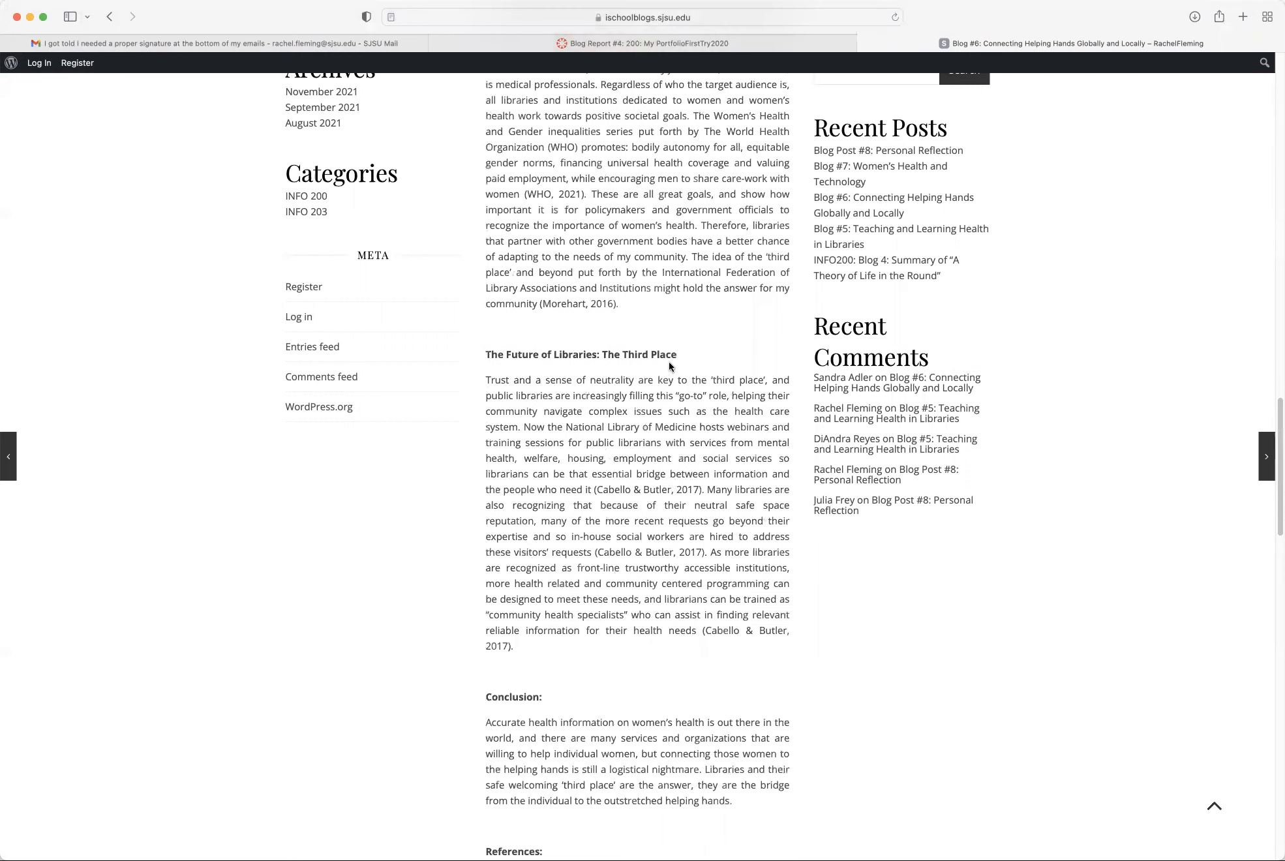
mouse_move(688, 473)
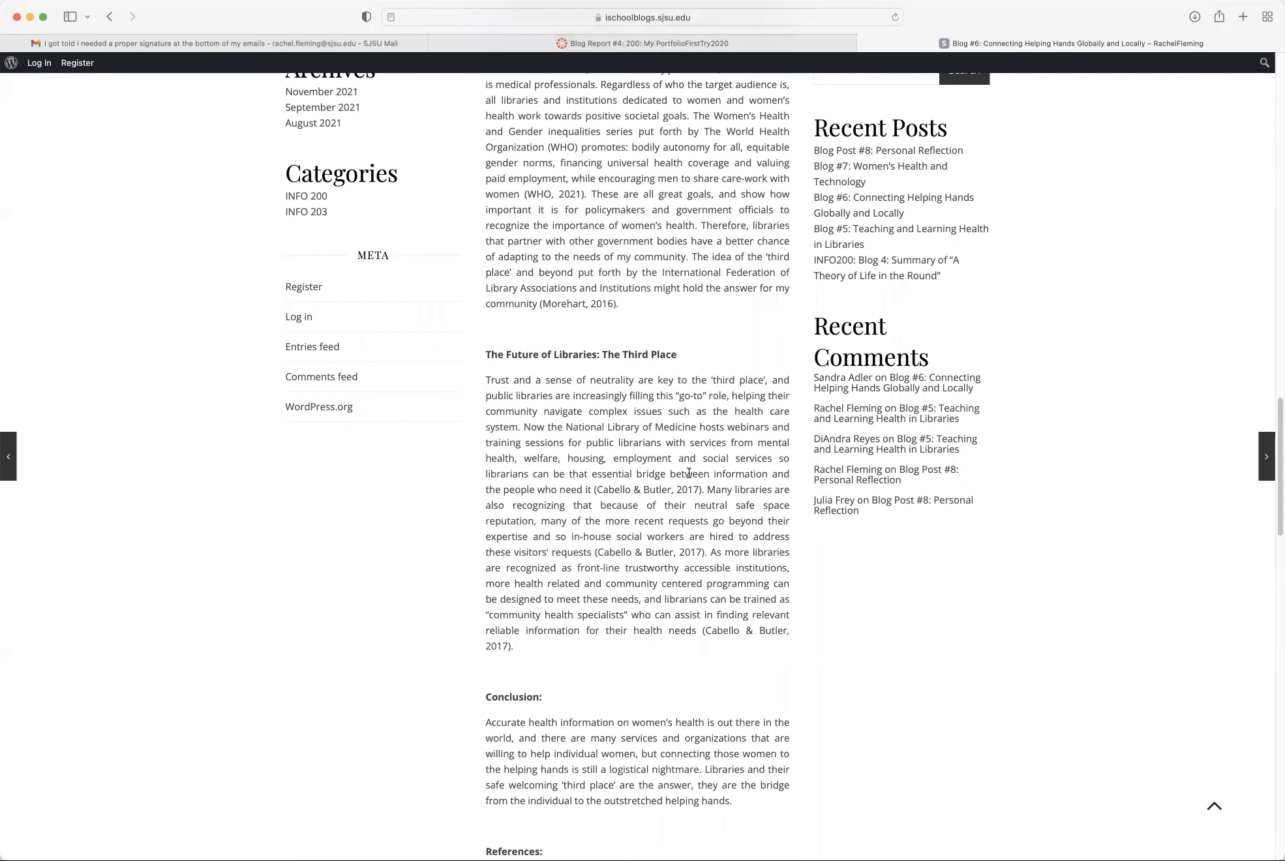
mouse_move(616, 576)
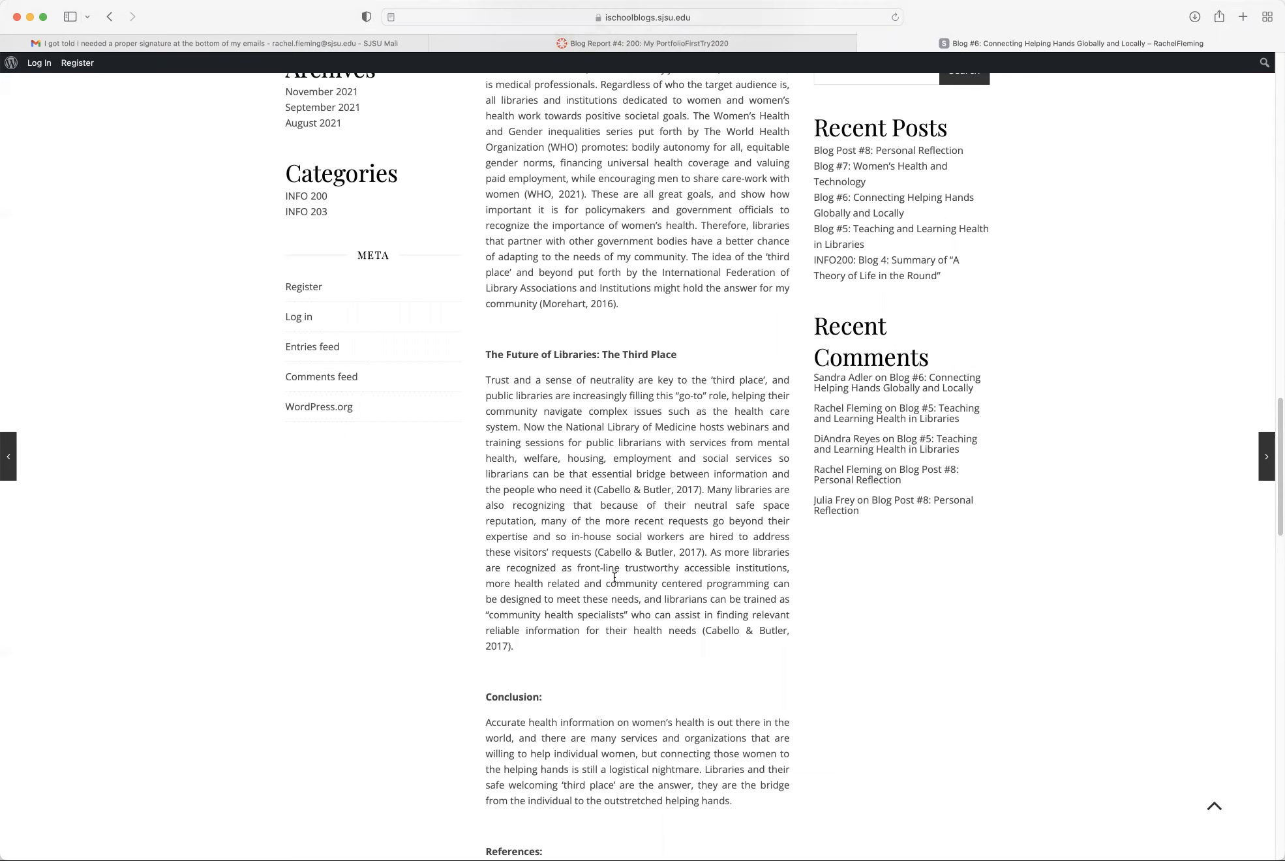
scroll("down", 3)
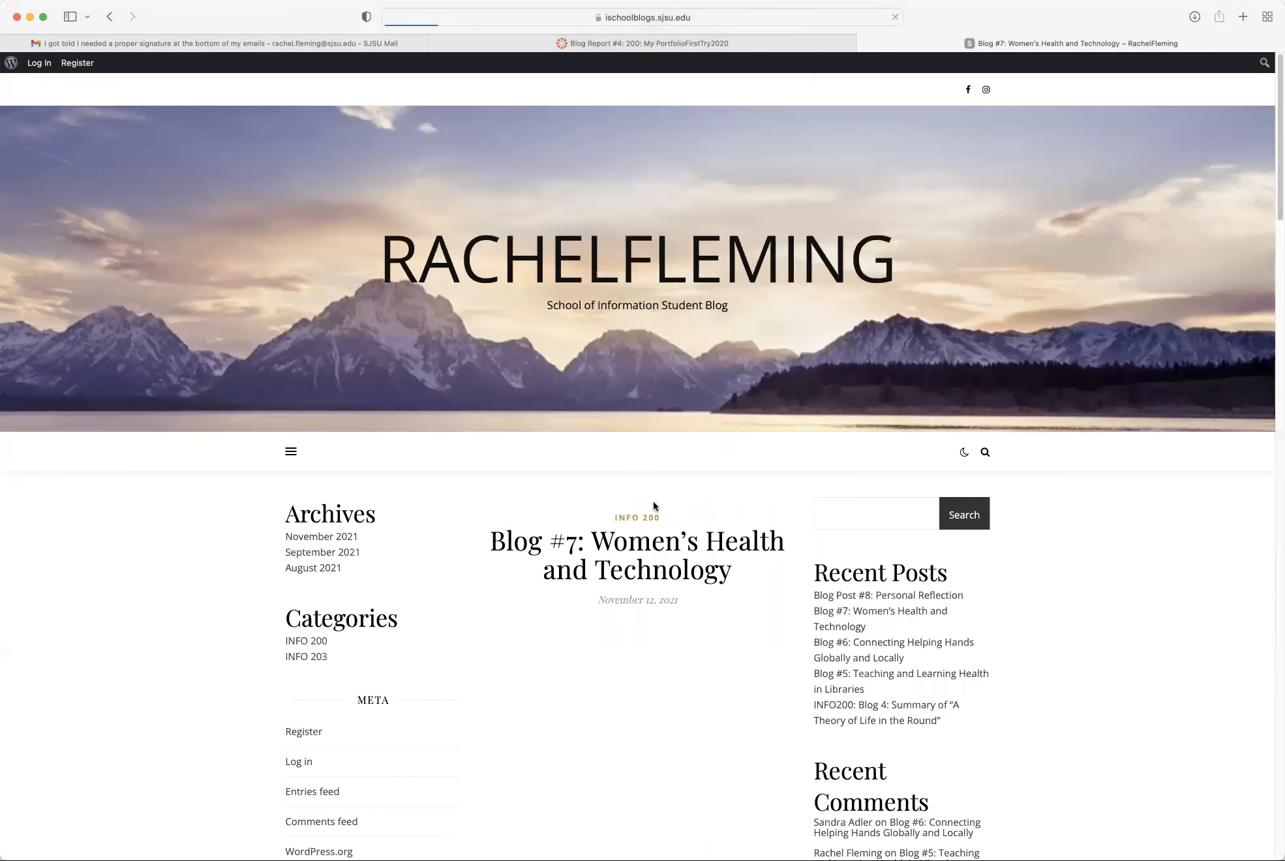
- Scroll through Blog #7's infographic and body text to its references, then back up
scroll("down", 3)
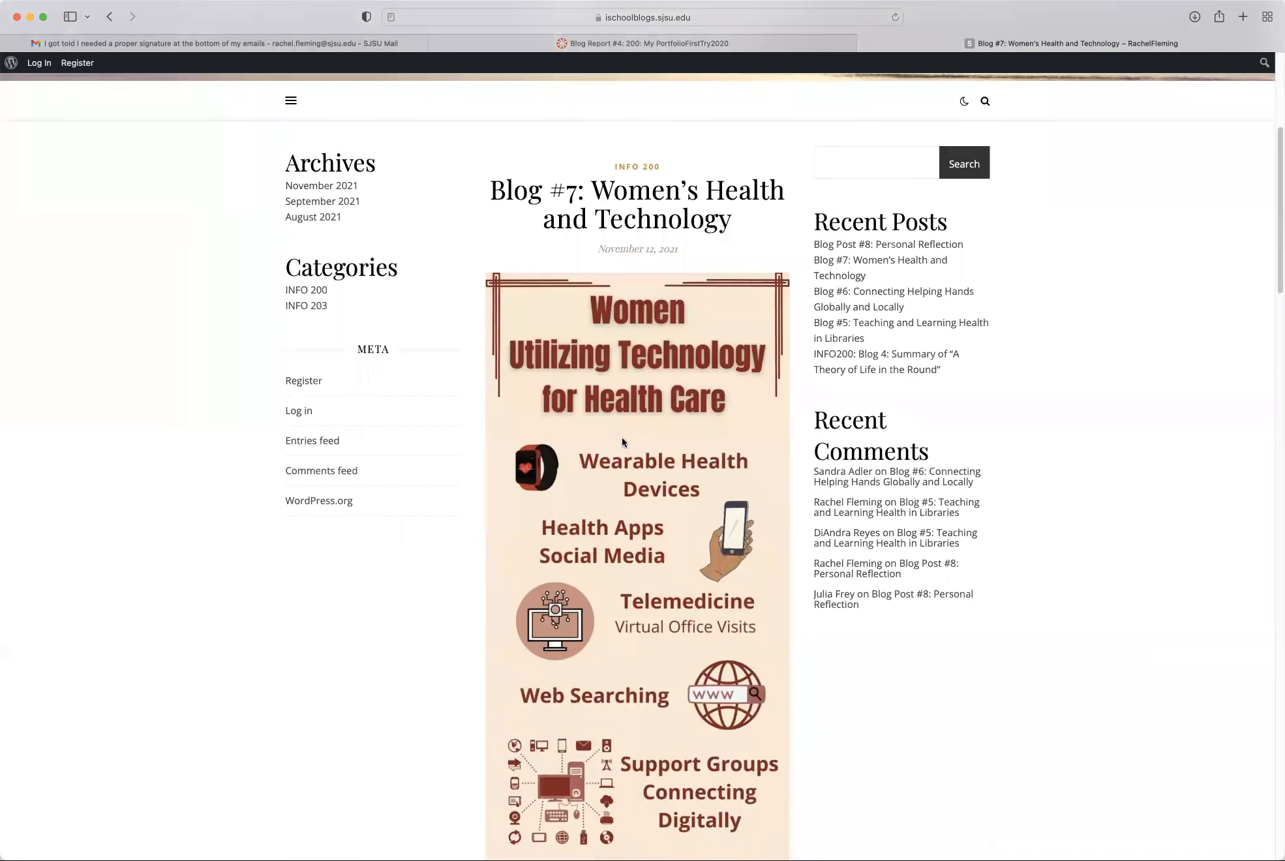
scroll("down", 3)
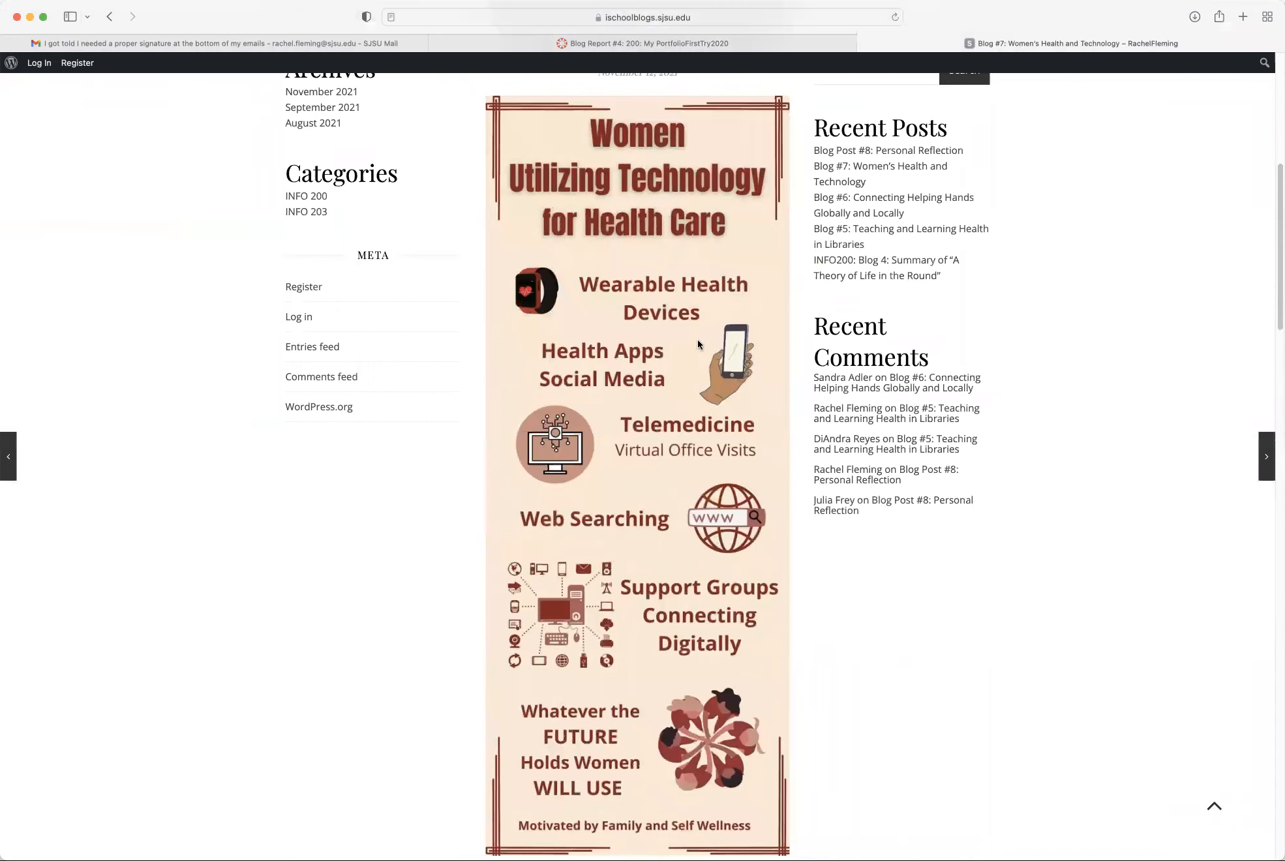
mouse_move(505, 427)
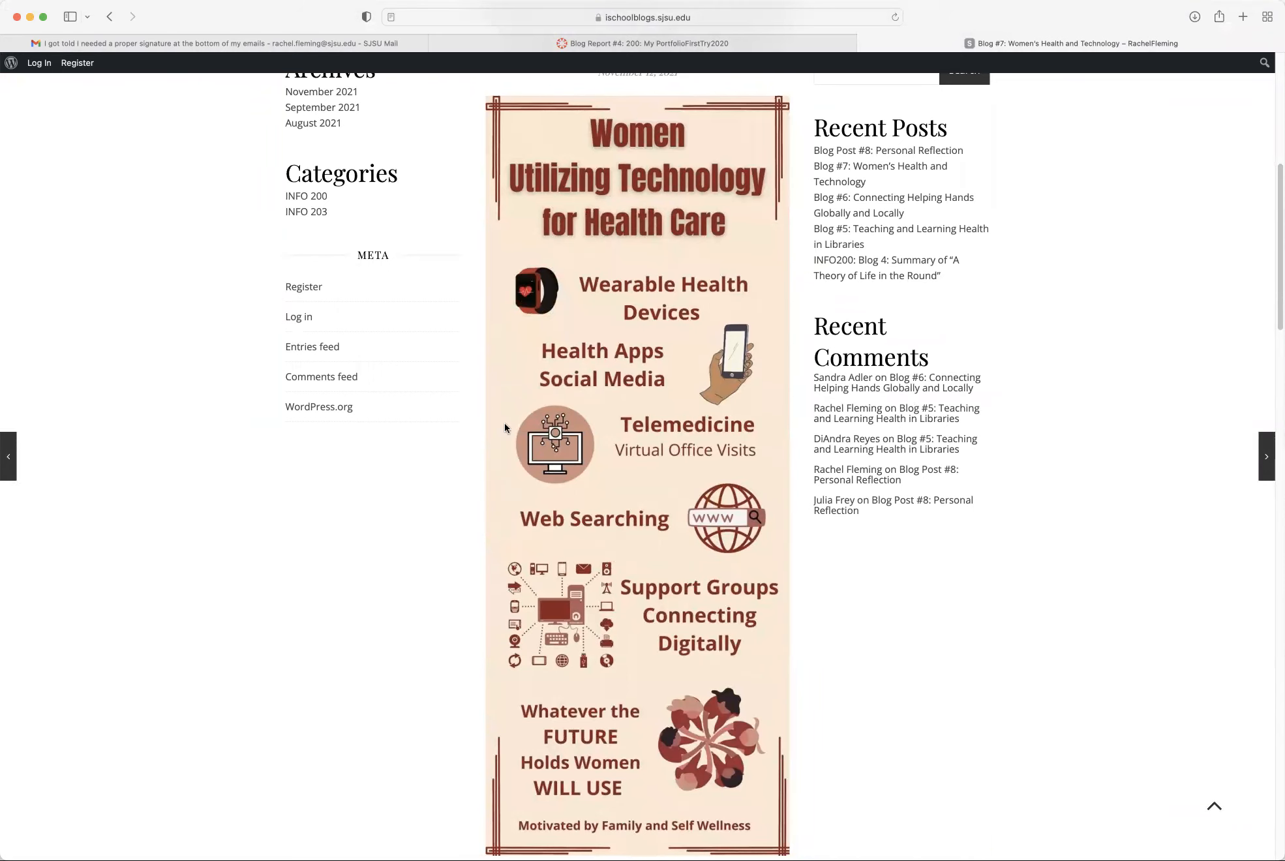
scroll("down", 3)
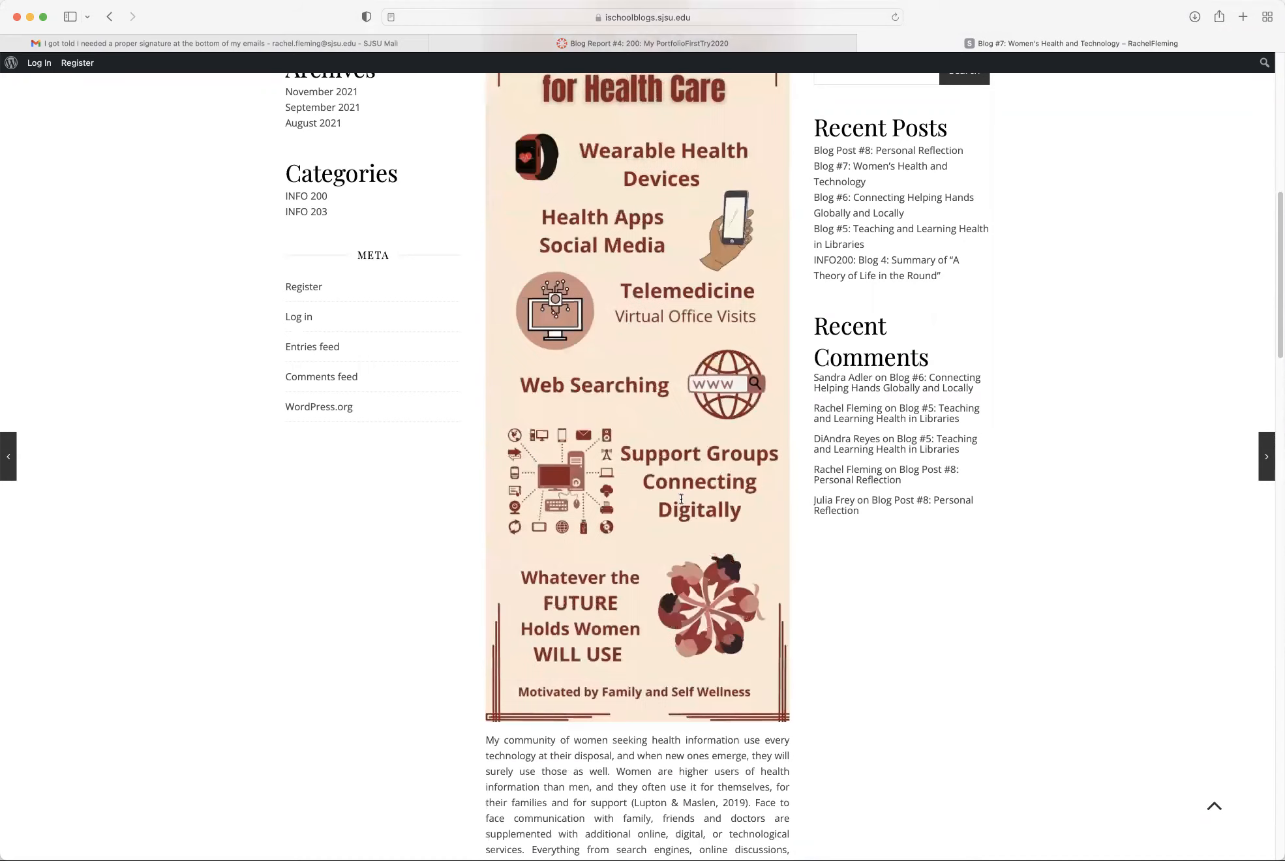
scroll("down", 3)
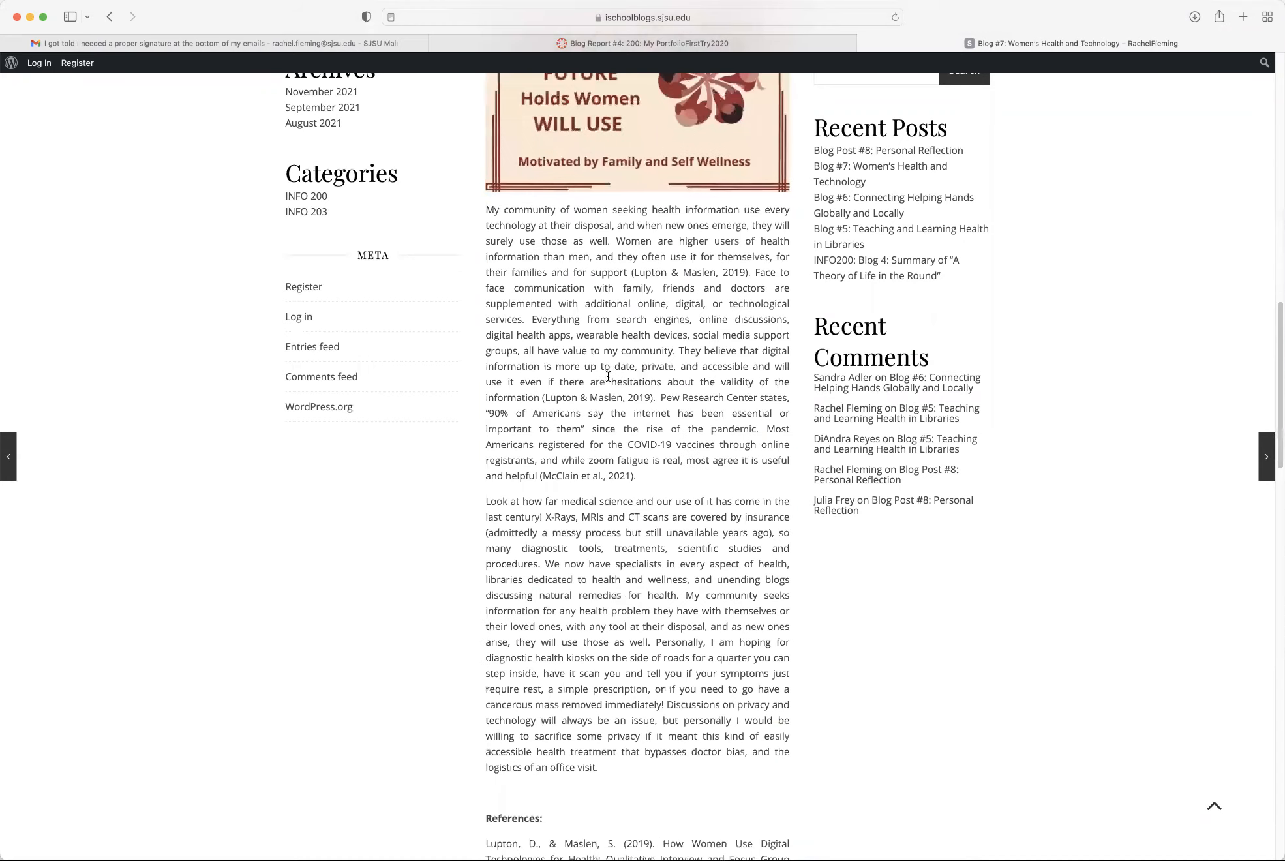
mouse_move(621, 346)
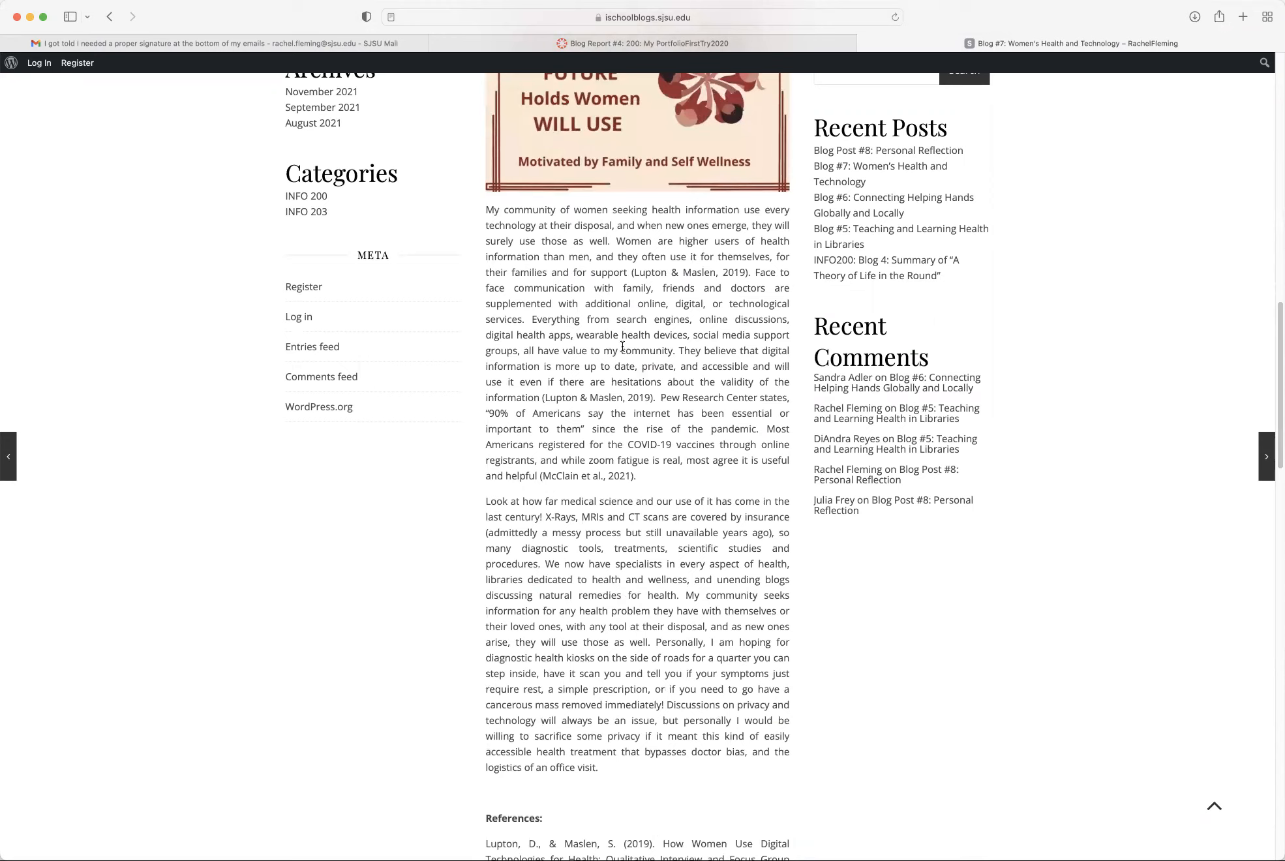
mouse_move(639, 198)
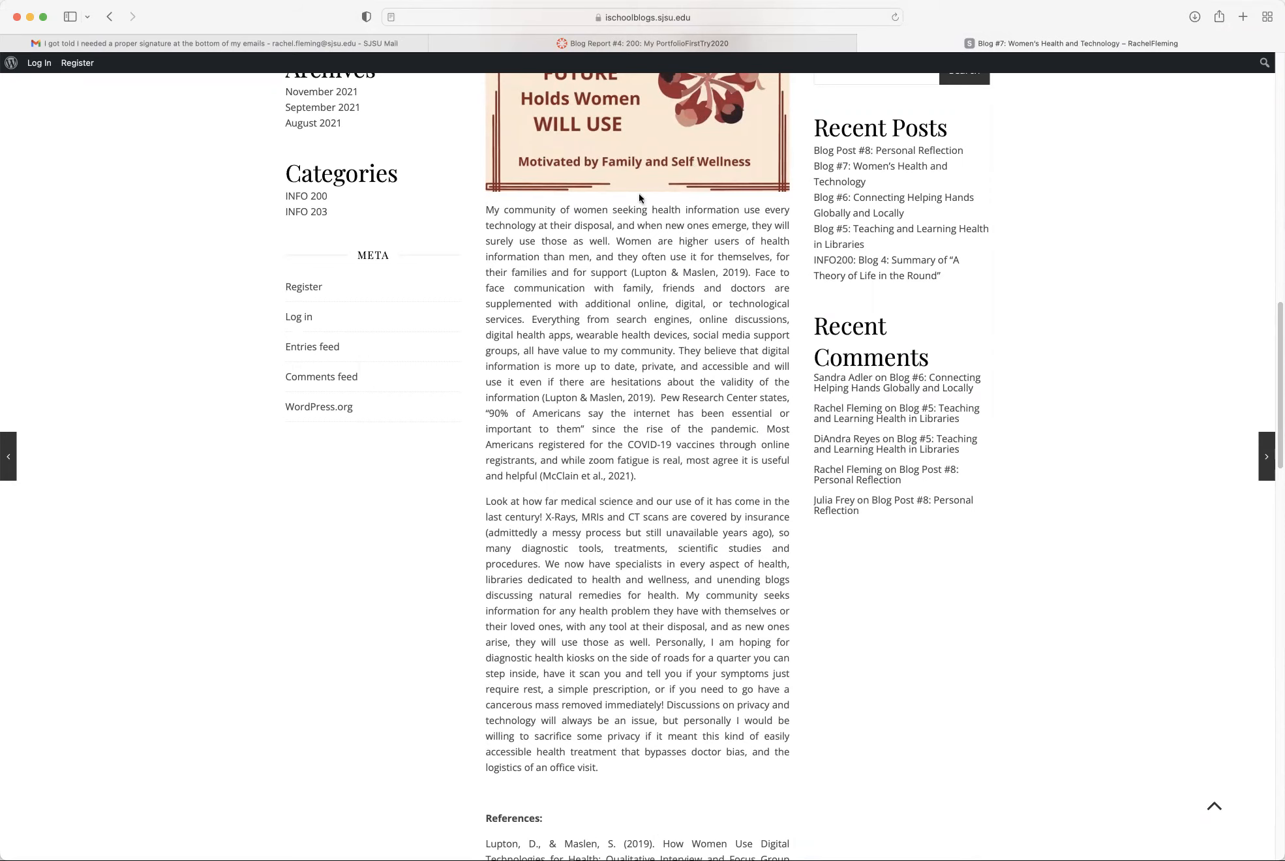
scroll("up", 3)
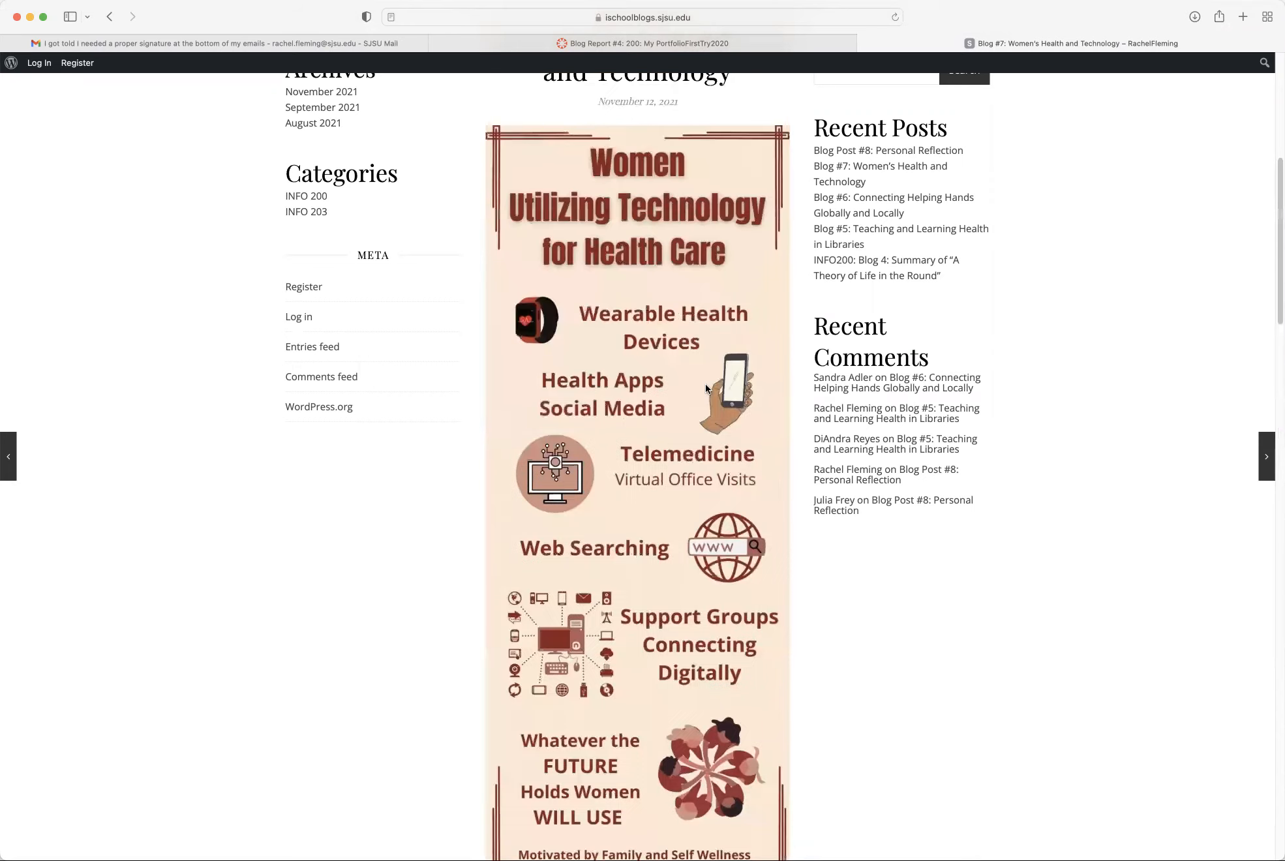
scroll("down", 3)
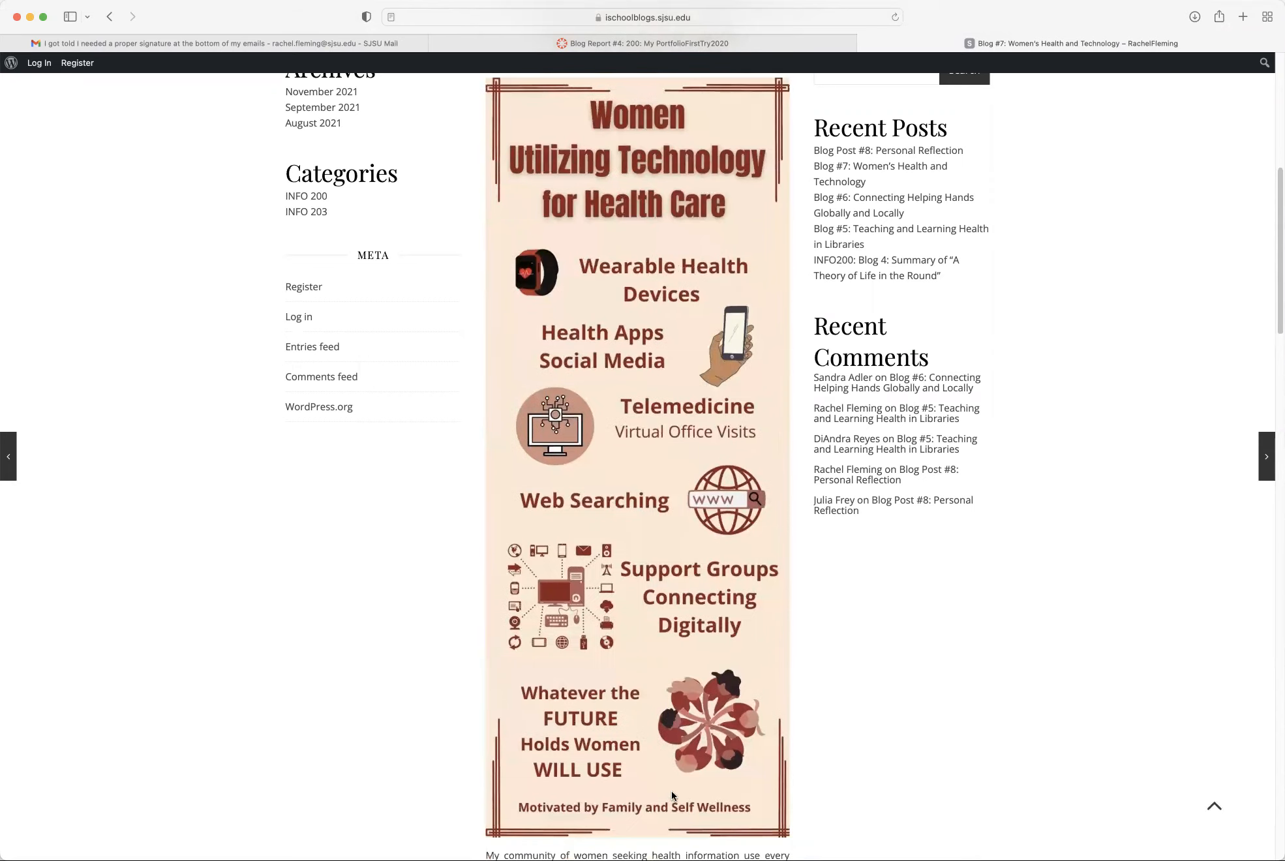
scroll("down", 3)
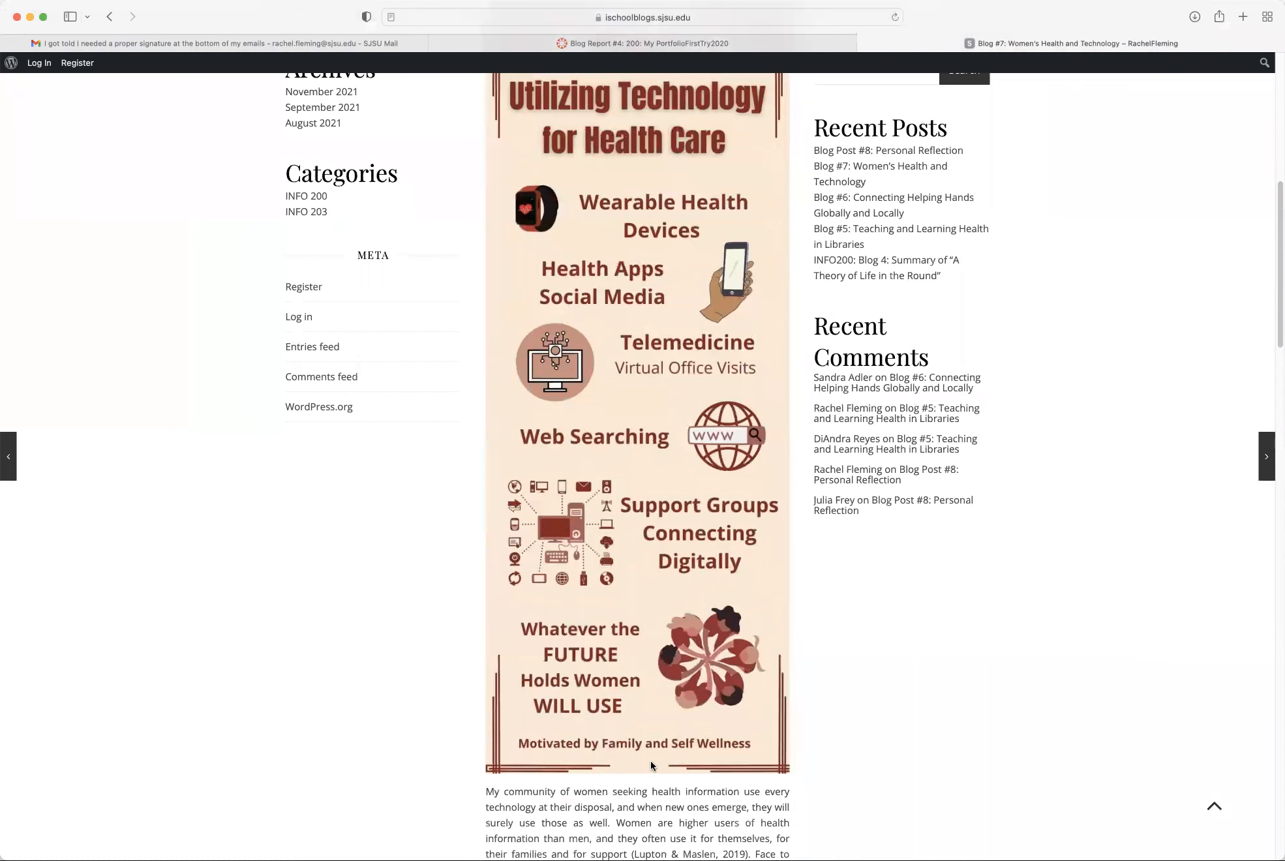
scroll("up", 3)
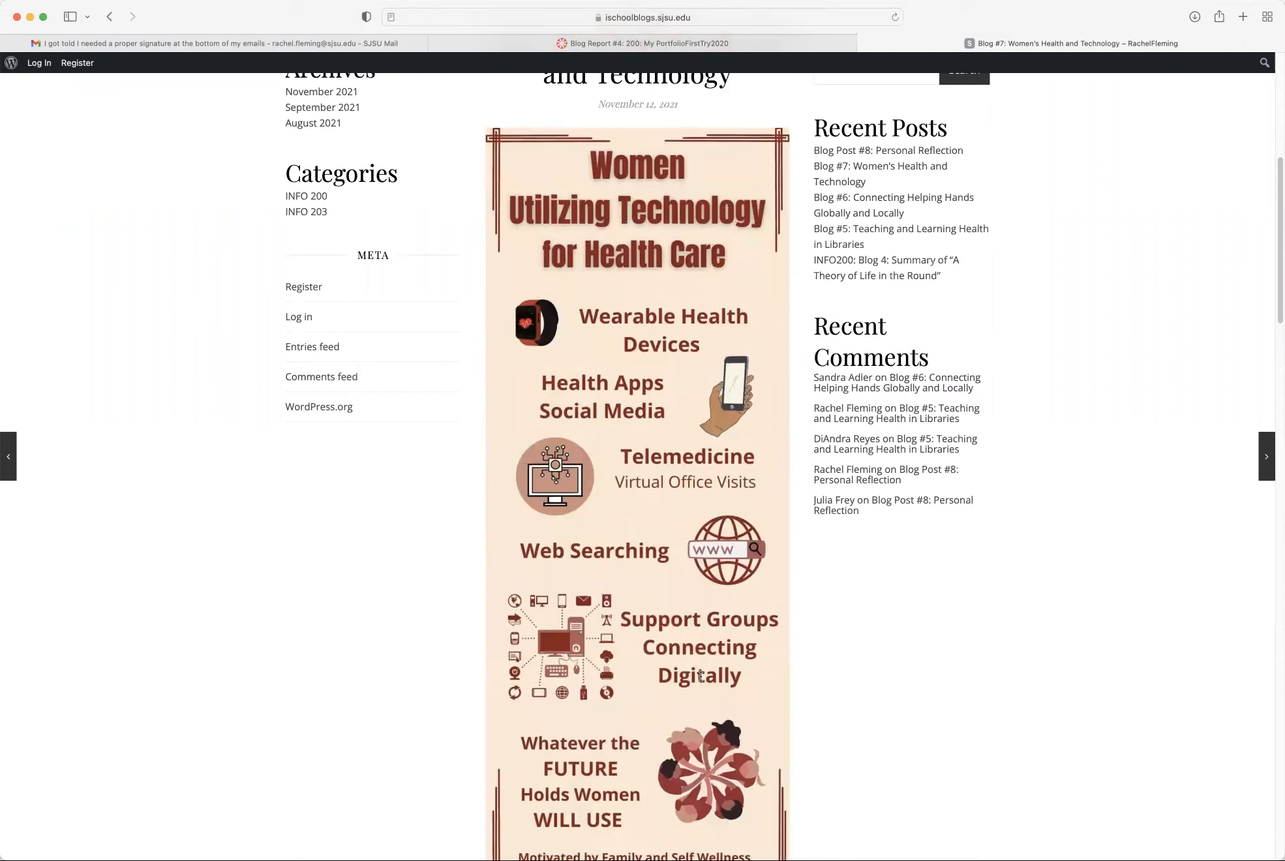
scroll("down", 3)
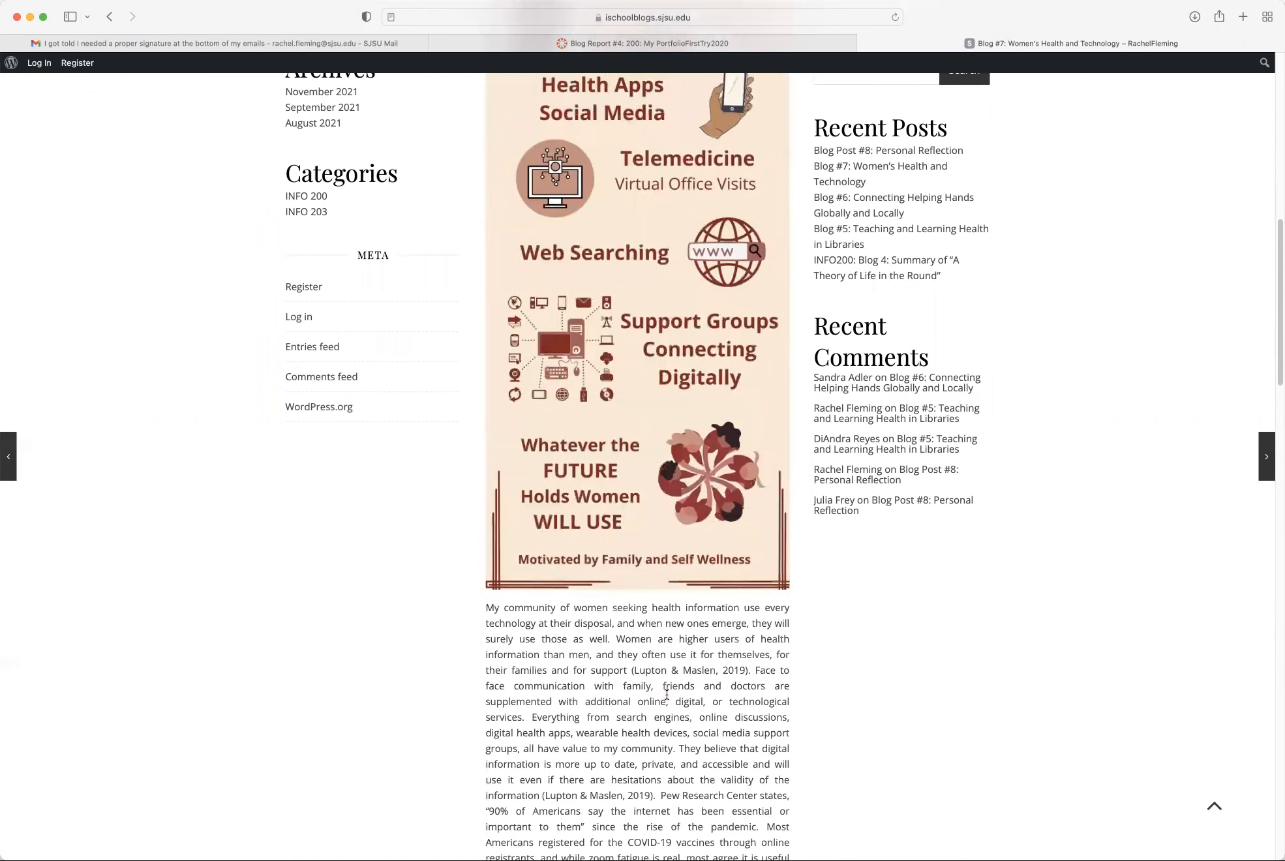
scroll("up", 3)
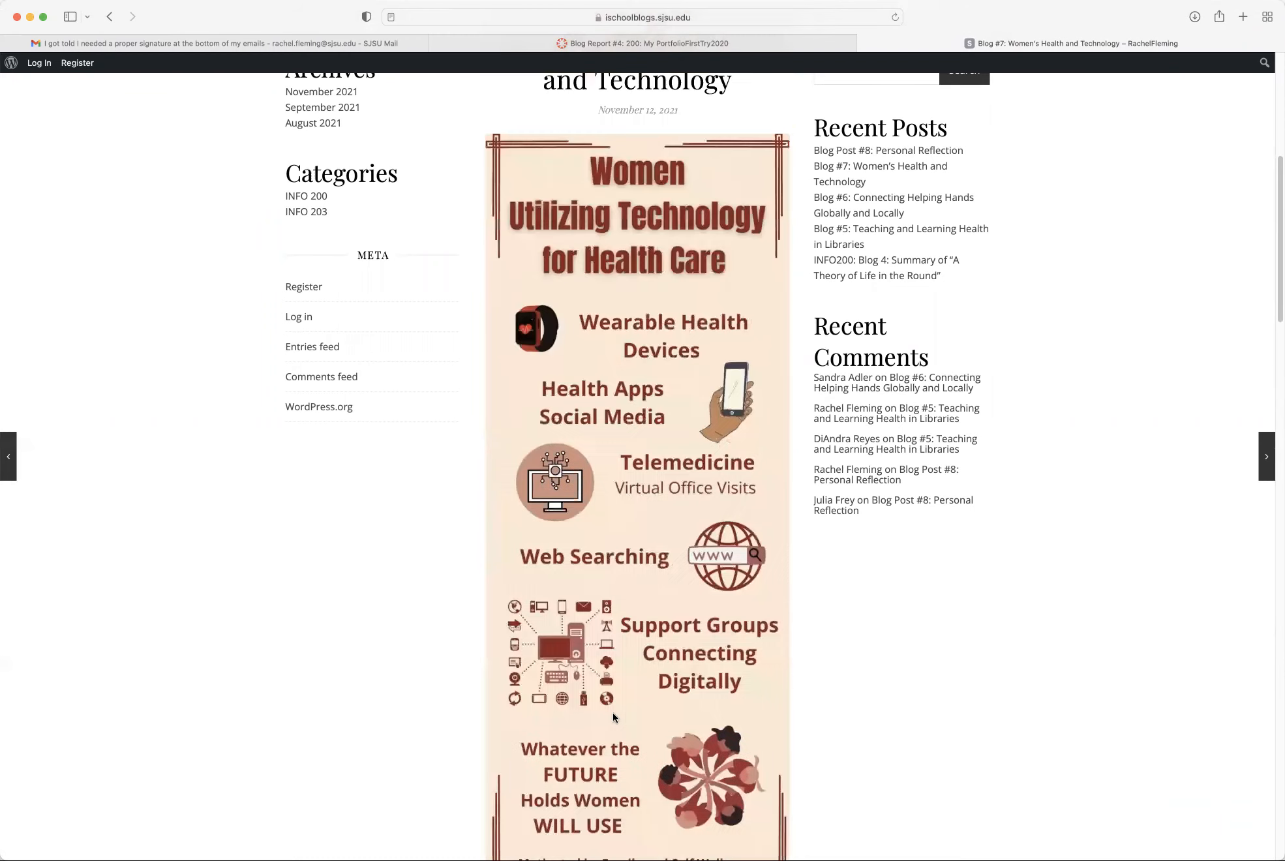
scroll("up", 3)
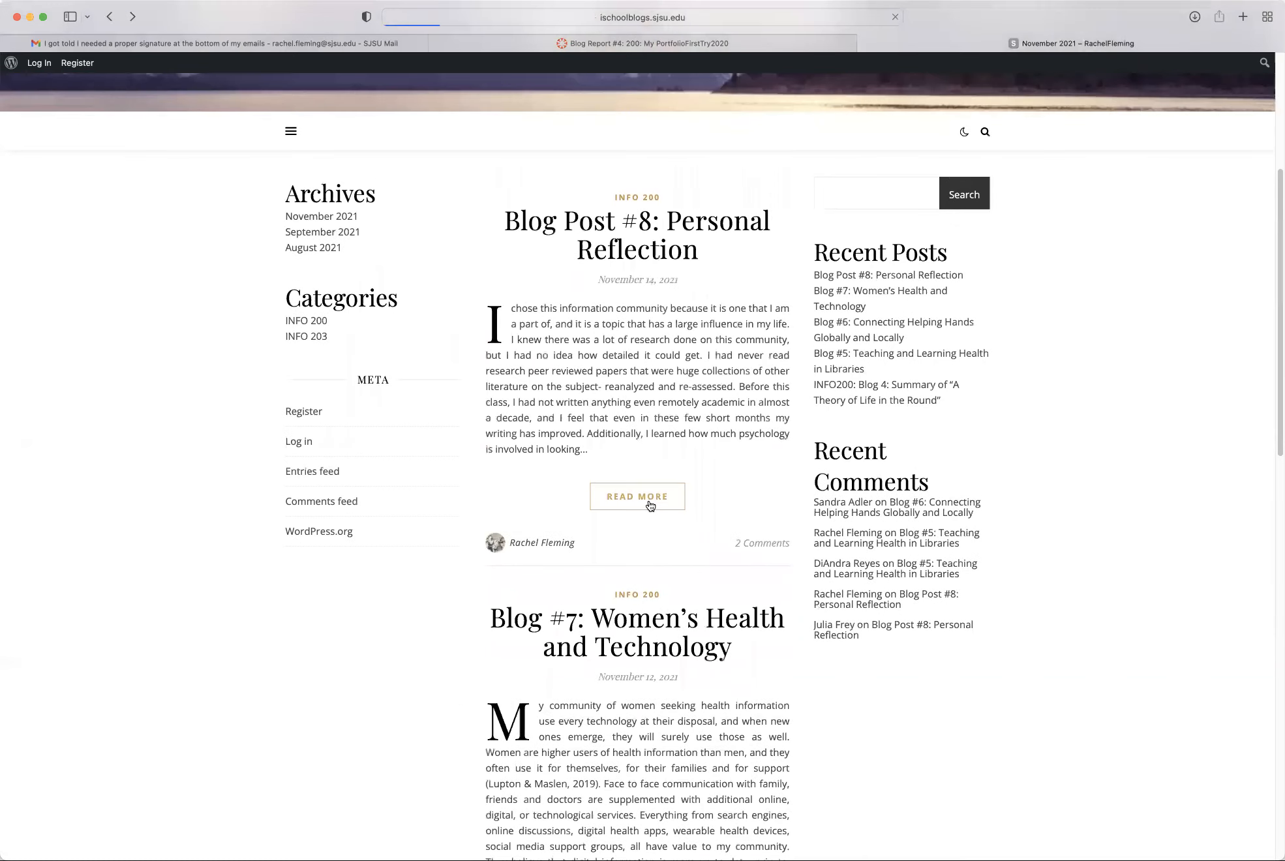
- Open the full Blog Post #8: Personal Reflection and return to its title
left_click(636, 496)
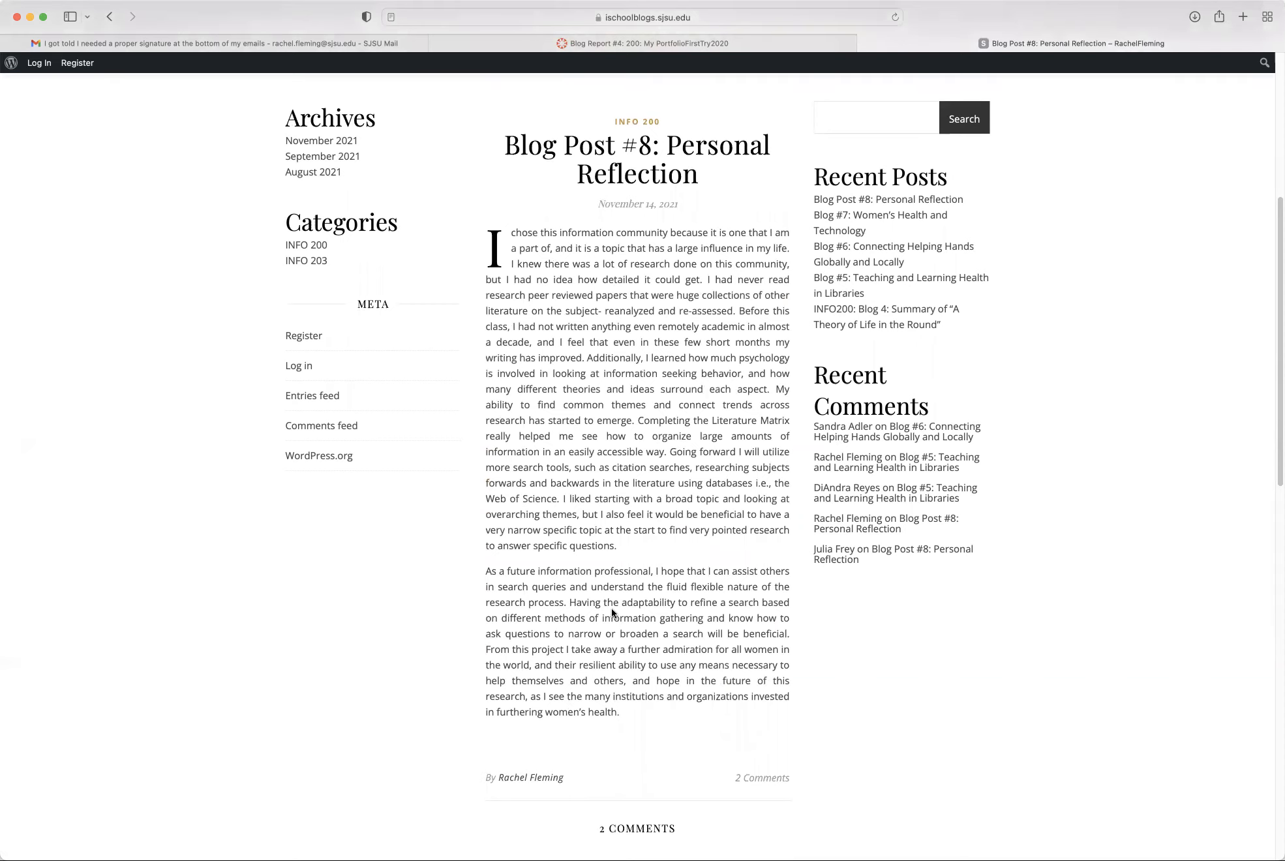
scroll("up", 3)
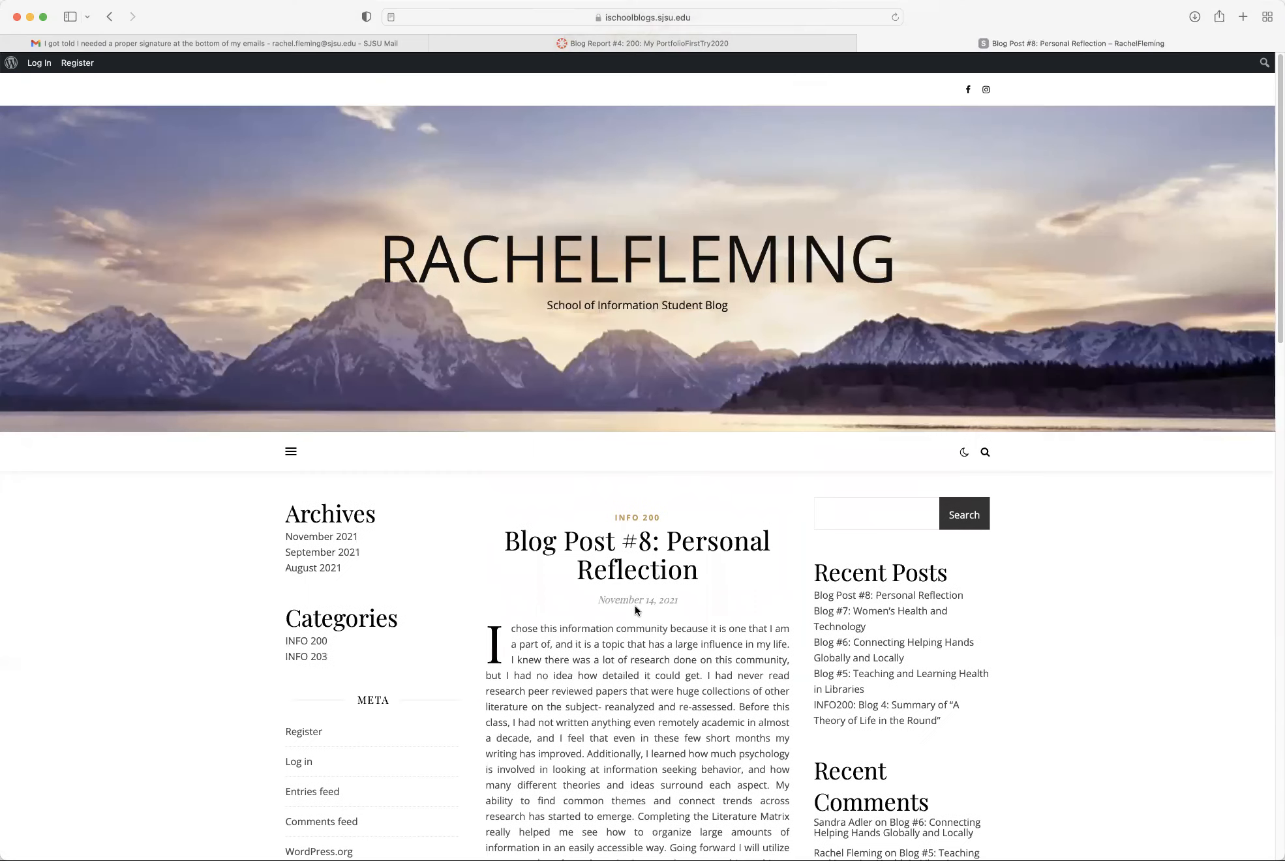